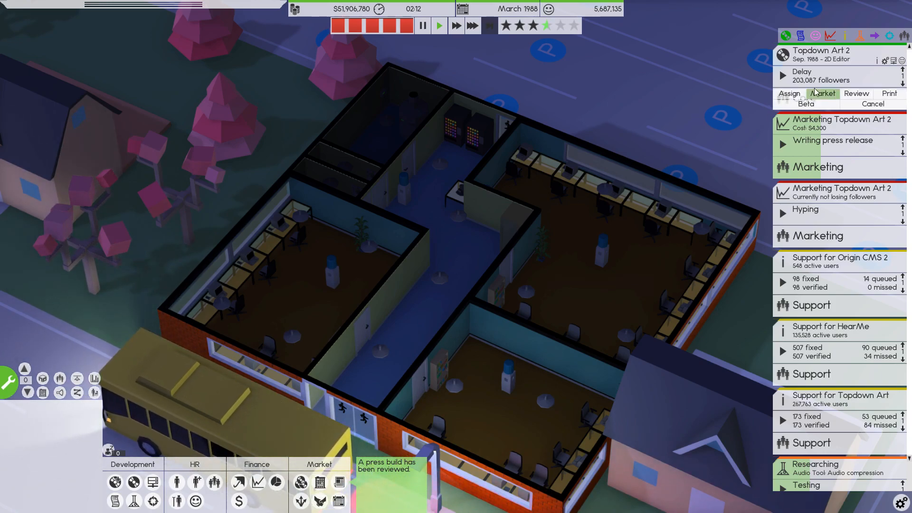
Pan the camera from the main office to the L-shaped second office building.
left_click(472, 25)
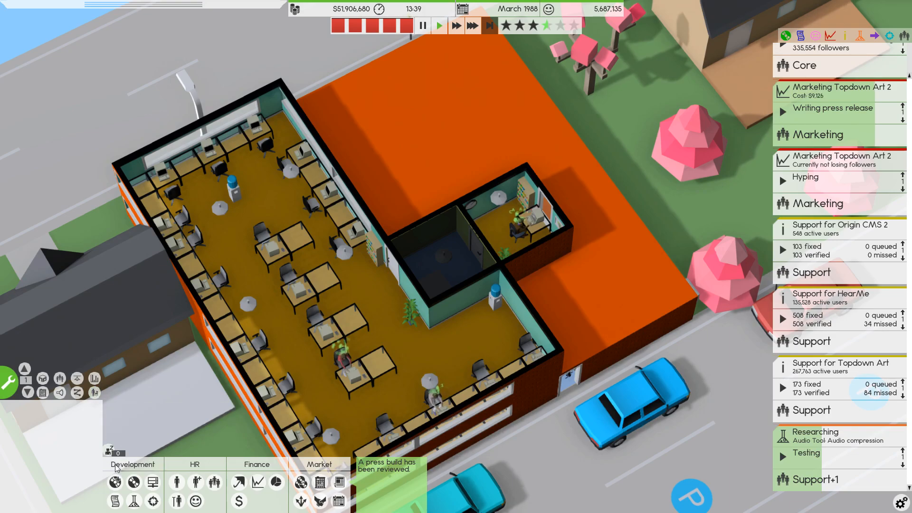
Enter build mode over the second building and inspect, then close, a room's style menu.
left_click(191, 410)
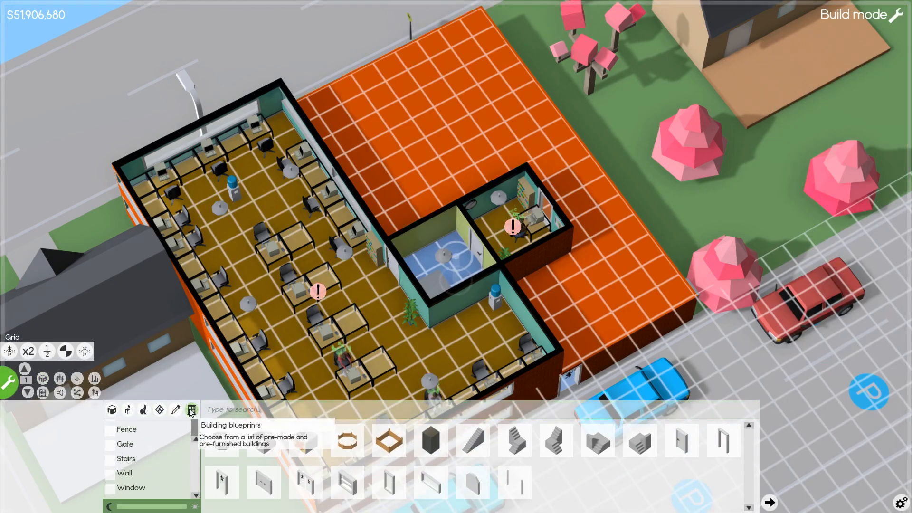
left_click(191, 410)
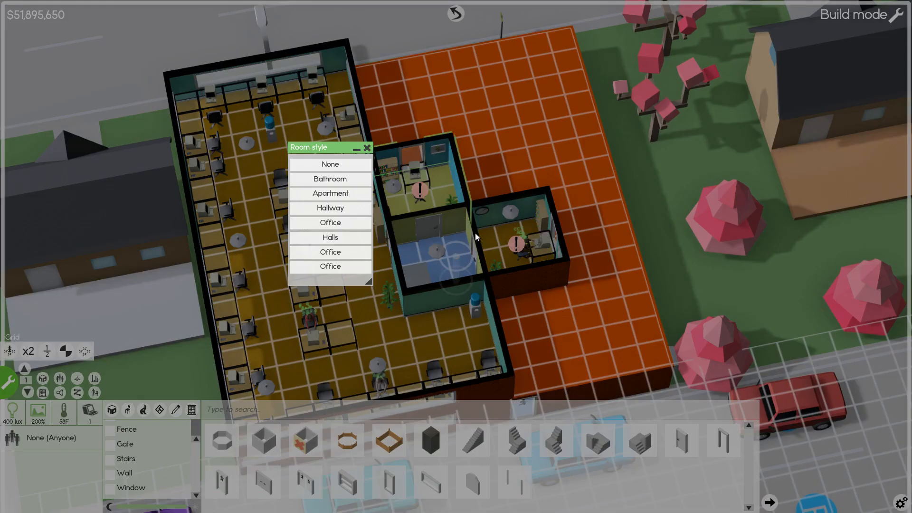
left_click(368, 147)
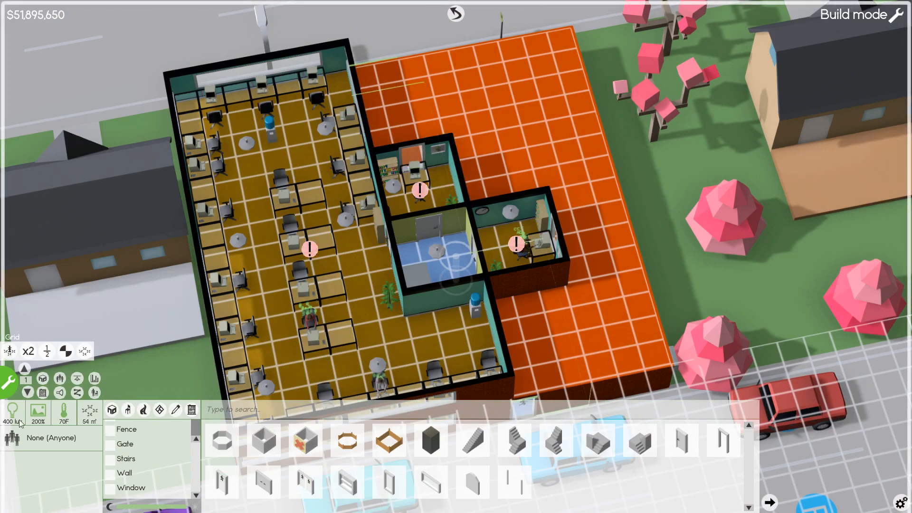
mouse_move(8, 384)
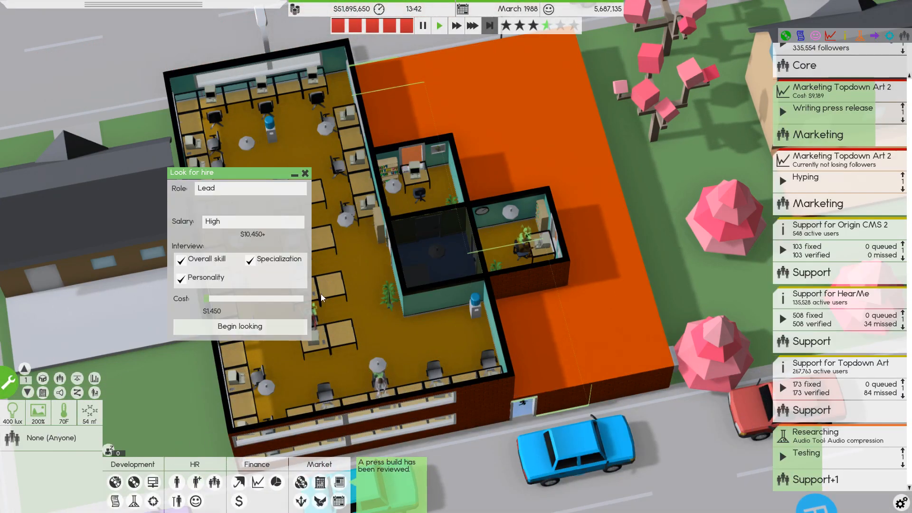
Search for Designer candidates with 3D specialization and High salary, assigning hires to Design.
left_click(250, 188)
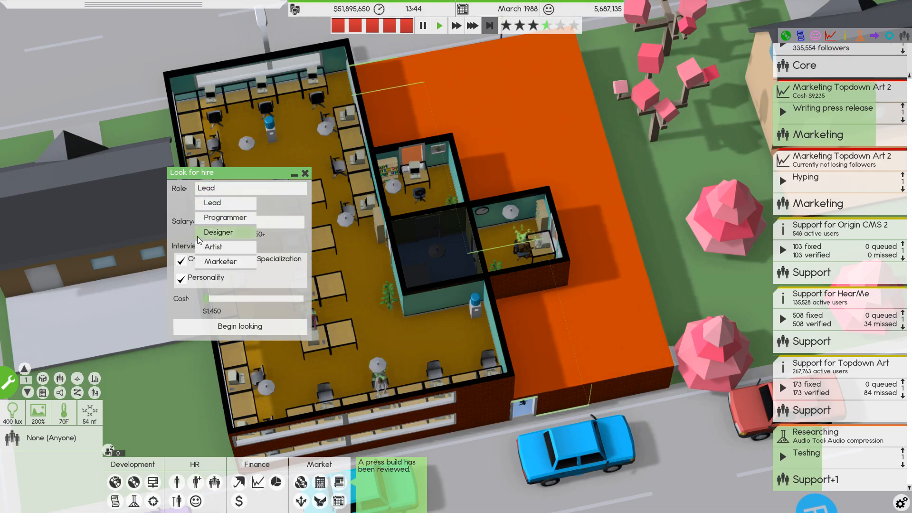
left_click(218, 233)
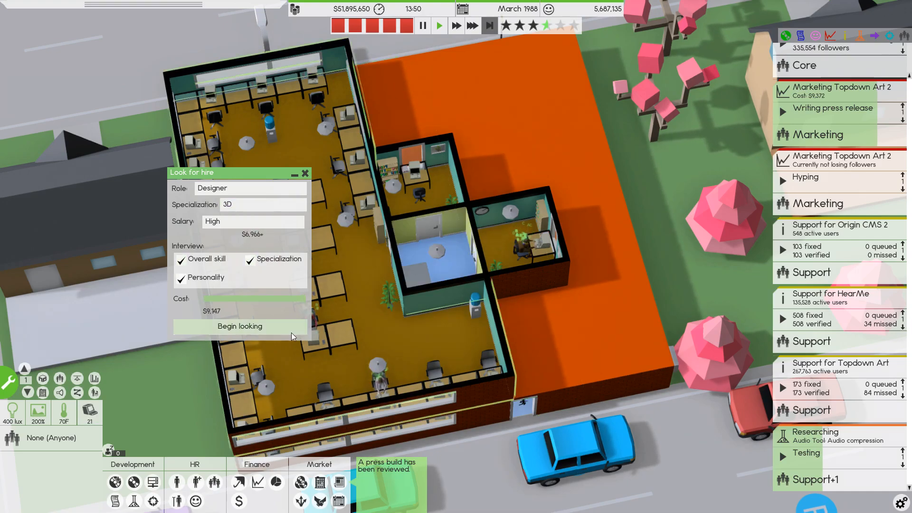
left_click(239, 326)
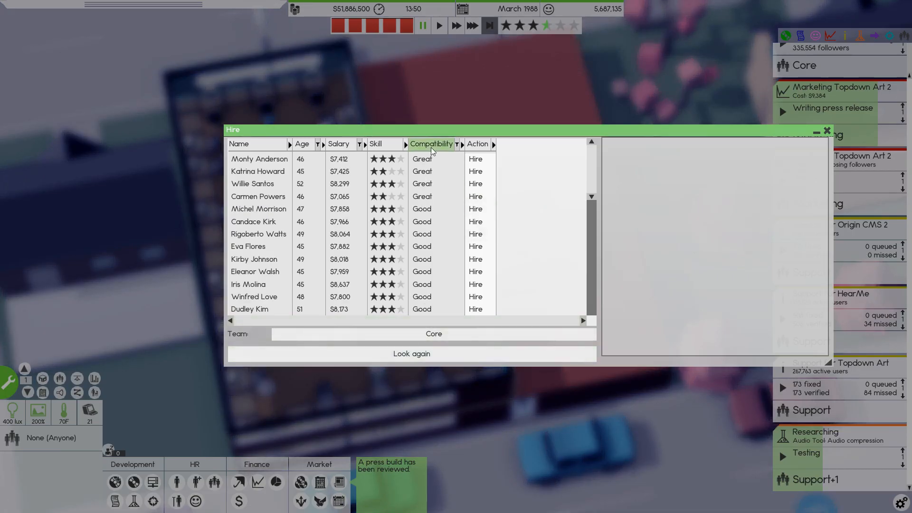
left_click(434, 334)
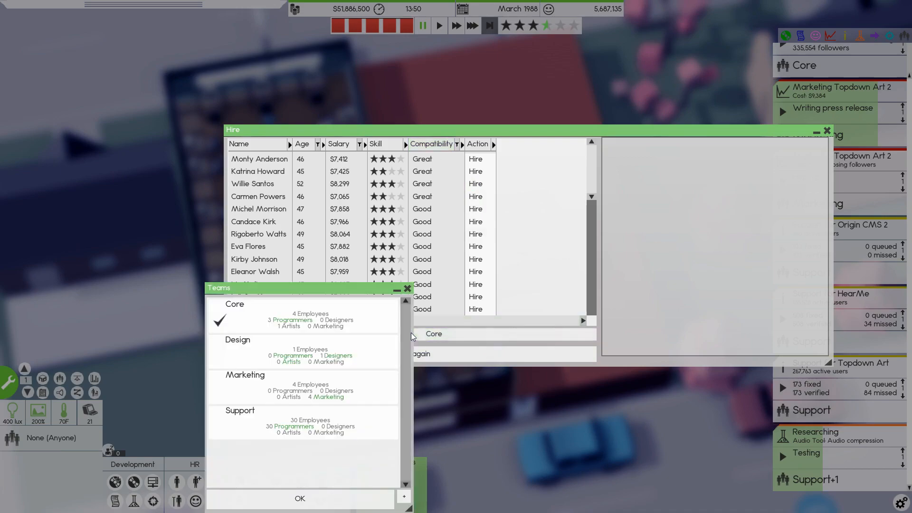
left_click(262, 352)
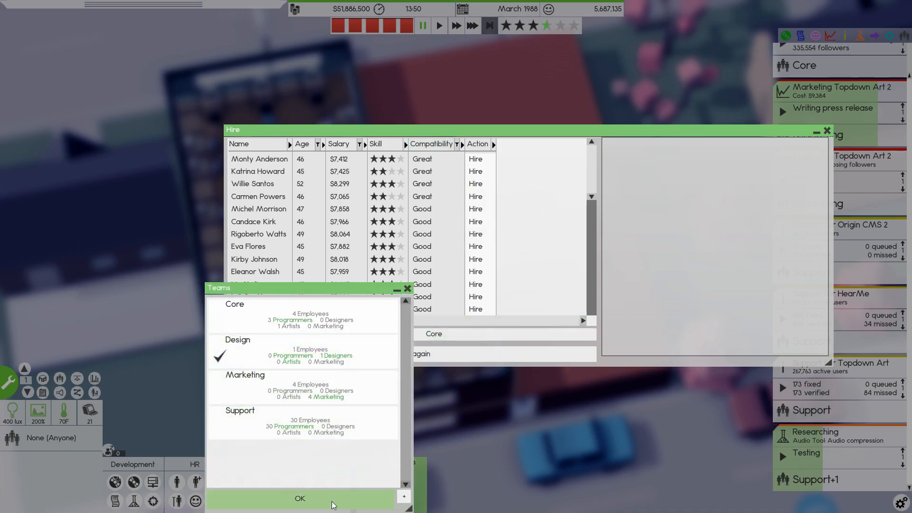
left_click(300, 498)
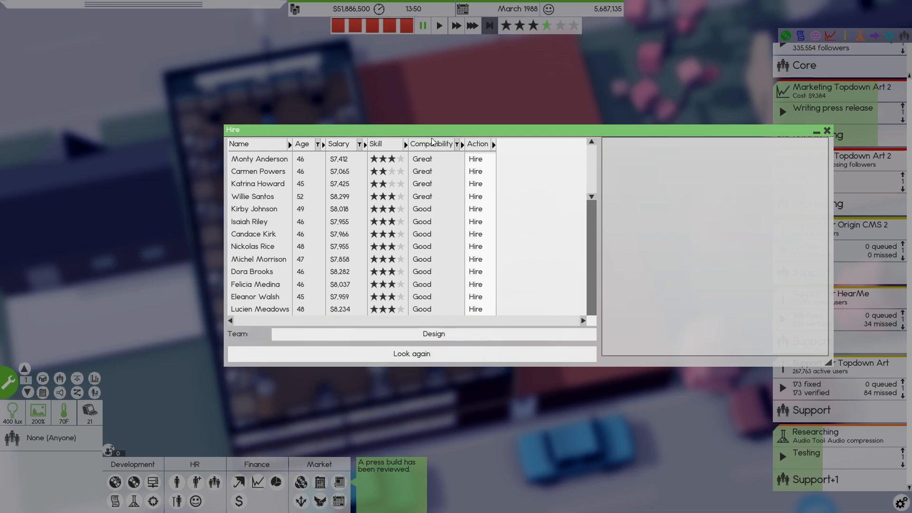
Sort candidates by skill and review details of lower-listed designers.
left_click(376, 144)
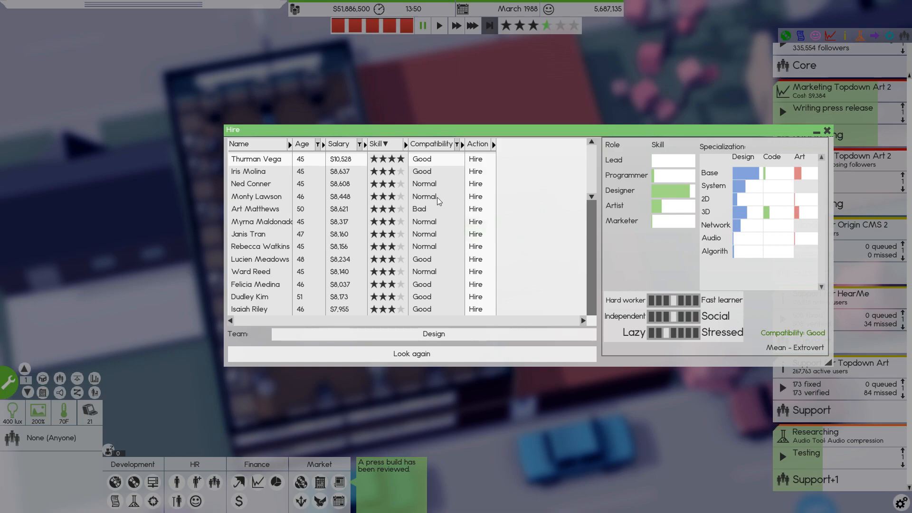
mouse_move(263, 171)
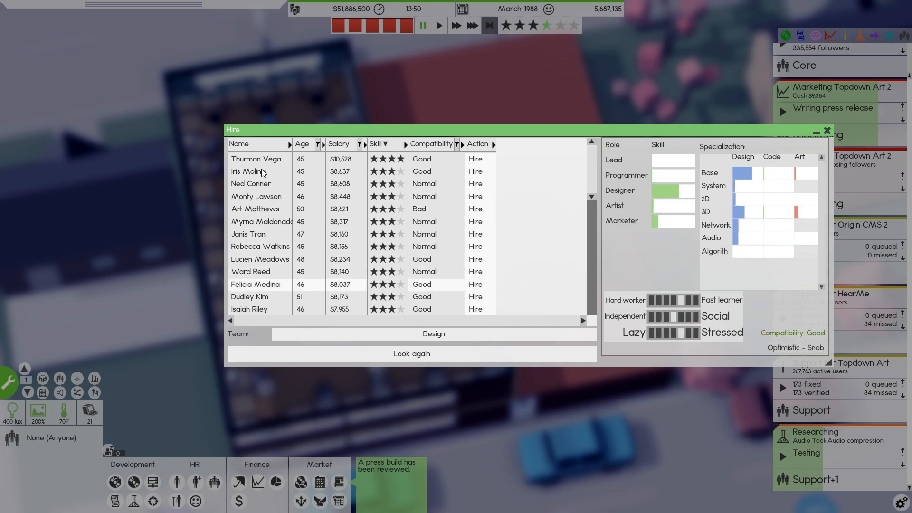
scroll("down", 3)
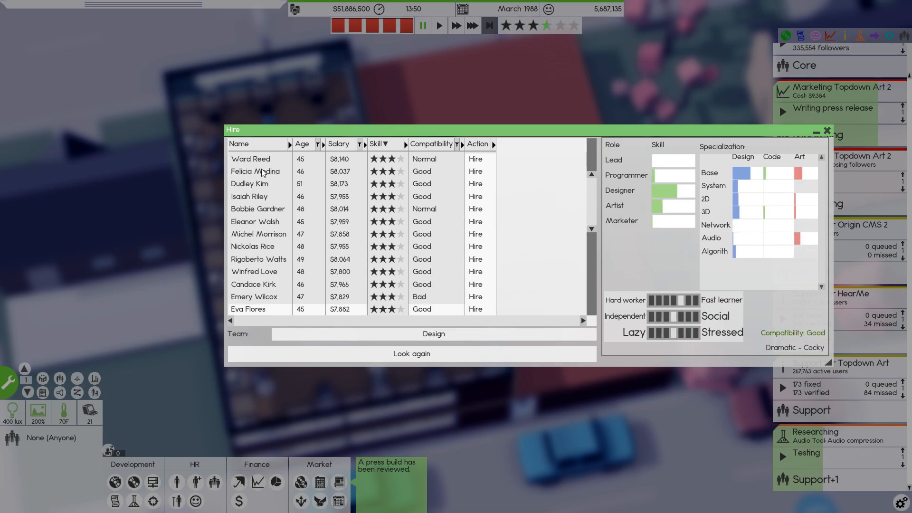
scroll("down", 3)
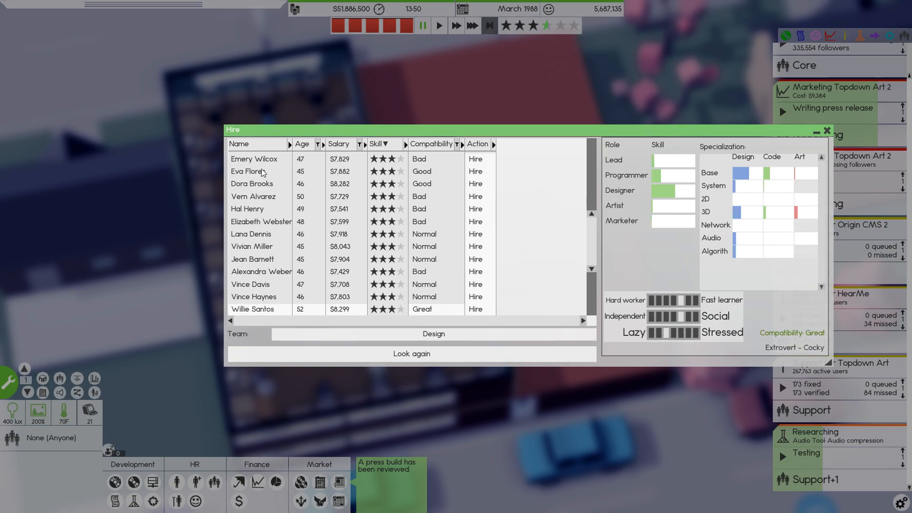
left_click(411, 353)
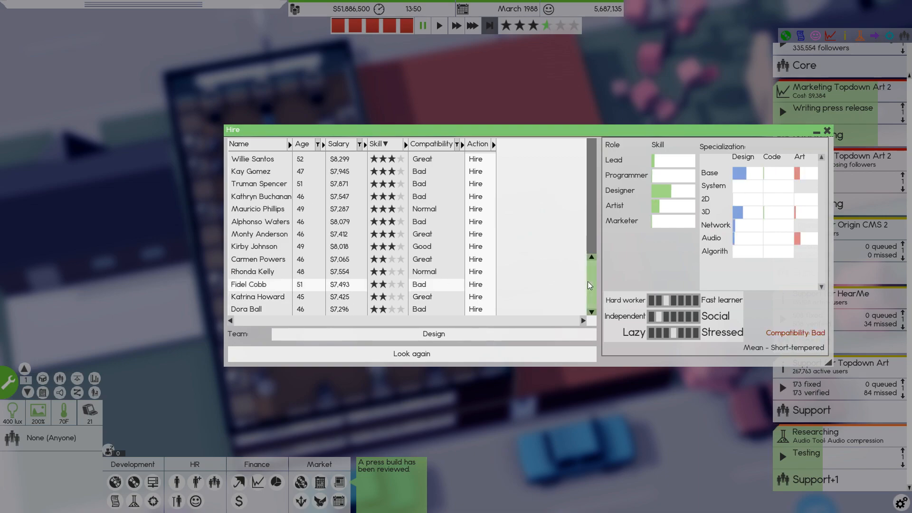
left_click(412, 353)
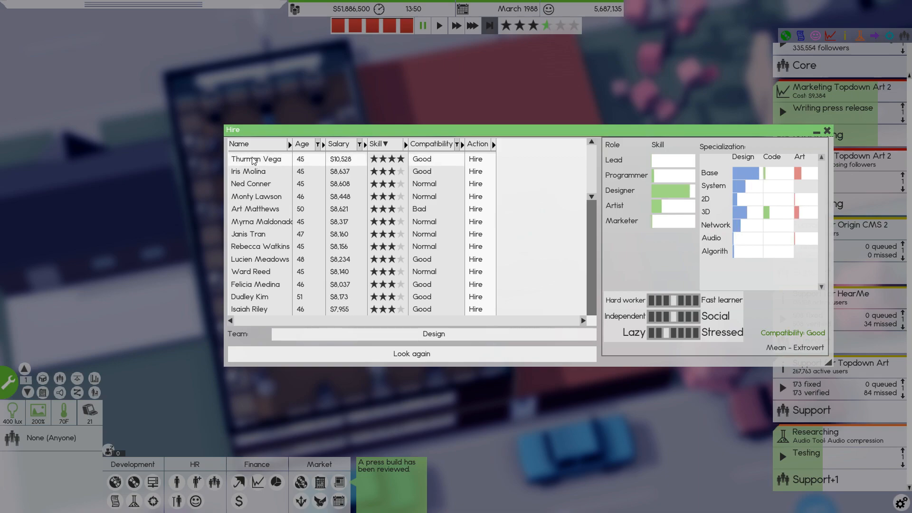
mouse_move(253, 176)
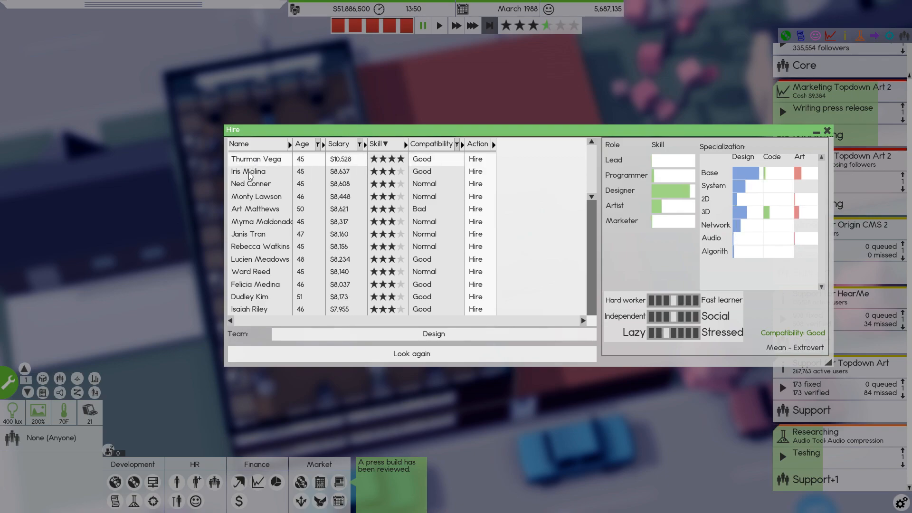
mouse_move(693, 192)
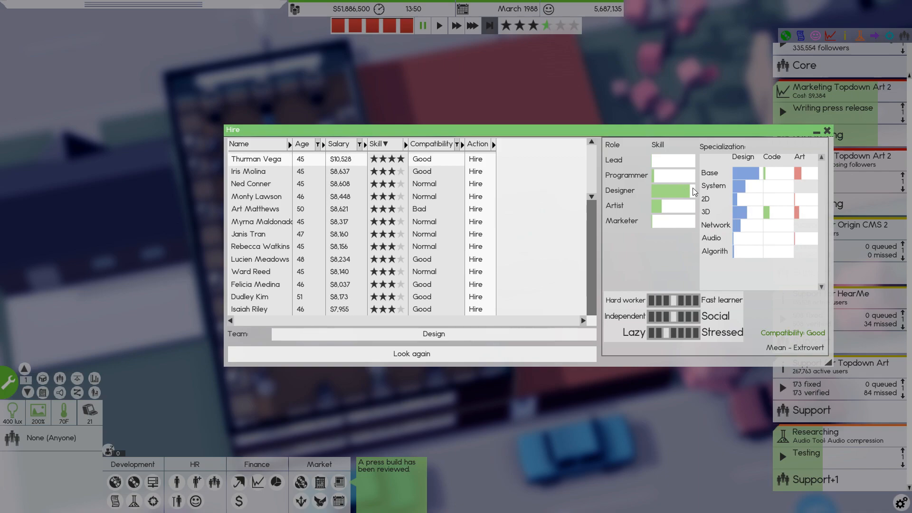
mouse_move(687, 314)
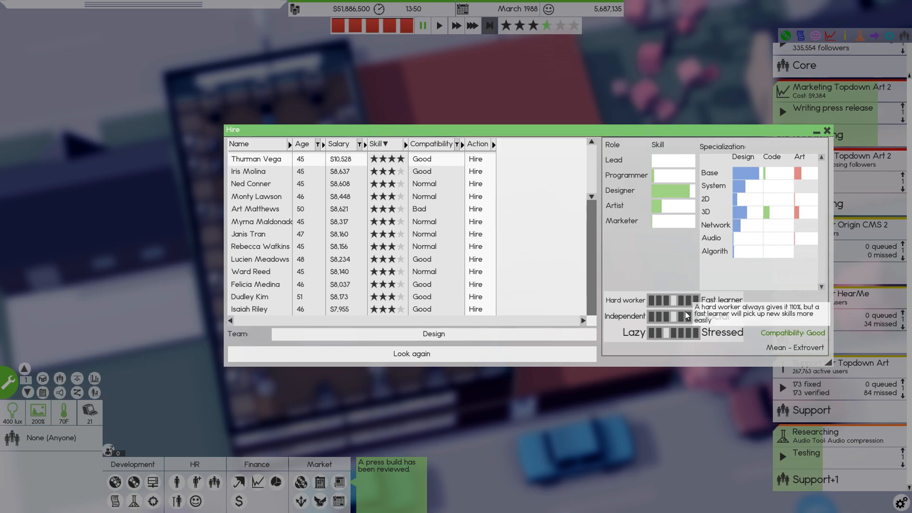
Compare candidates by compatibility, re-sort by skill, and hire the top four-star designer.
left_click(431, 144)
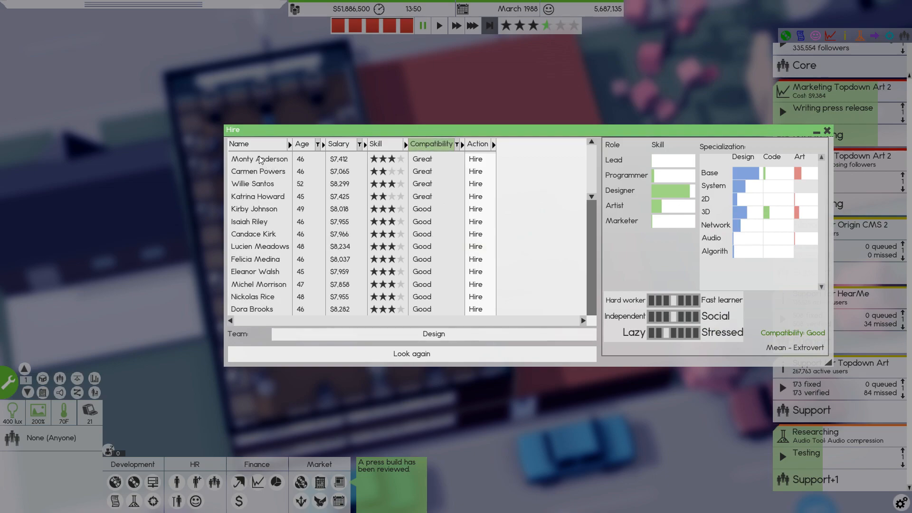
left_click(259, 159)
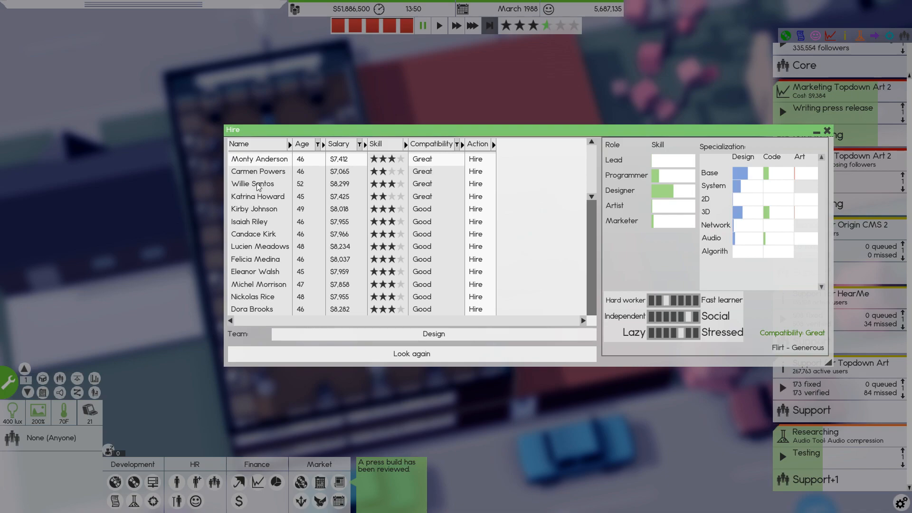
left_click(252, 184)
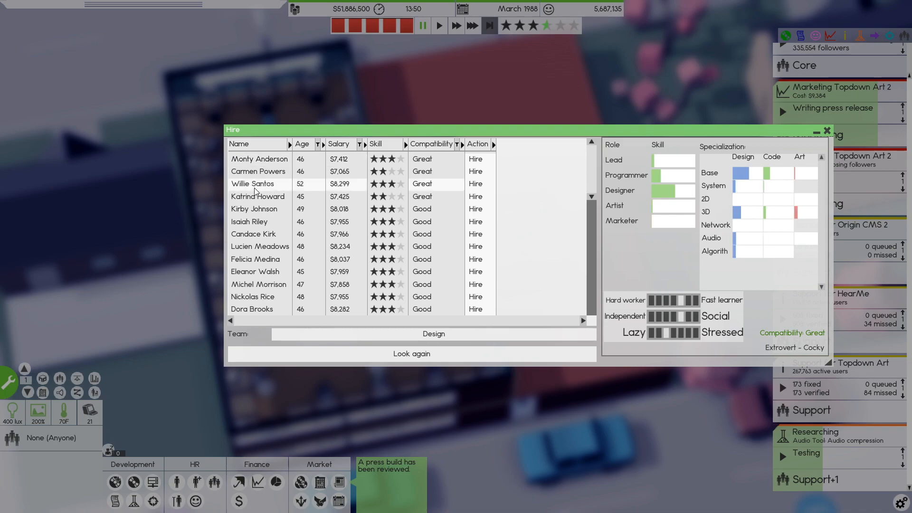
left_click(257, 196)
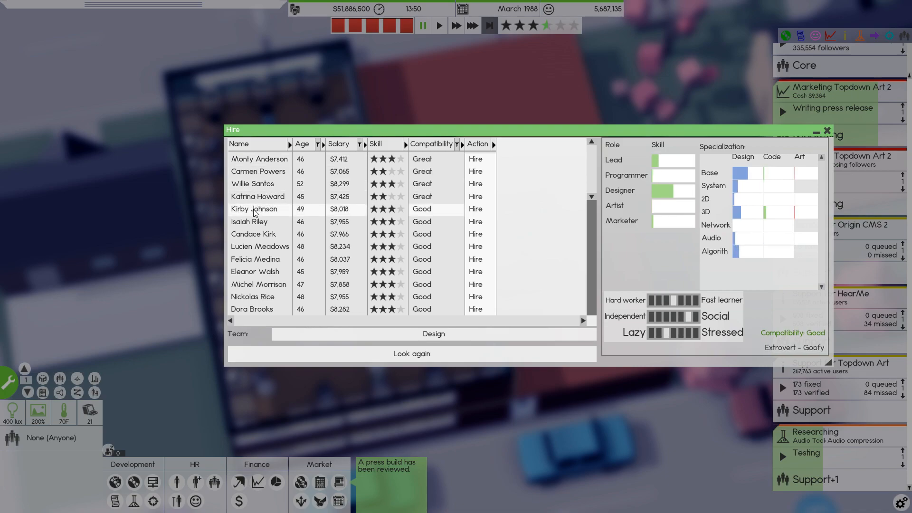
left_click(377, 143)
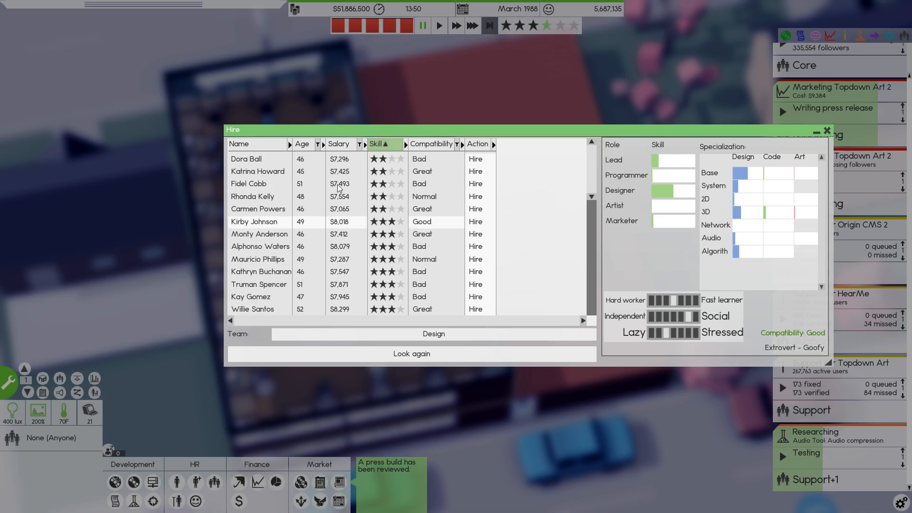
left_click(377, 144)
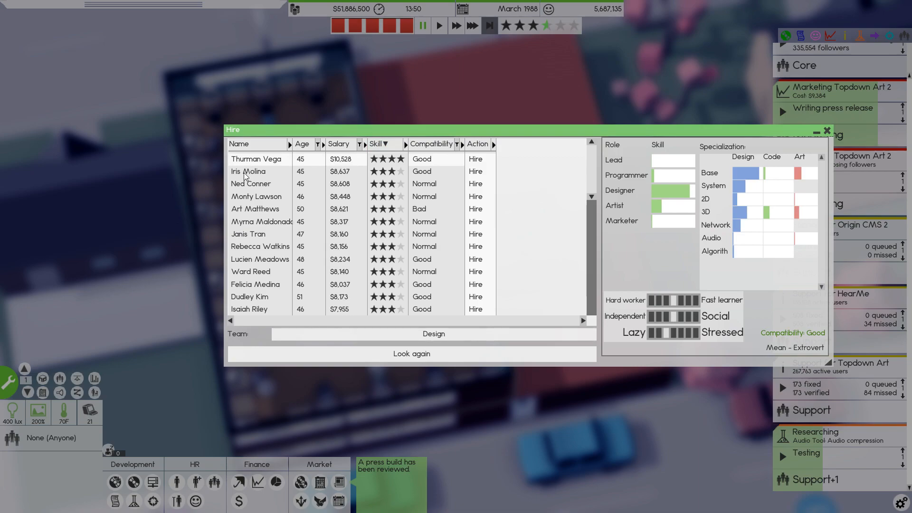
mouse_move(595, 196)
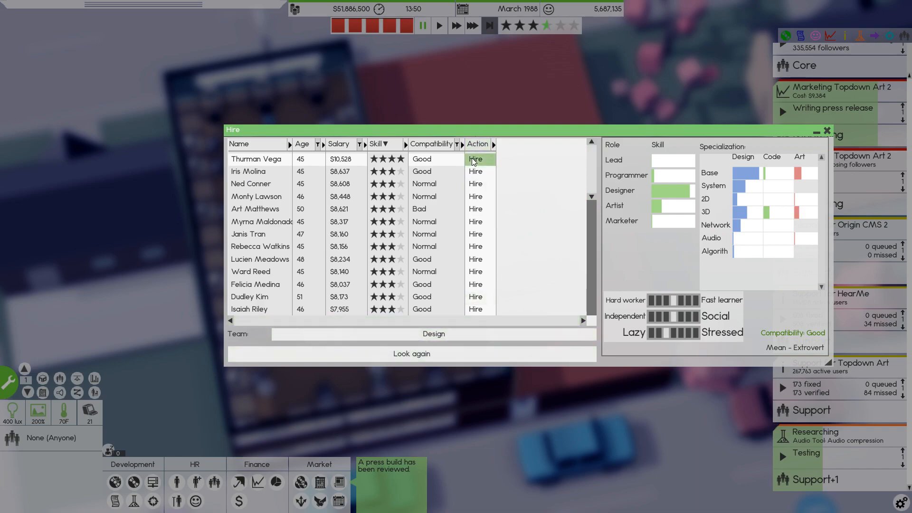
left_click(474, 158)
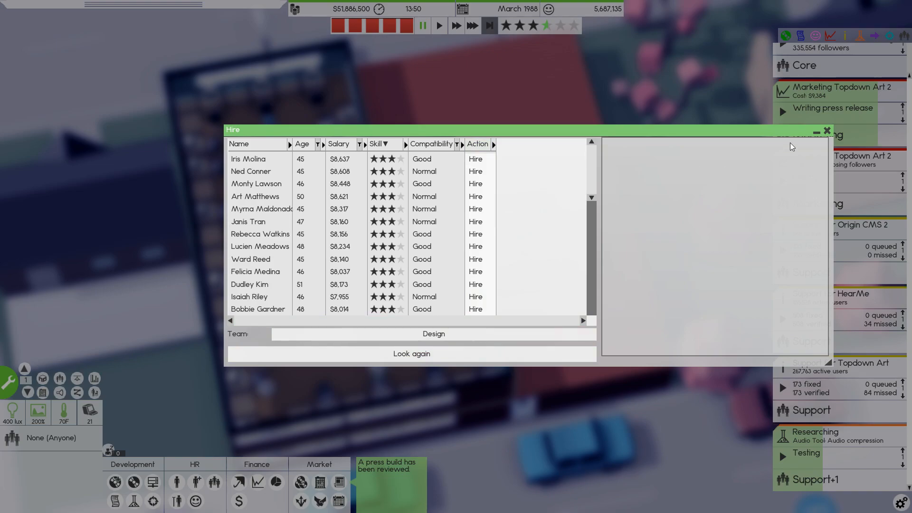
left_click(826, 129)
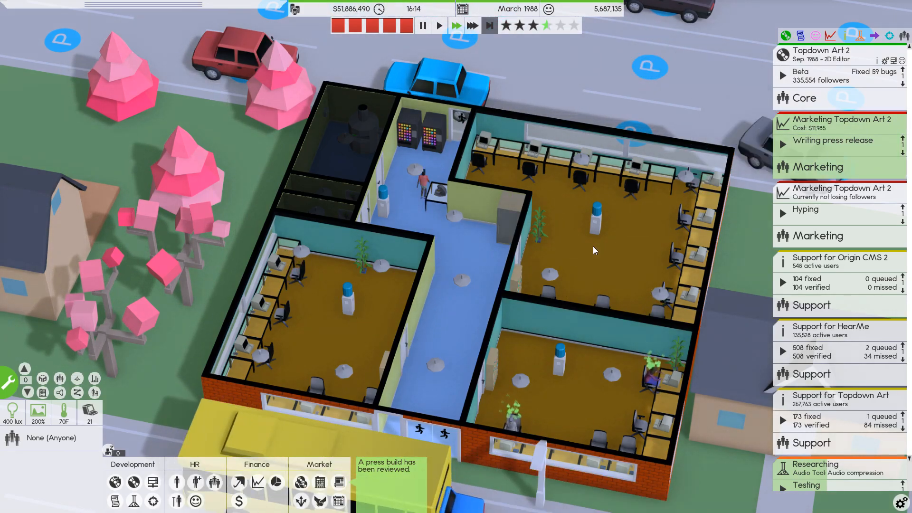
left_click(833, 140)
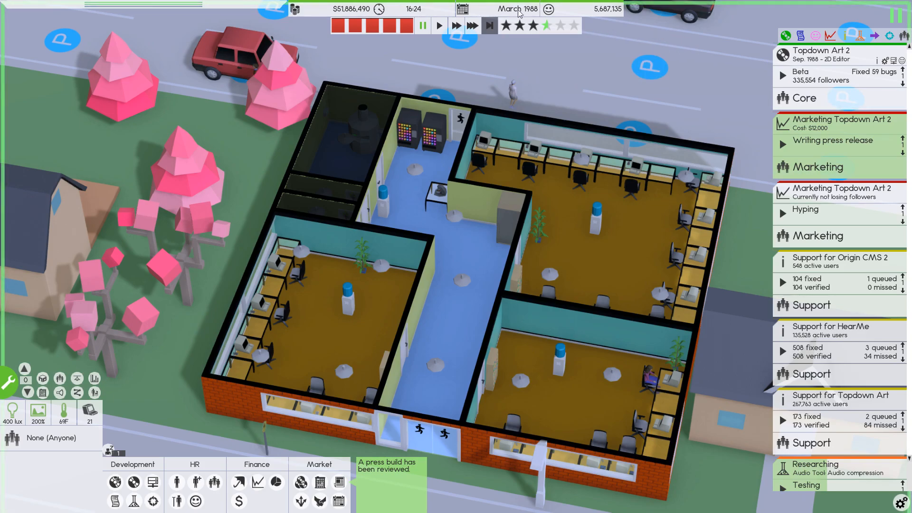
left_click(833, 140)
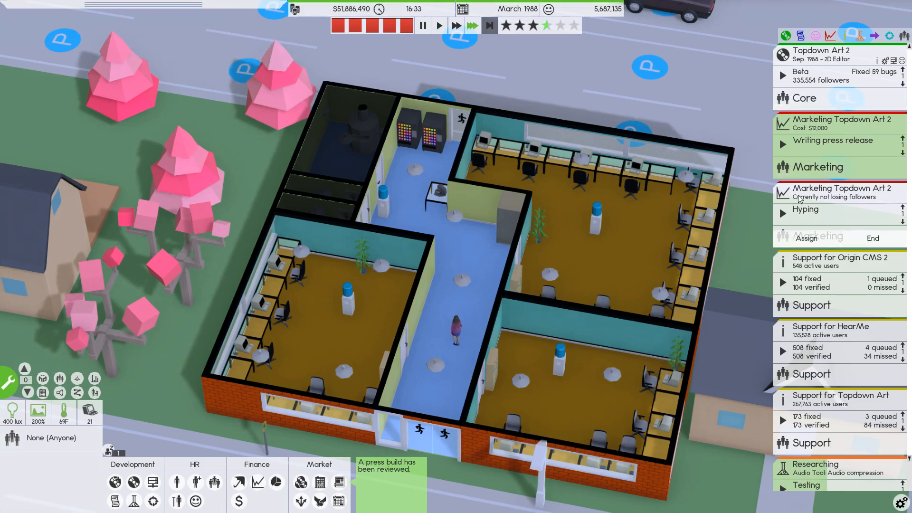
mouse_move(489, 26)
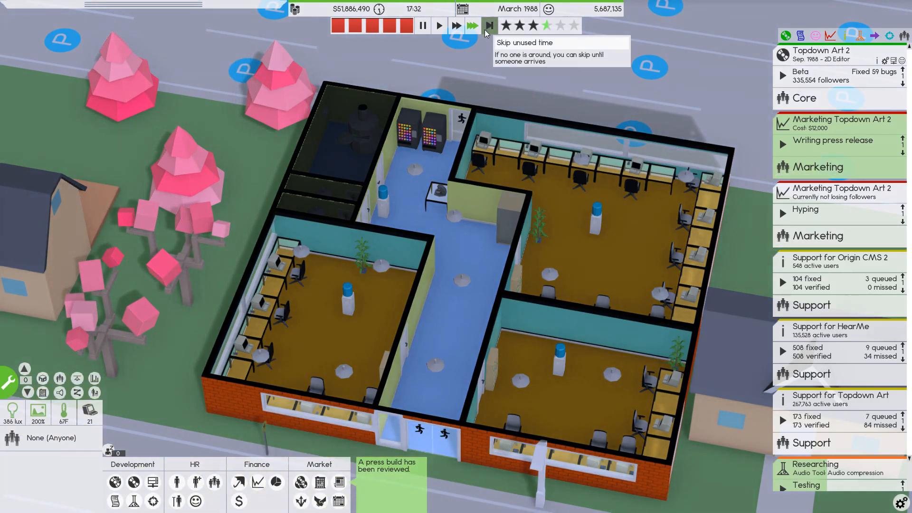
Skip unused night time twice to advance the calendar into May 1988.
left_click(489, 25)
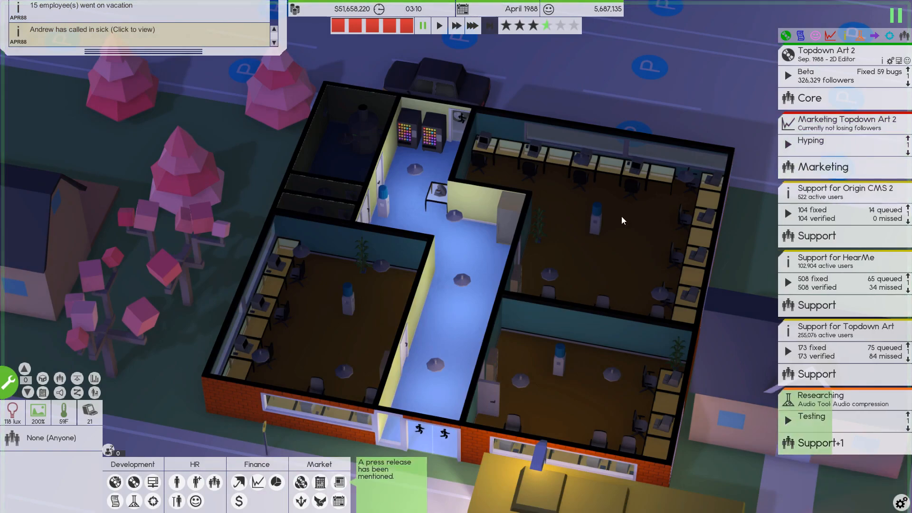
left_click(384, 477)
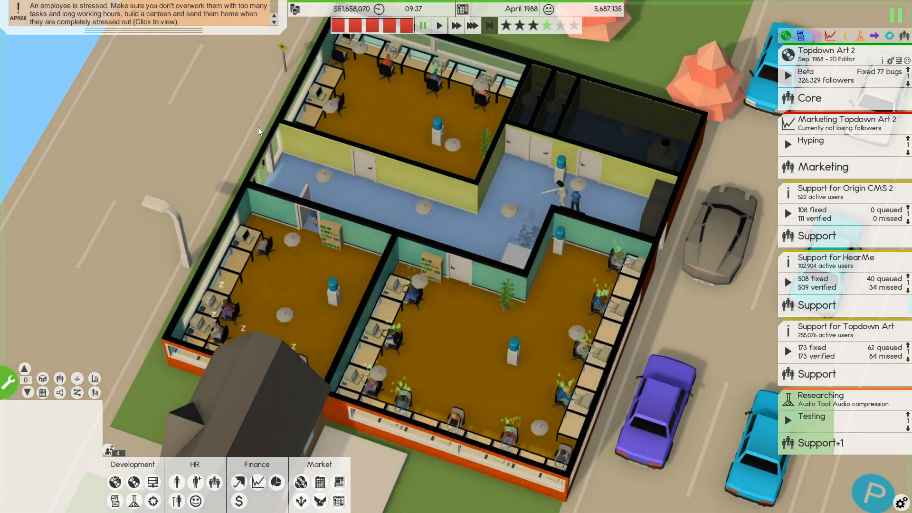
mouse_move(512, 185)
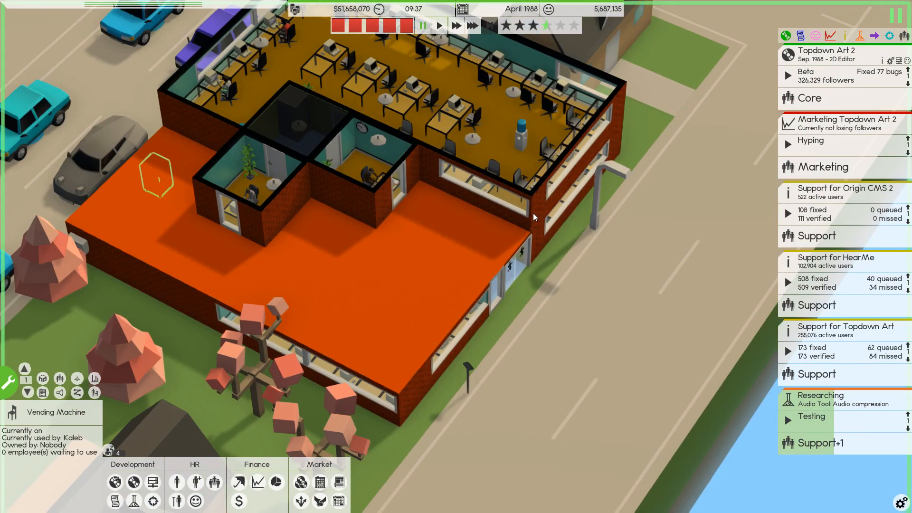
mouse_move(265, 211)
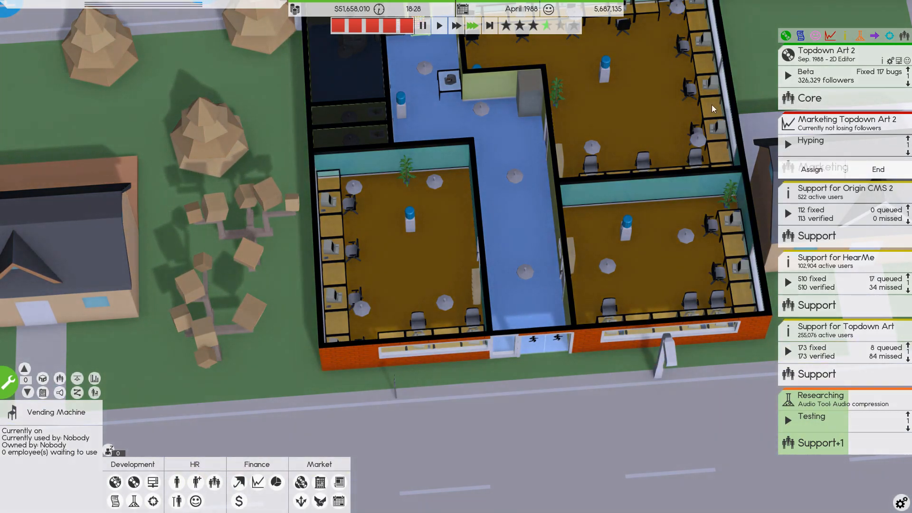
mouse_move(490, 26)
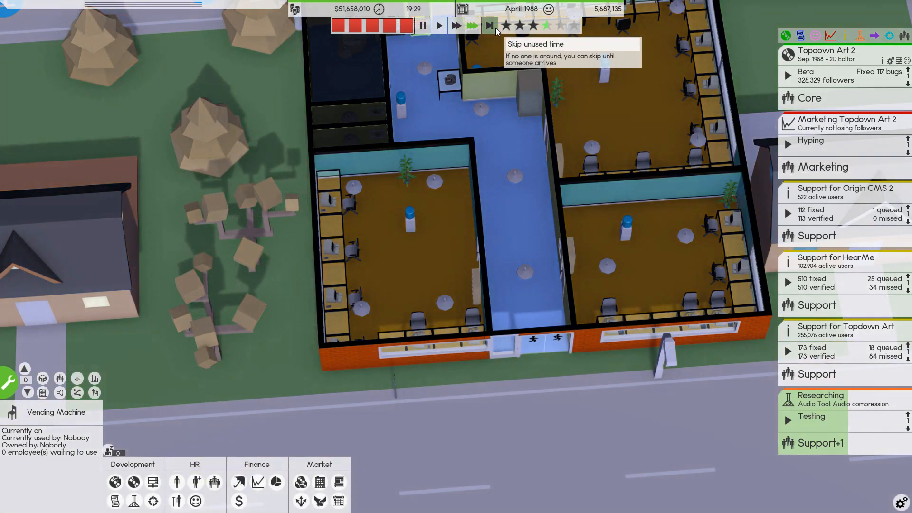
left_click(489, 25)
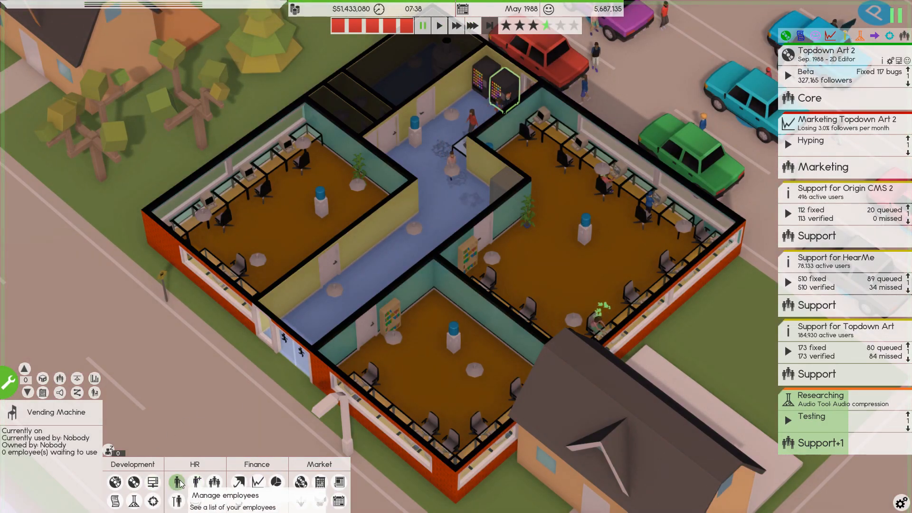
left_click(177, 482)
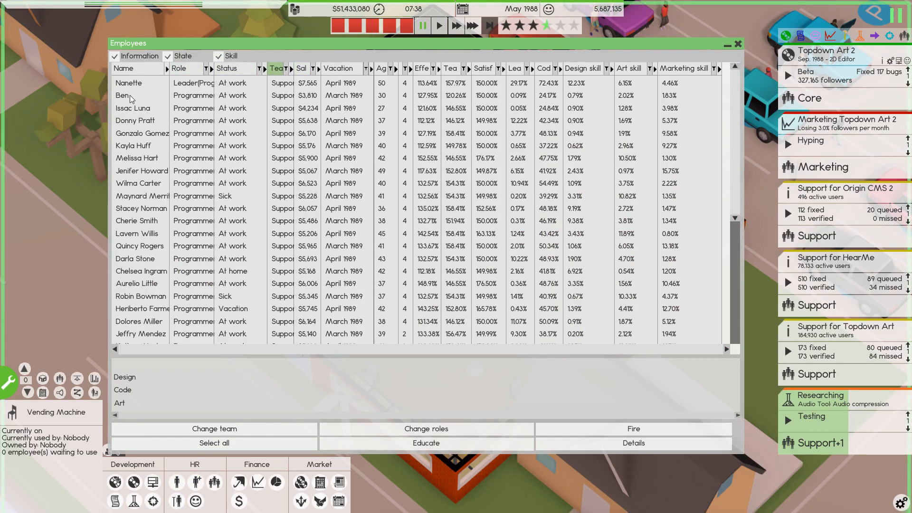
left_click(128, 96)
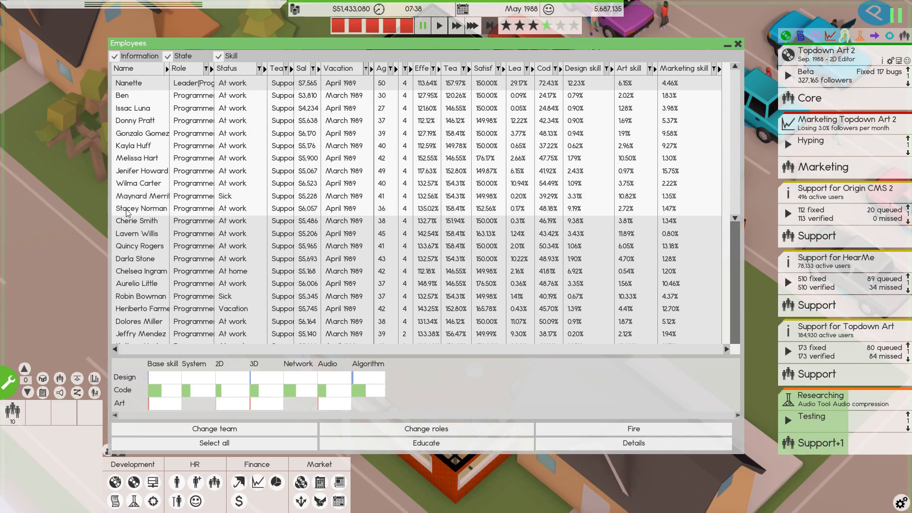
left_click(425, 443)
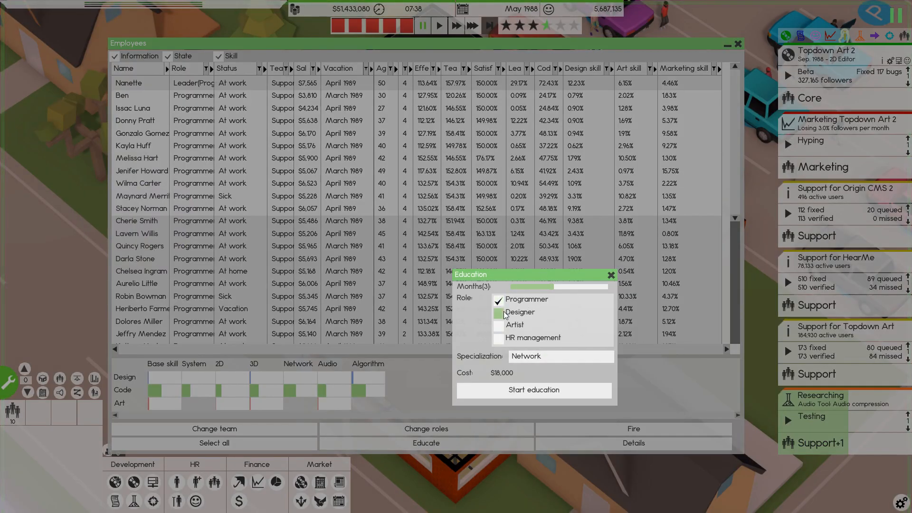
left_click(499, 313)
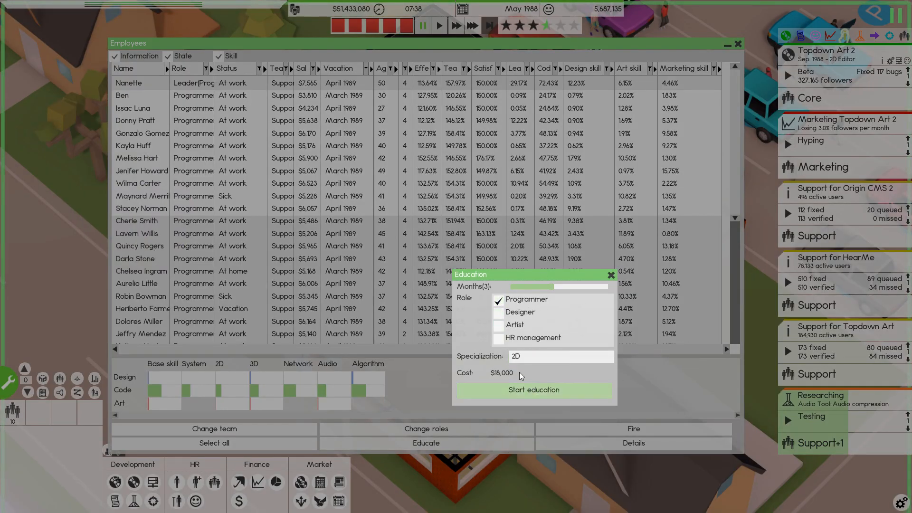
left_click(533, 389)
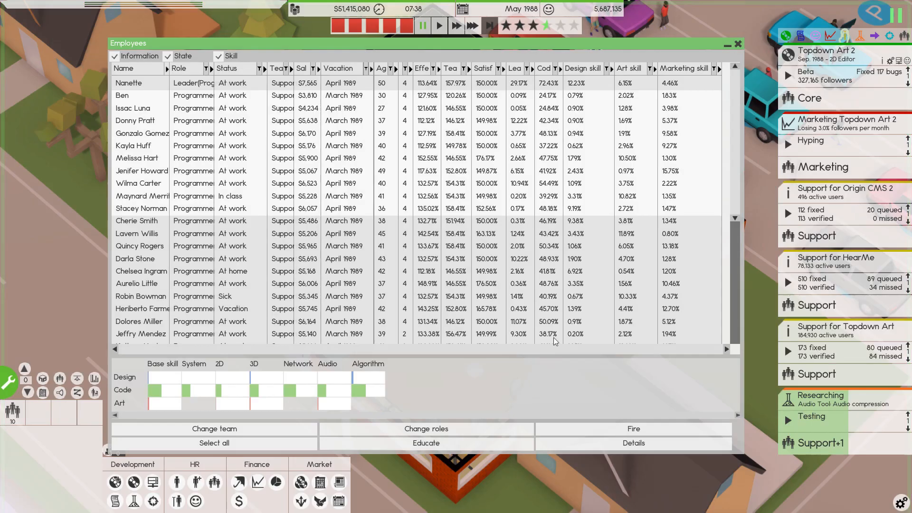
left_click(737, 45)
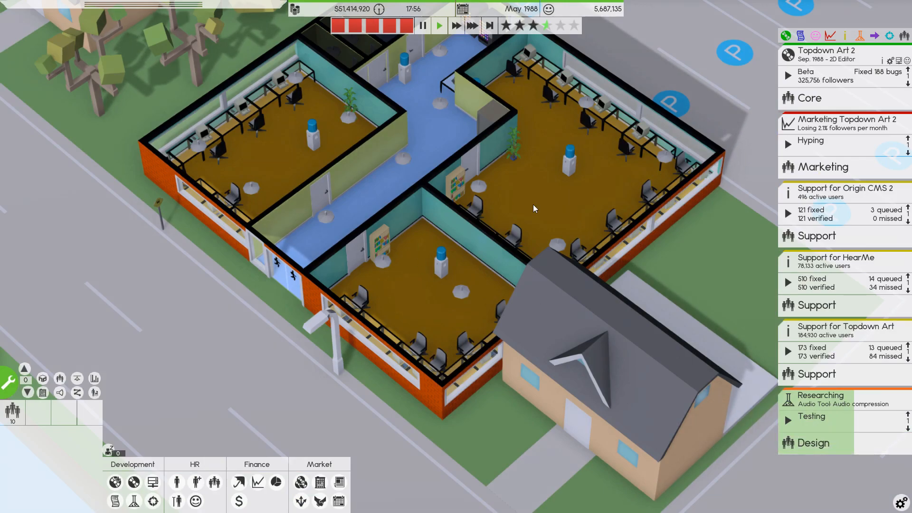
mouse_move(551, 179)
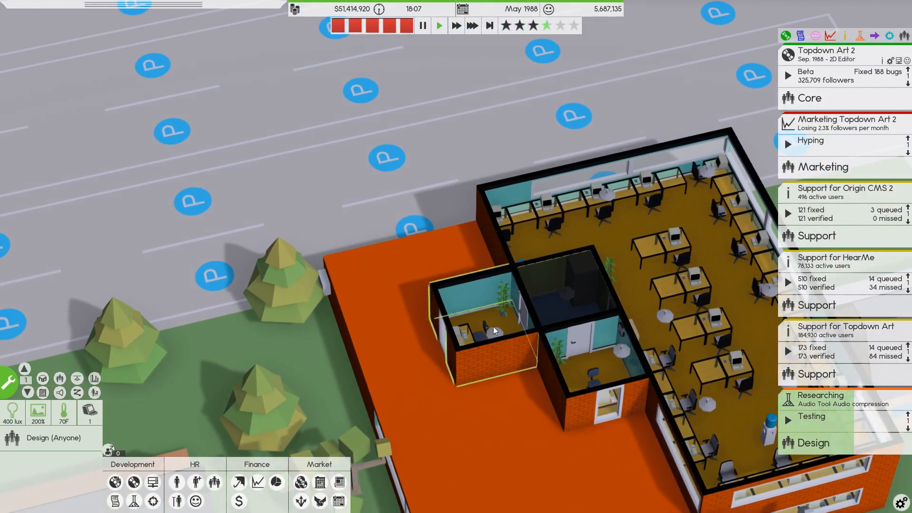
Bulldoze the small glass-walled room beside the dark room and confirm.
left_click(494, 331)
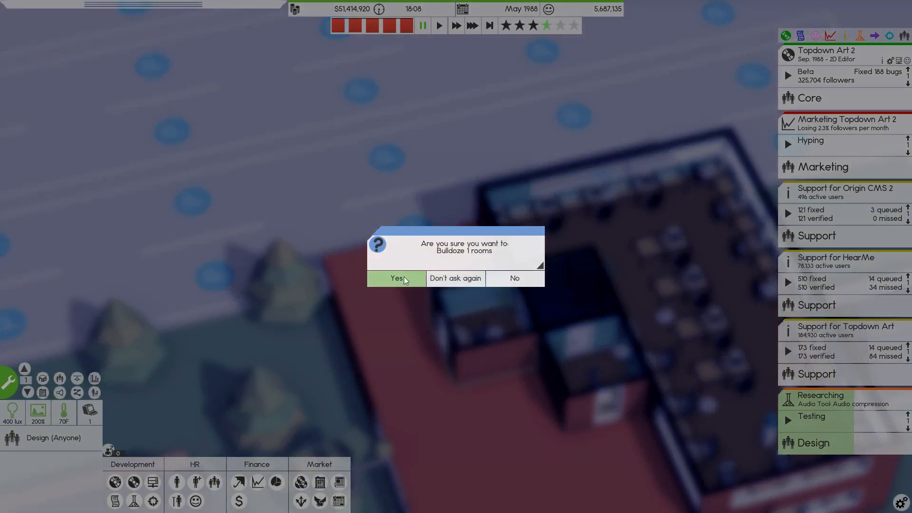
left_click(396, 278)
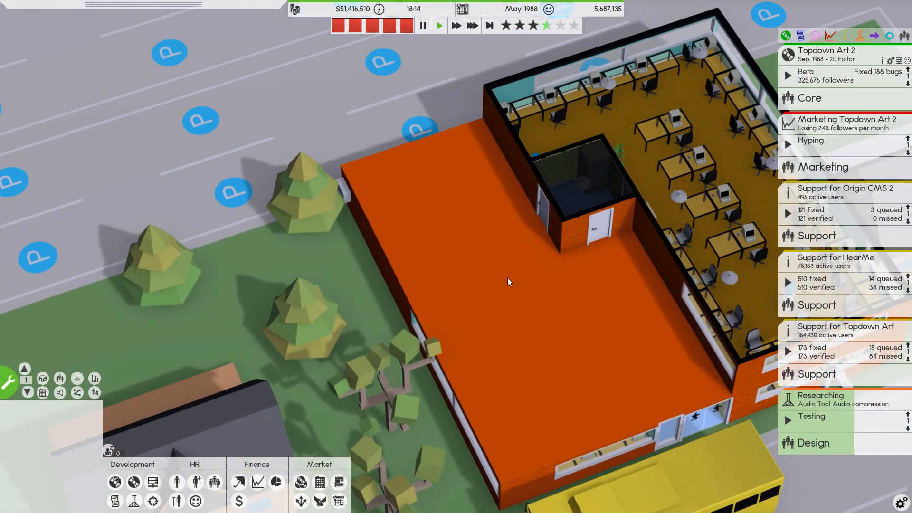
mouse_move(13, 404)
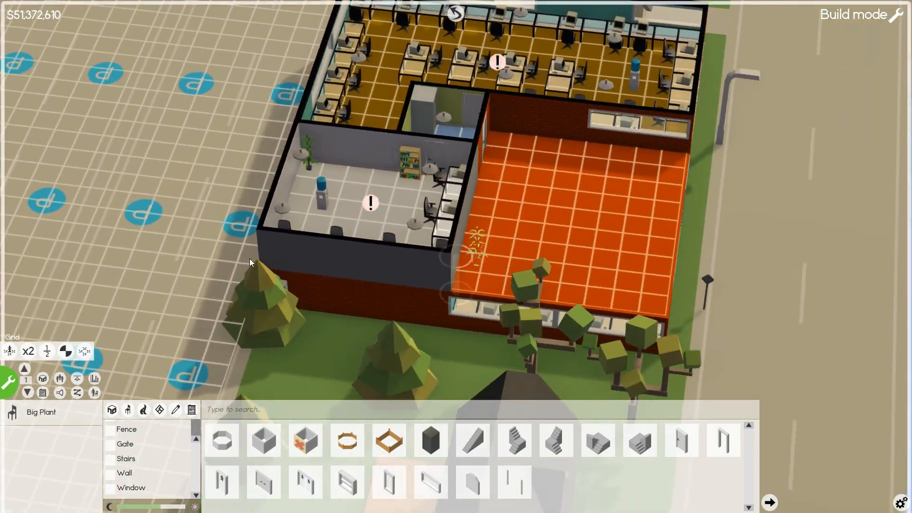
mouse_move(433, 269)
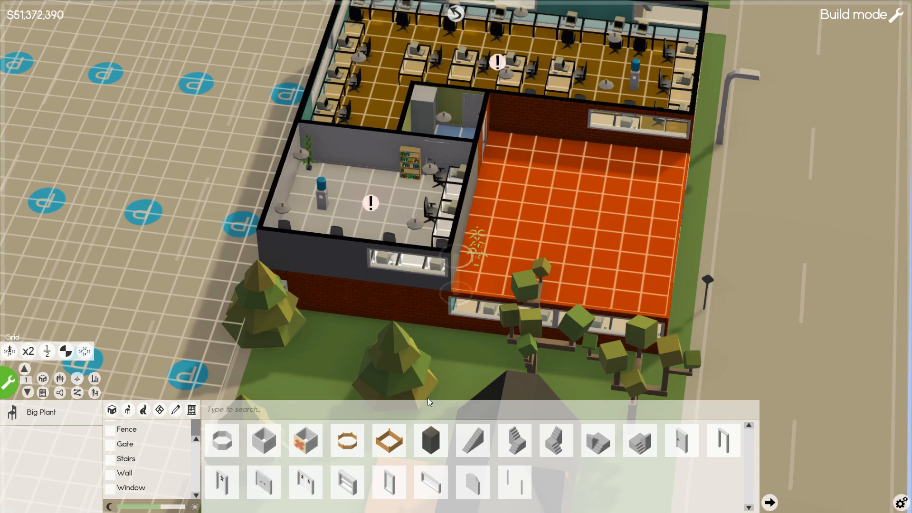
mouse_move(329, 256)
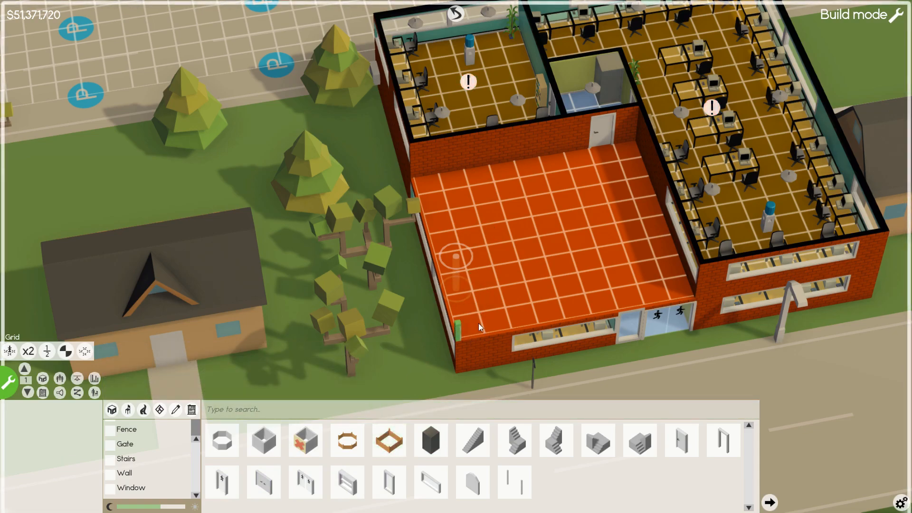
Place a fenced outdoor room on the roof and apply a tiled floor material.
left_click(529, 293)
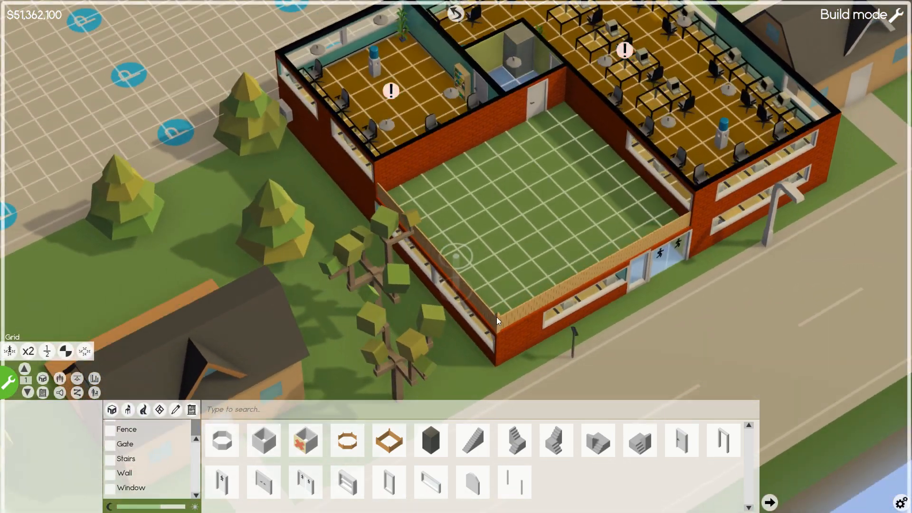
left_click(497, 321)
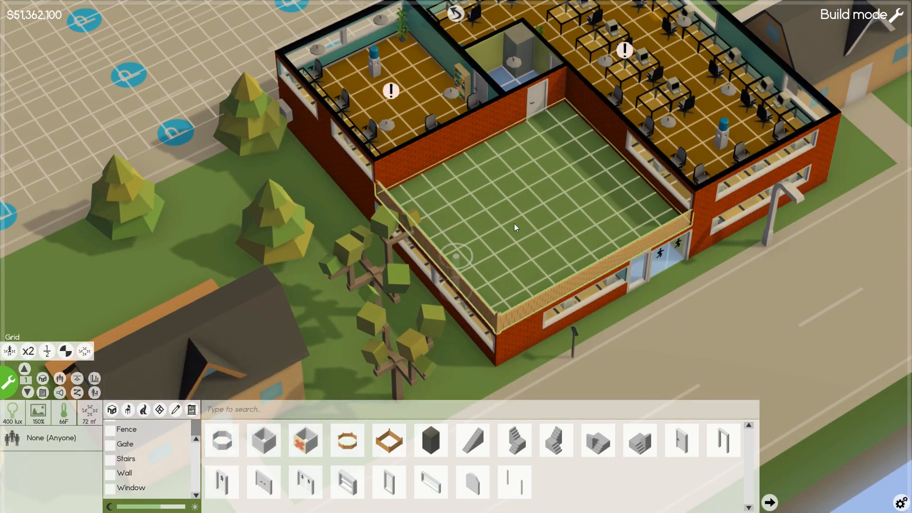
left_click(514, 227)
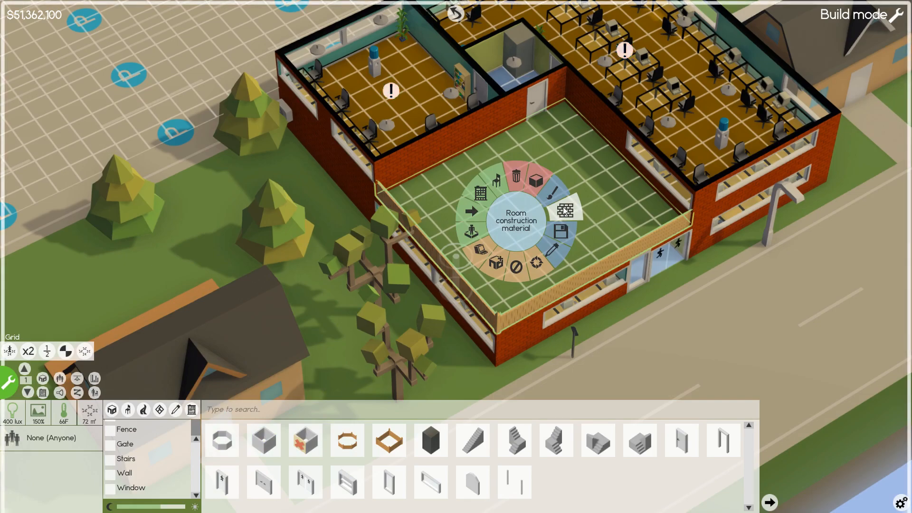
left_click(563, 209)
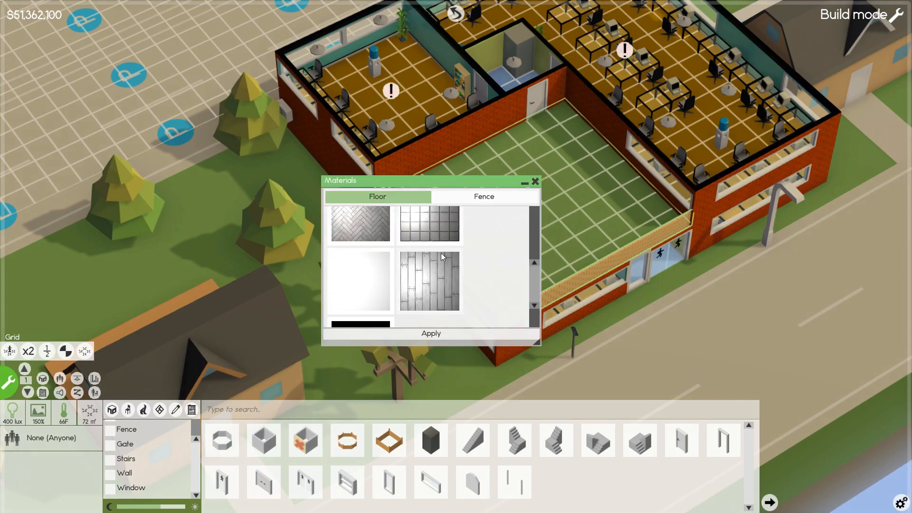
left_click(430, 278)
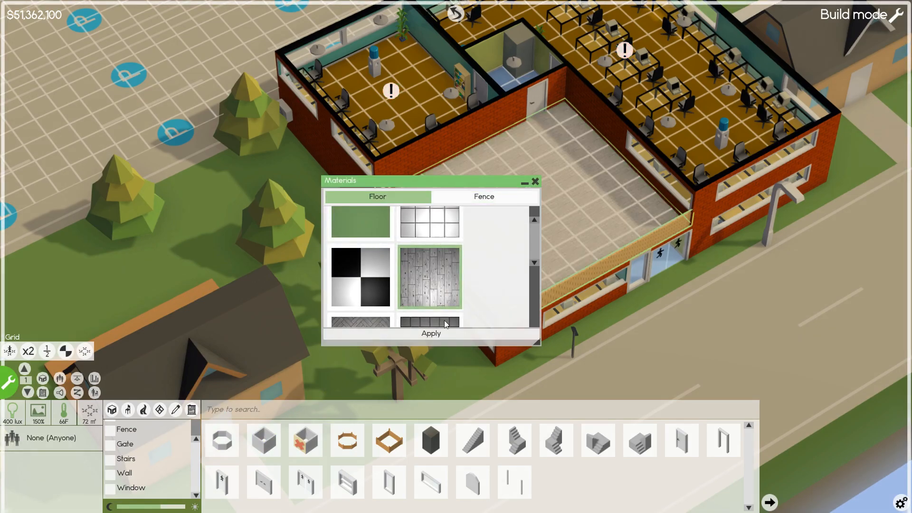
left_click(483, 197)
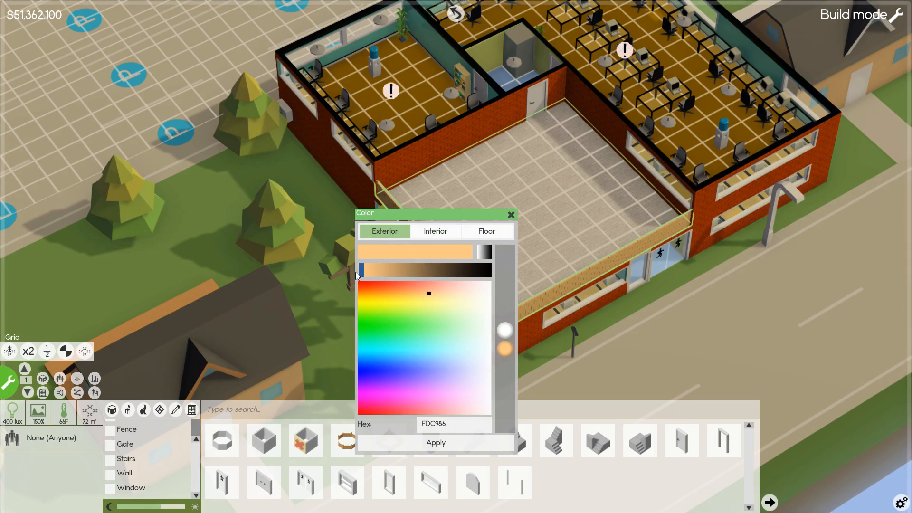
Darken the patio exterior, apply golden interior walls, and set the floor colour.
left_click_drag(358, 270, 382, 270)
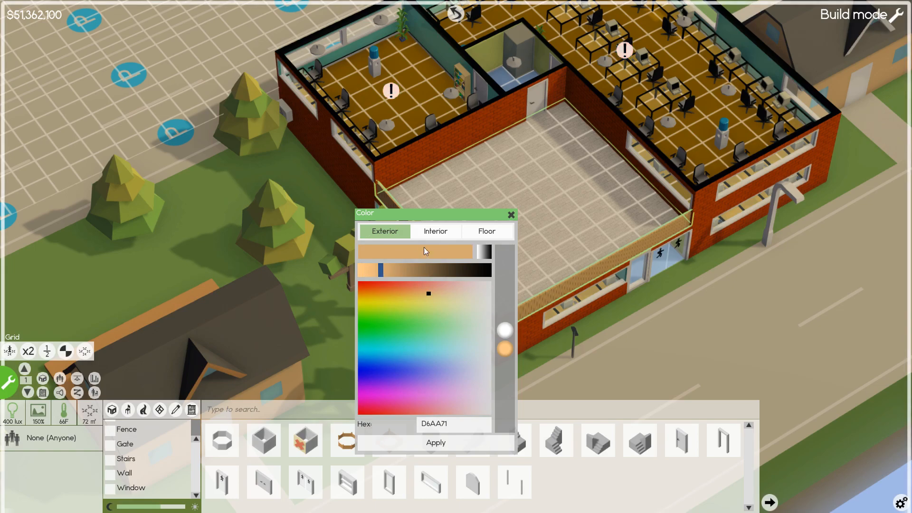
left_click(435, 231)
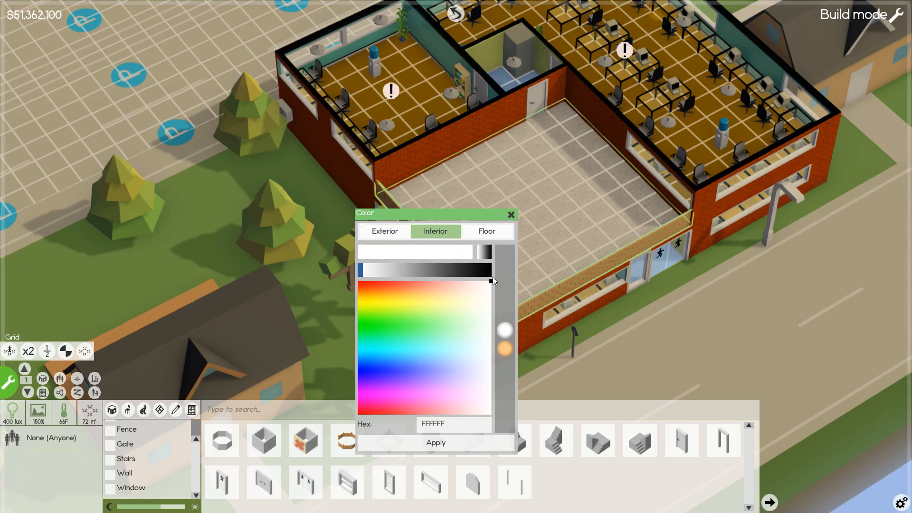
left_click(413, 311)
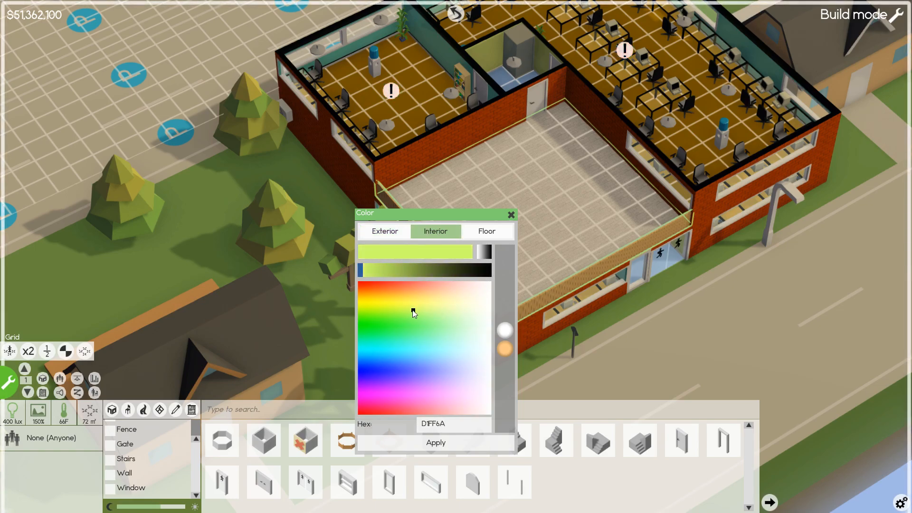
left_click(377, 303)
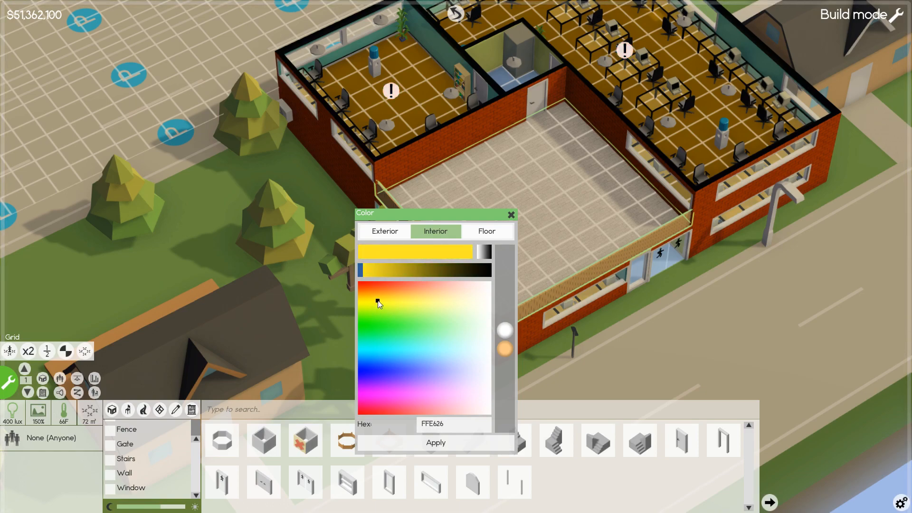
left_click(400, 300)
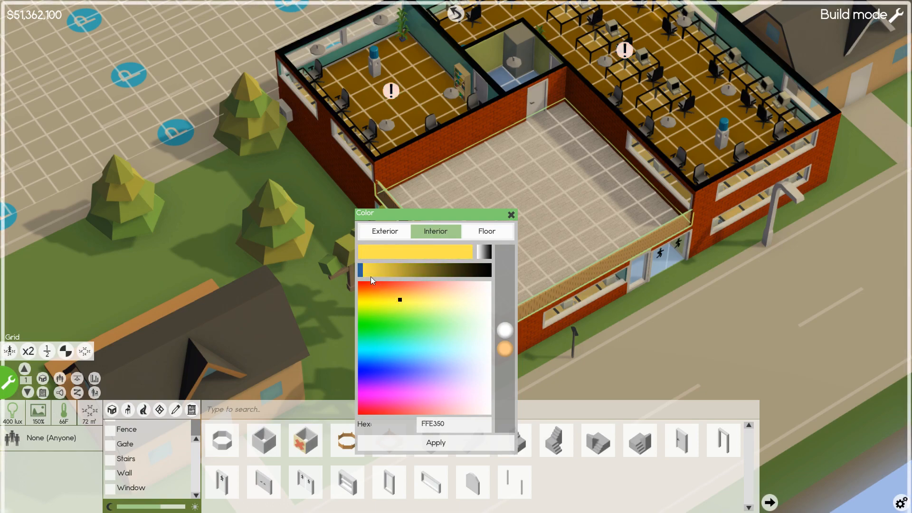
left_click_drag(361, 270, 393, 270)
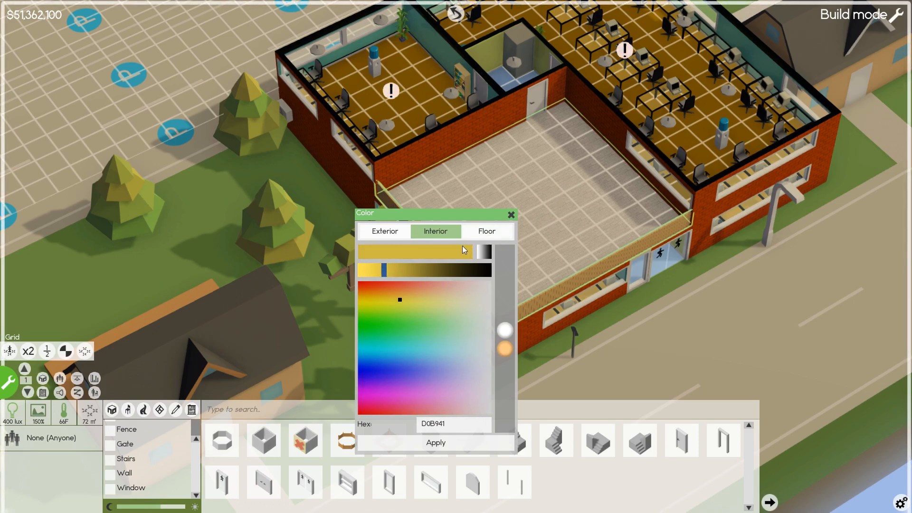
left_click(486, 231)
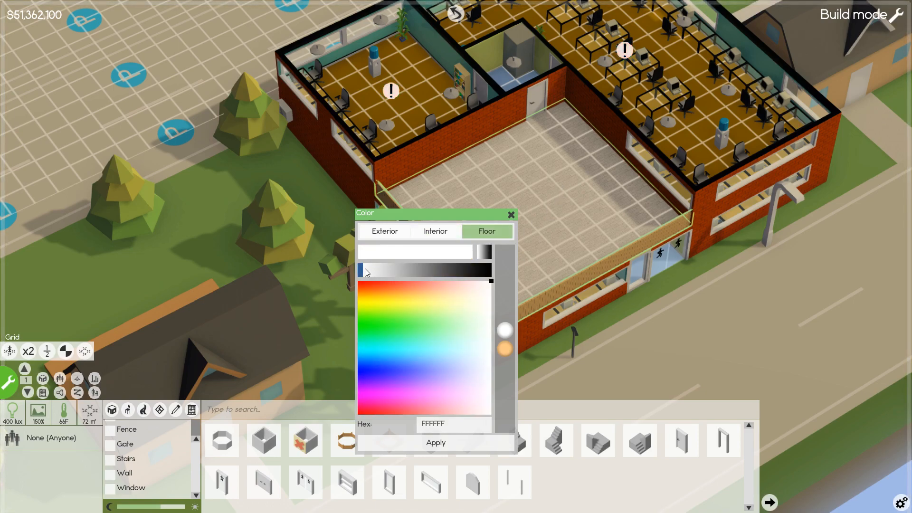
left_click(435, 230)
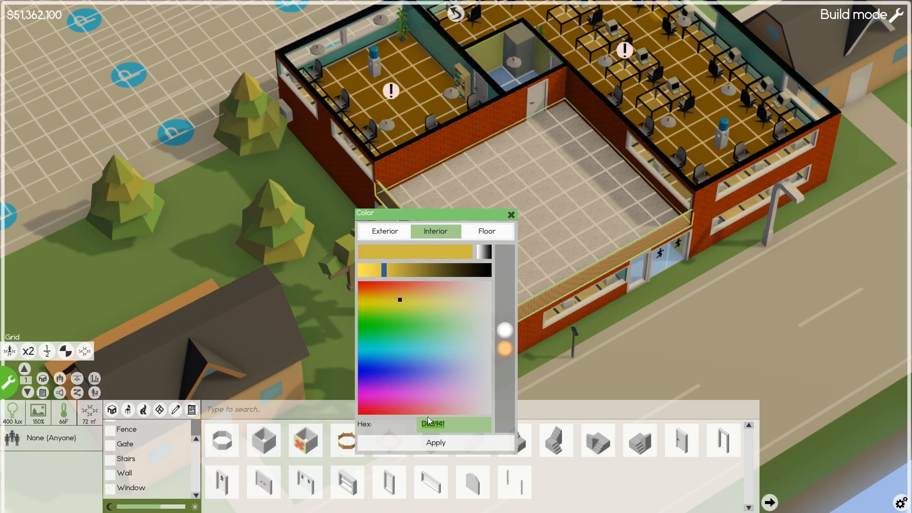
left_click(487, 231)
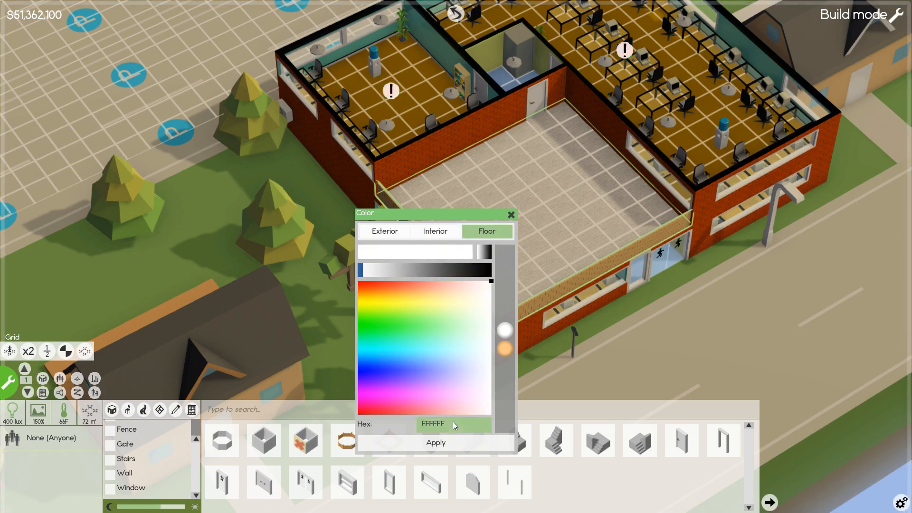
left_click(399, 300)
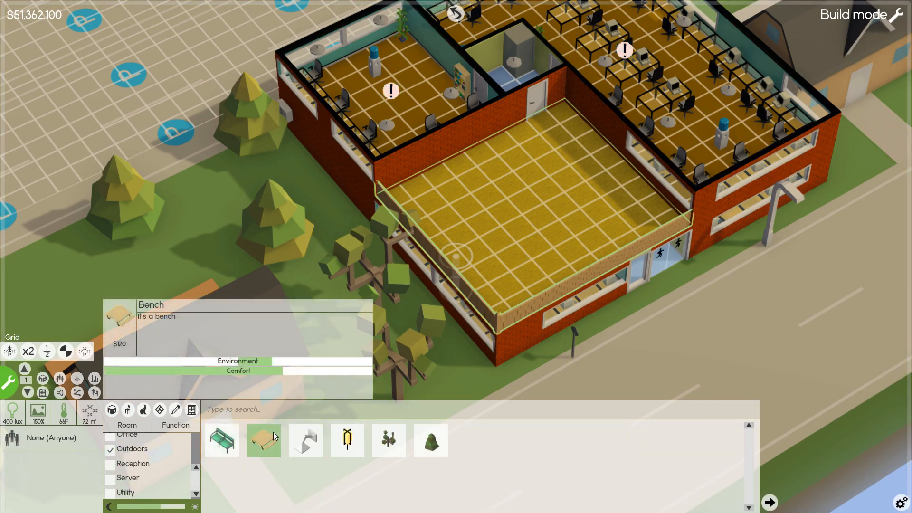
Furnish the patio with a bench, a small tree and wall lamps.
left_click(263, 440)
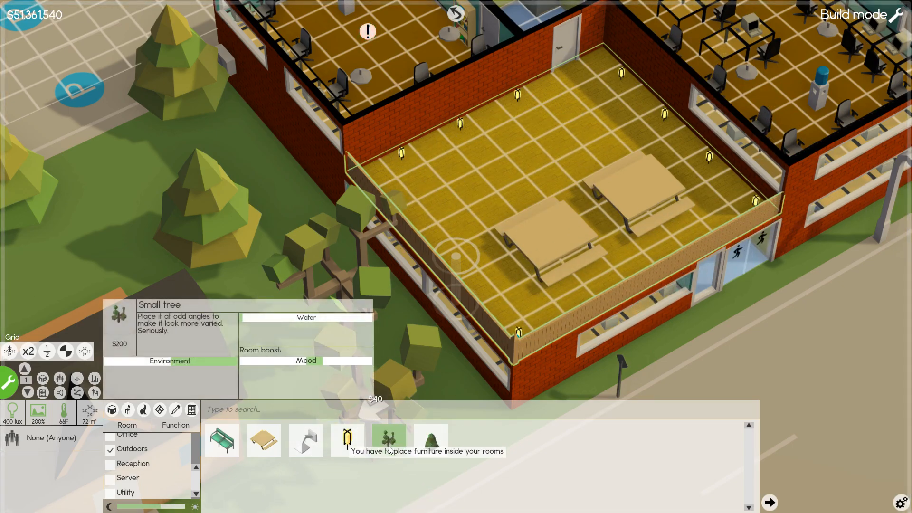
left_click(388, 439)
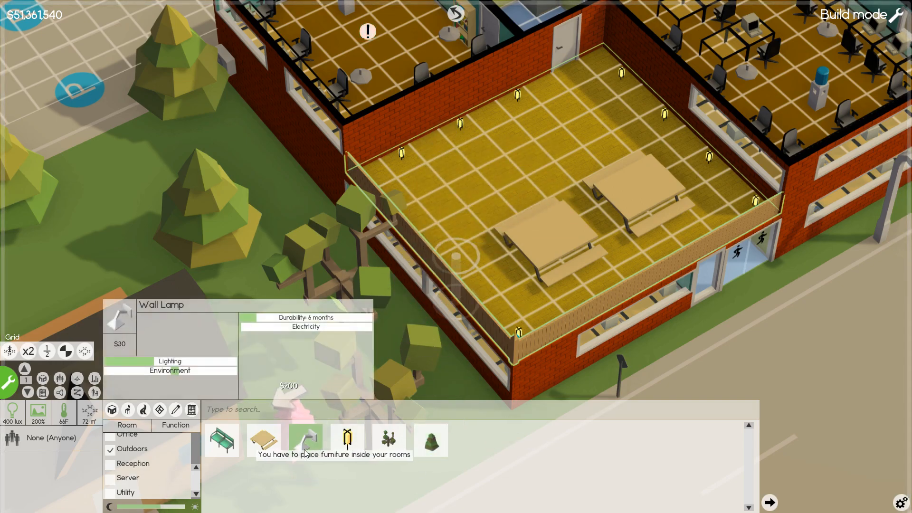
left_click(222, 441)
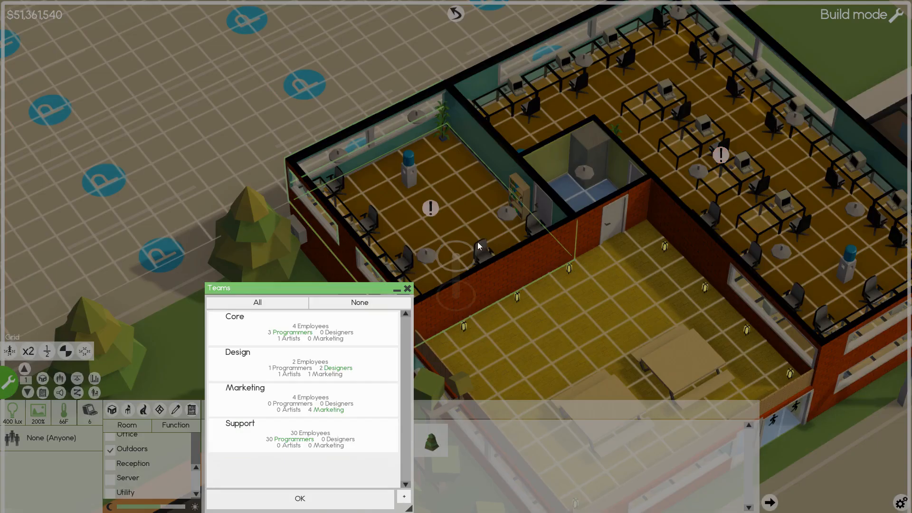
Assign the golden patio to the Design team and exit build mode.
left_click(221, 368)
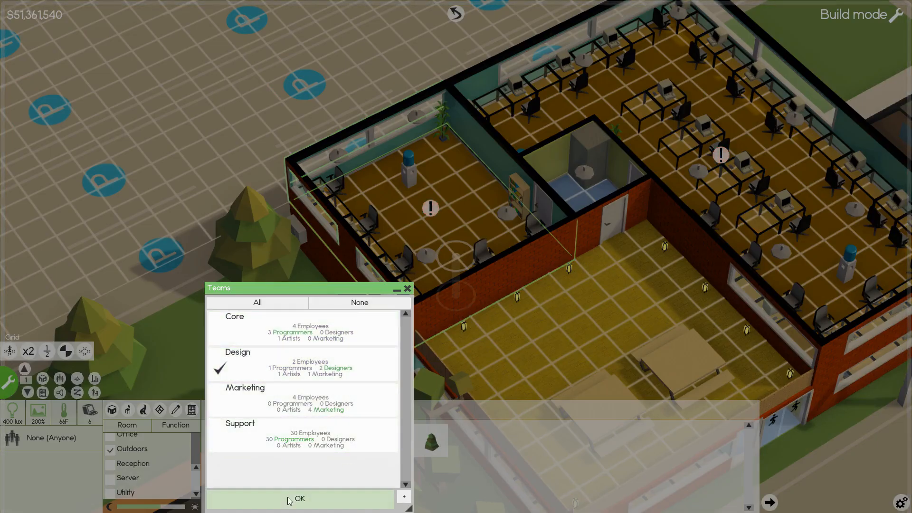
left_click(298, 498)
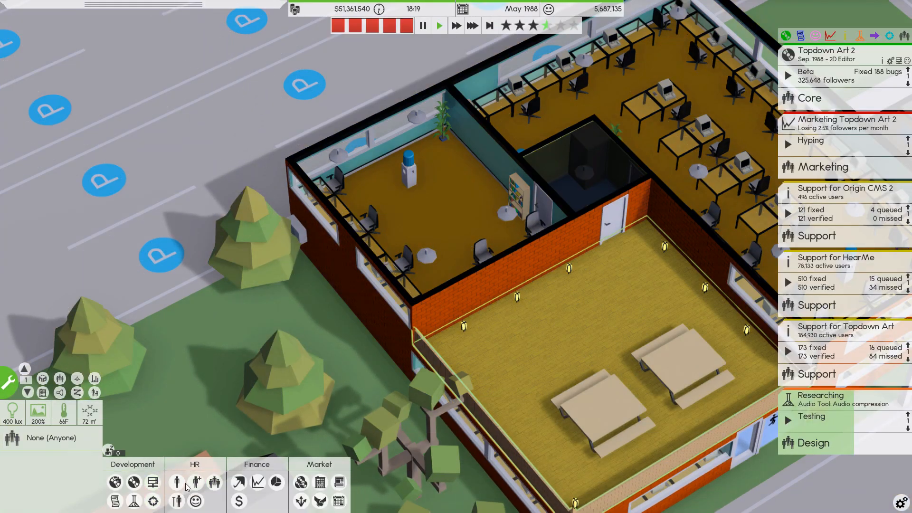
Run a hiring search for high-salary Designers specialized in 3D.
left_click(176, 482)
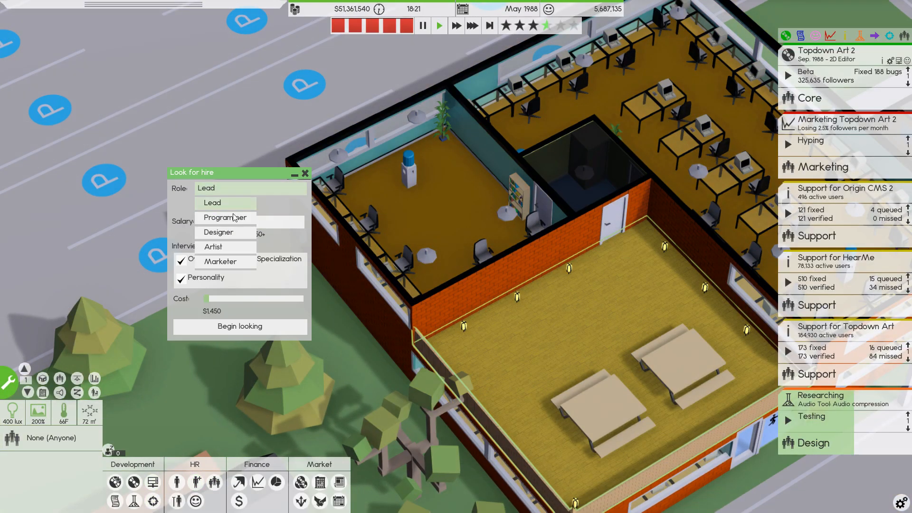
left_click(218, 231)
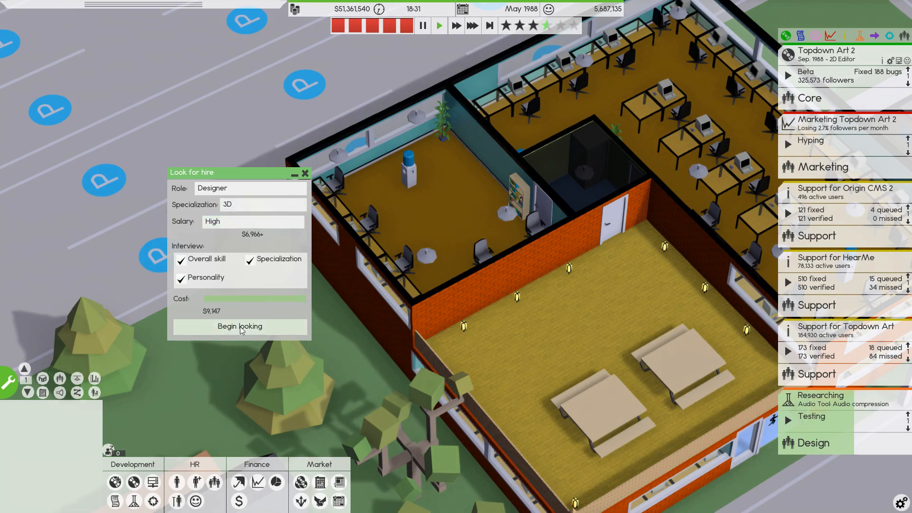
left_click(239, 327)
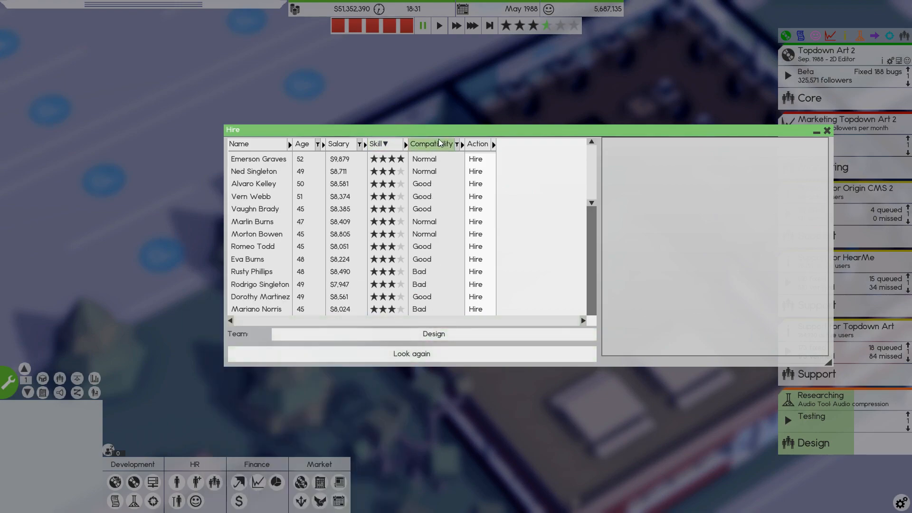
left_click(432, 143)
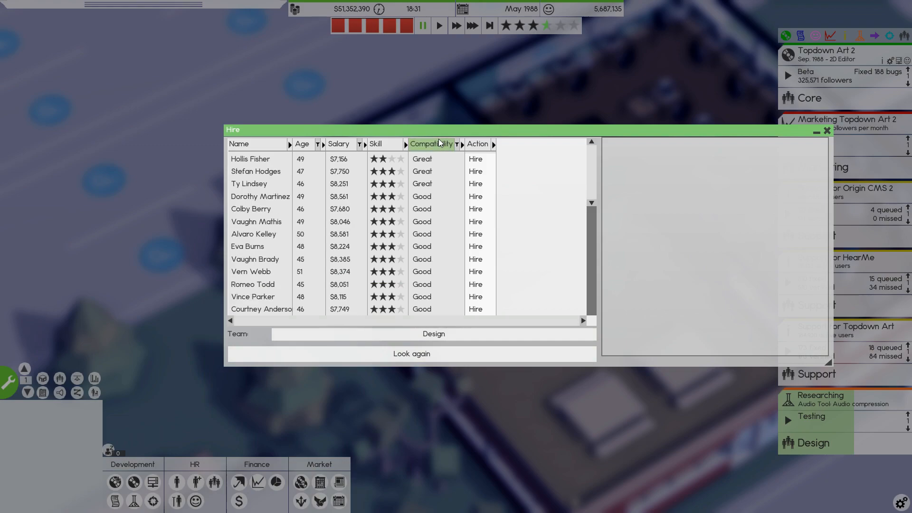
left_click(376, 143)
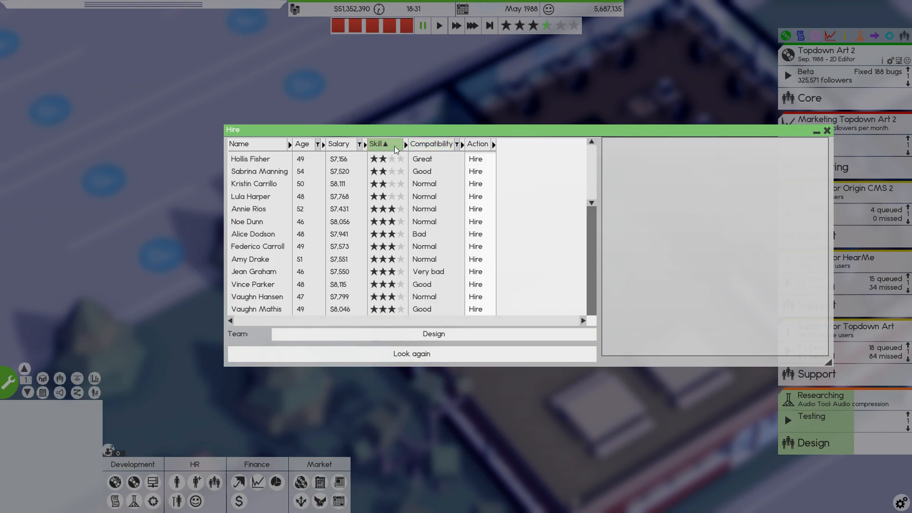
left_click(377, 144)
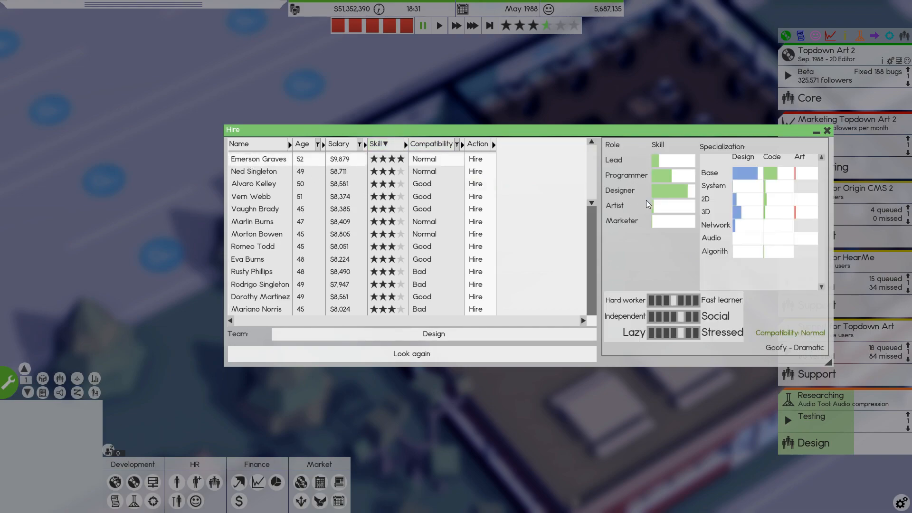
mouse_move(739, 168)
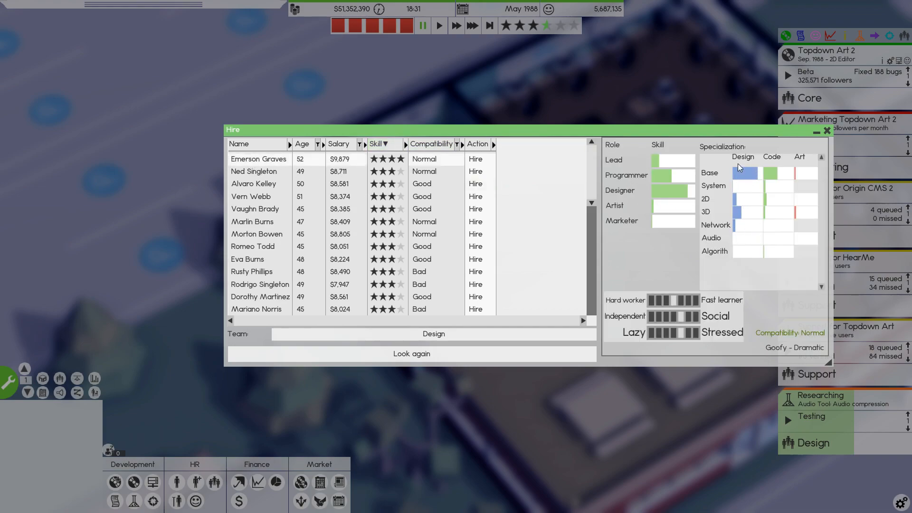
left_click(259, 184)
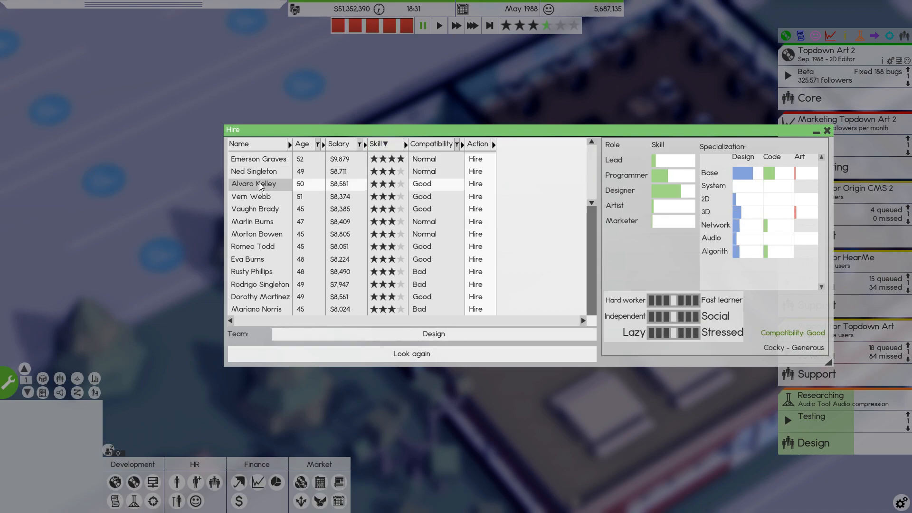
left_click(431, 143)
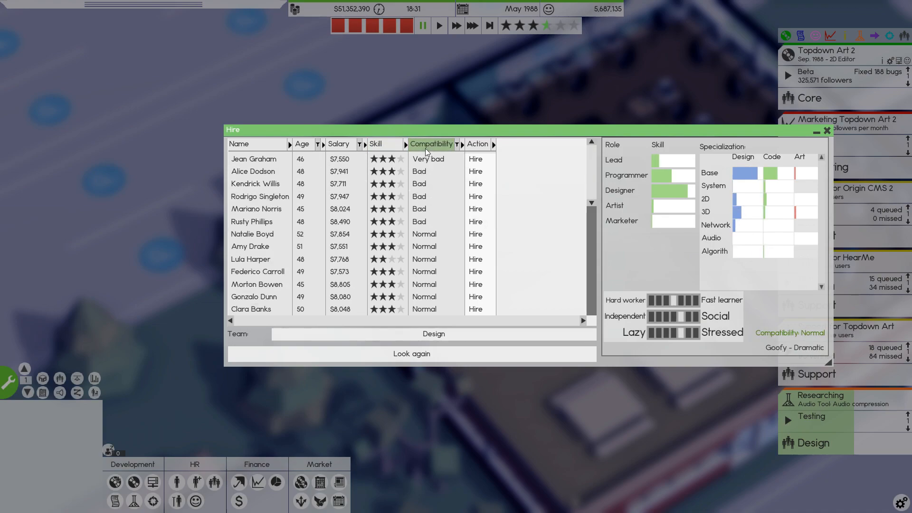
left_click(432, 143)
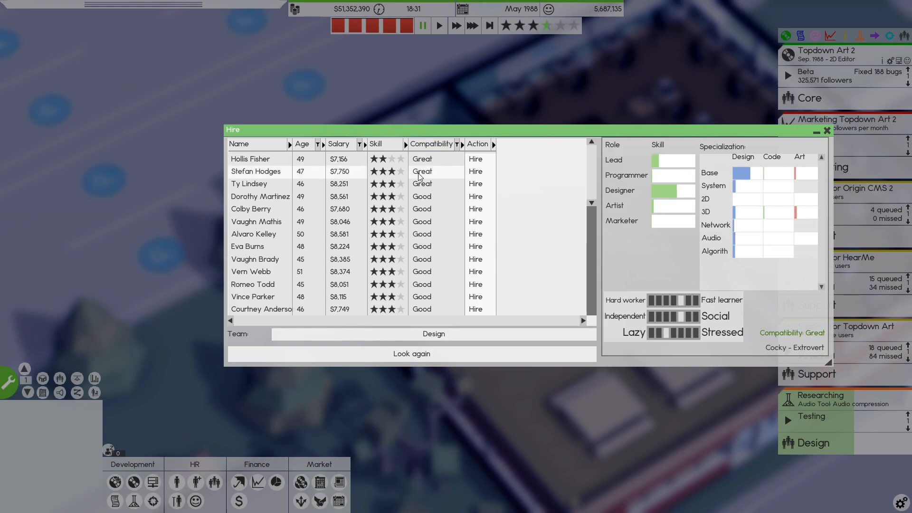
mouse_move(428, 188)
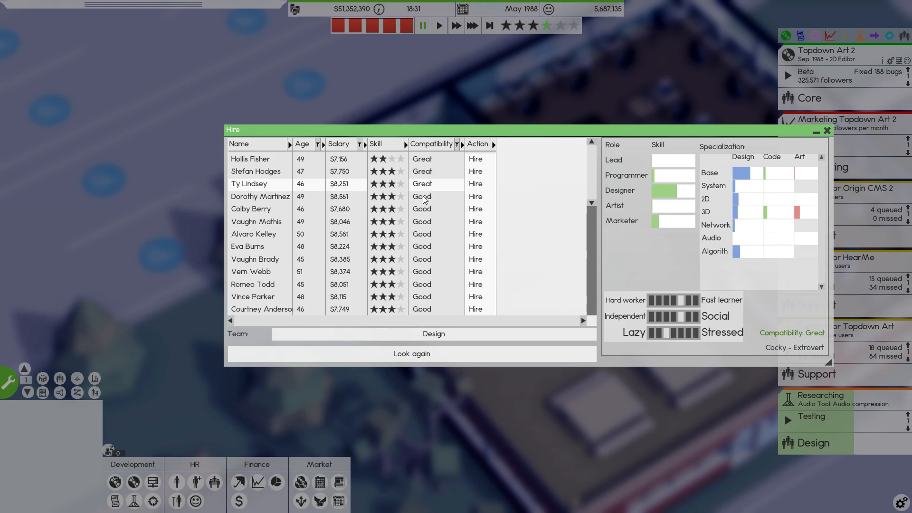
left_click(260, 196)
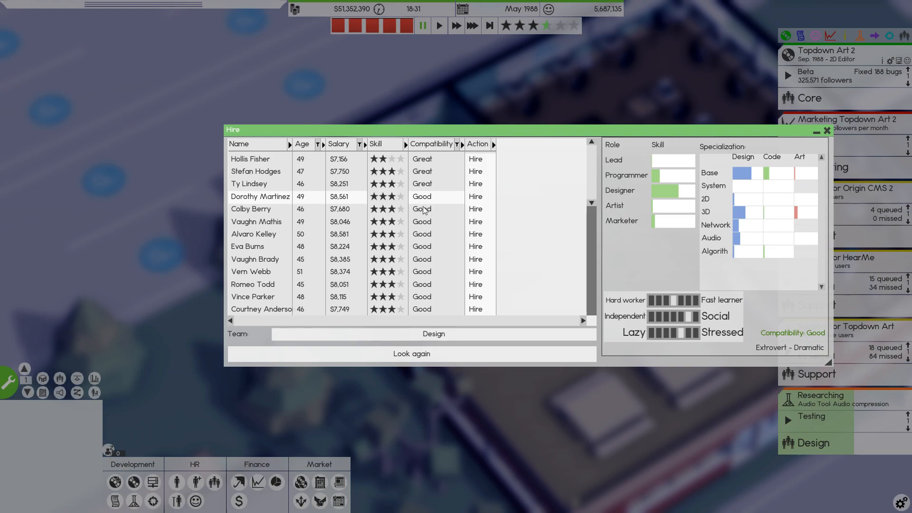
left_click(411, 353)
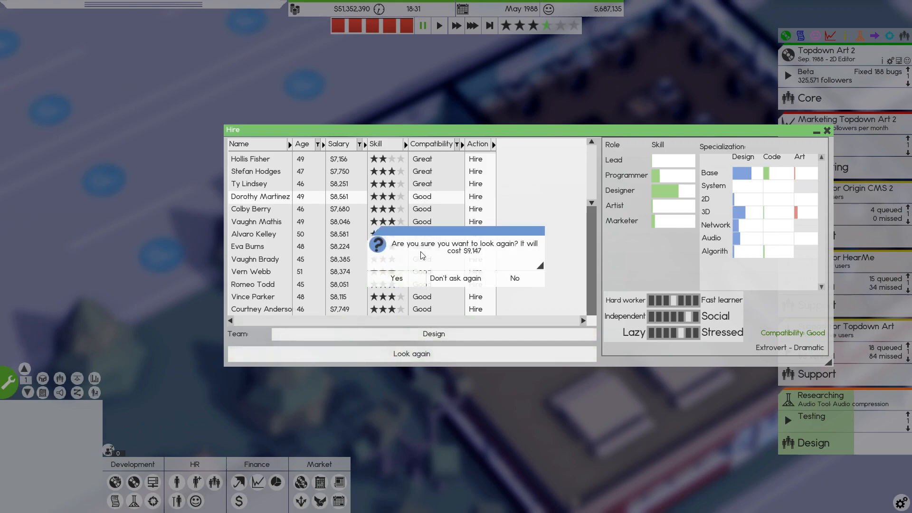
left_click(396, 278)
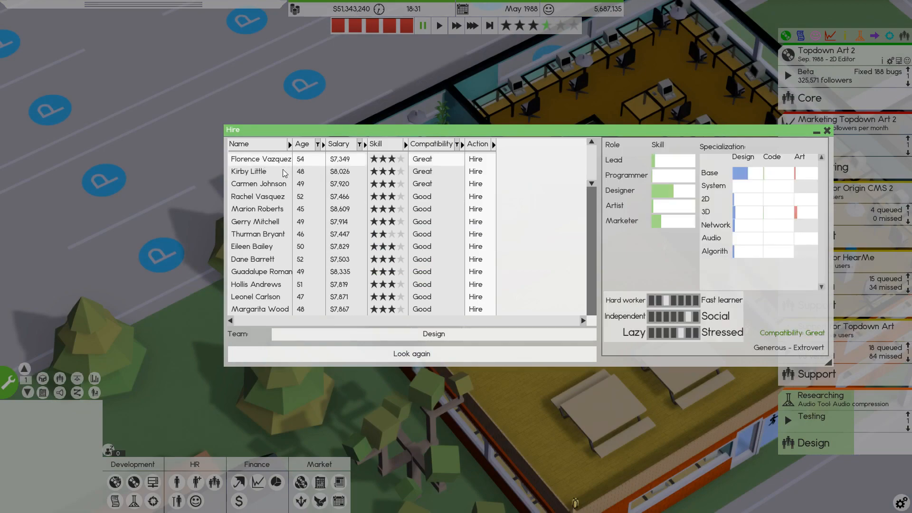
left_click(258, 171)
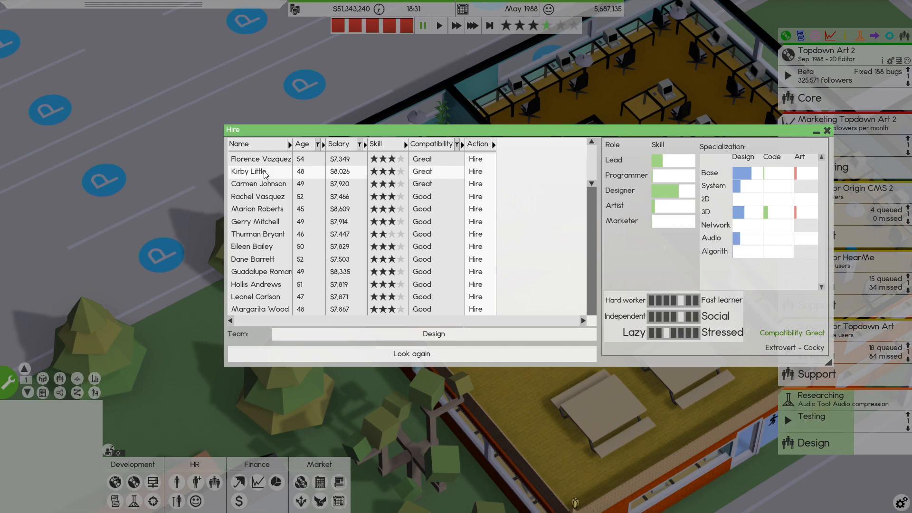
mouse_move(265, 187)
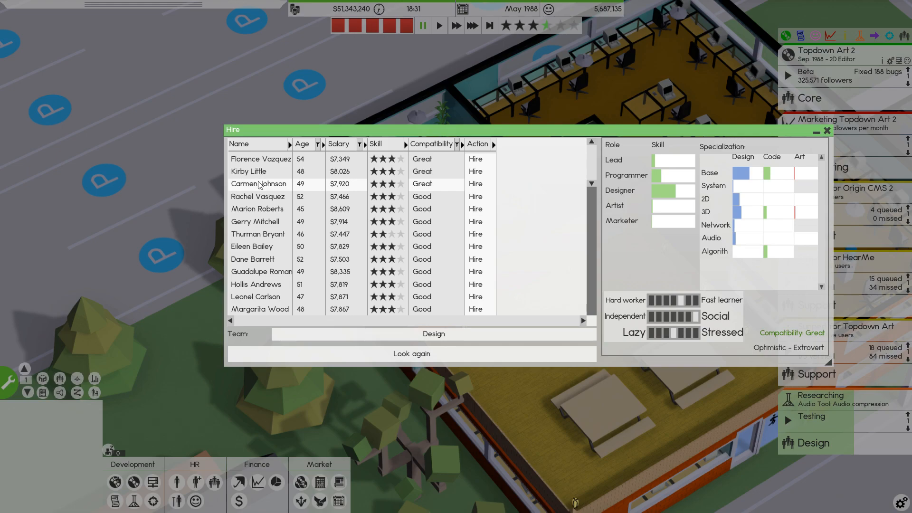
left_click(257, 197)
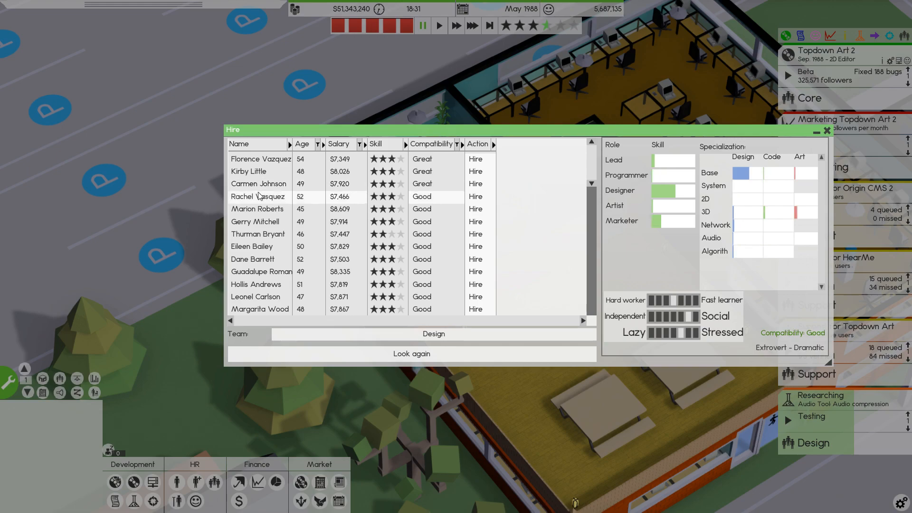
left_click(257, 209)
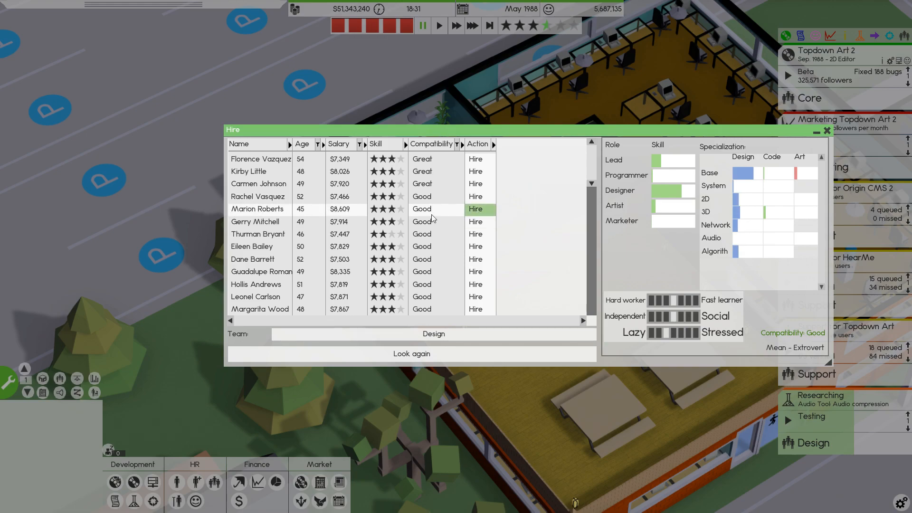
Search again, hire the four-star designer and Rusty Franklin, then close the list.
left_click(411, 354)
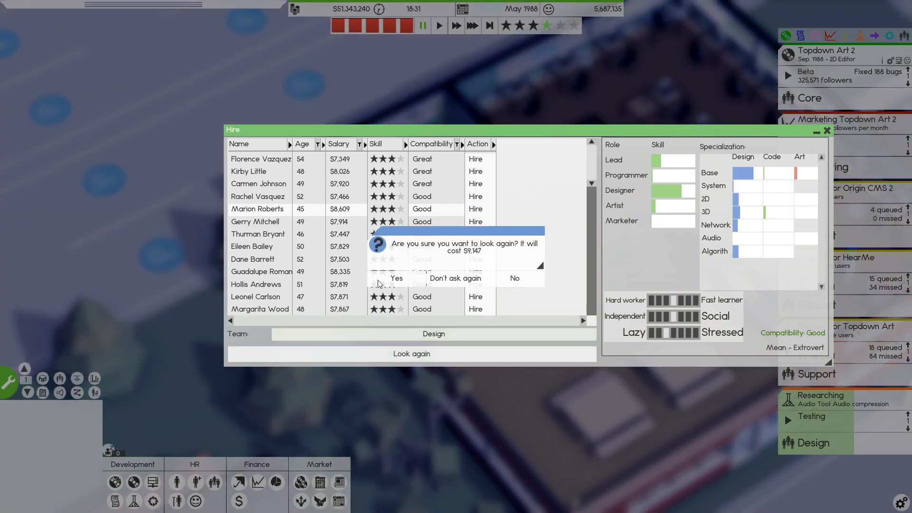
left_click(396, 278)
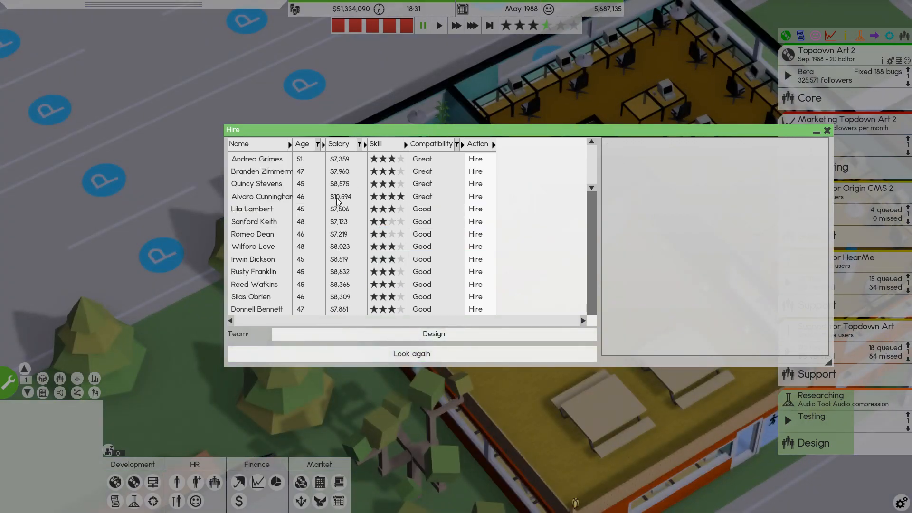
left_click(261, 196)
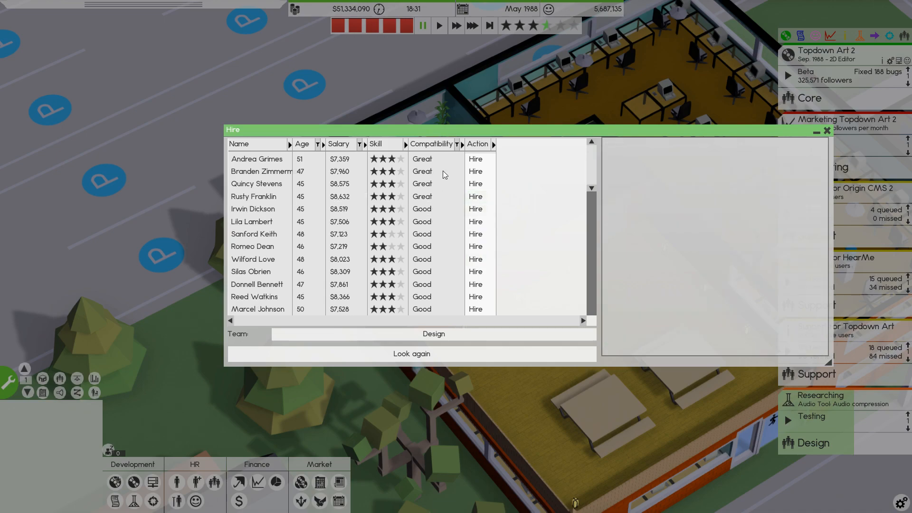
mouse_move(283, 166)
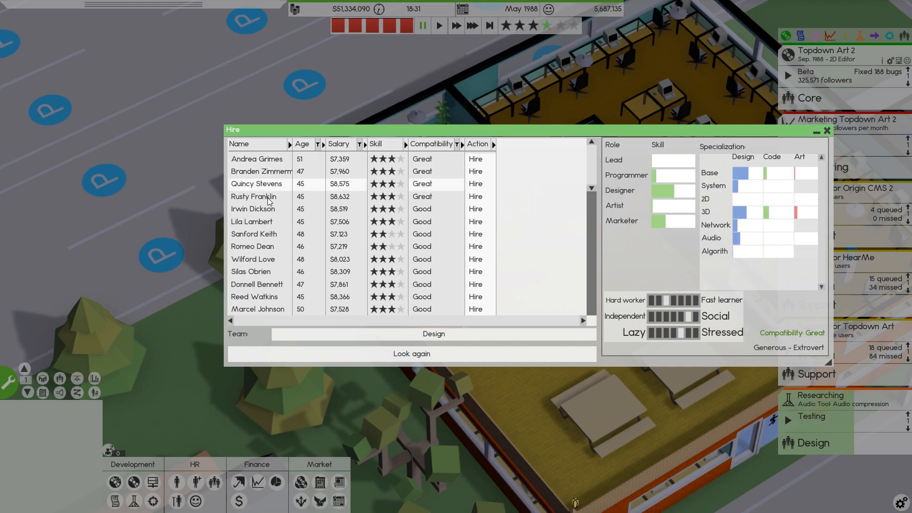
left_click(253, 197)
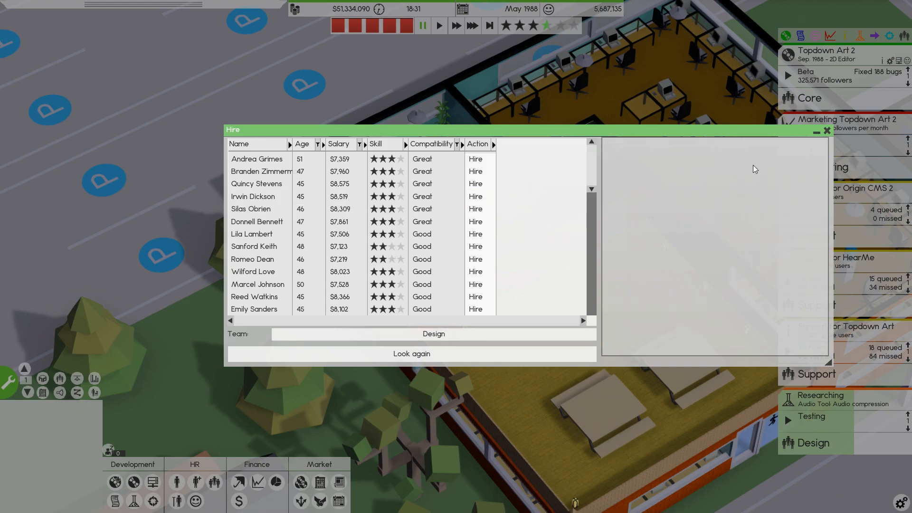
left_click(825, 130)
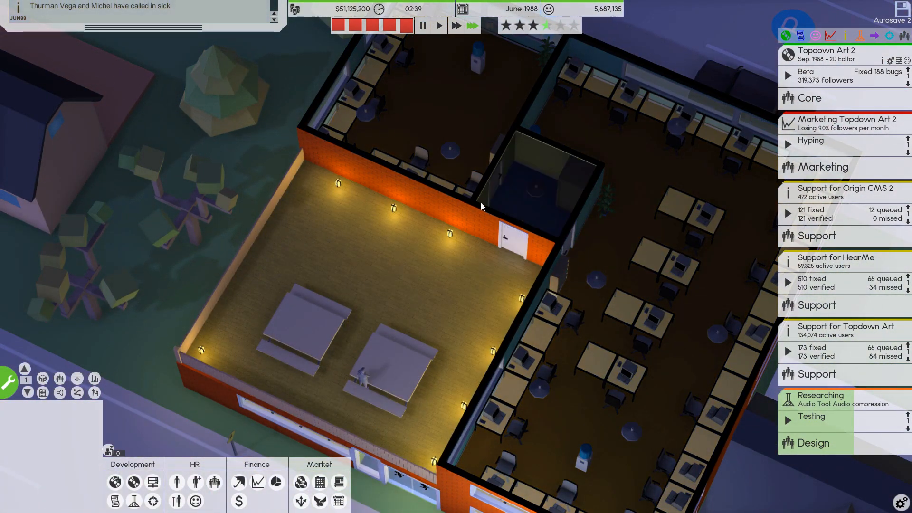
Send an early press build of Topdown Art 2 and skip ahead to its review.
left_click(806, 76)
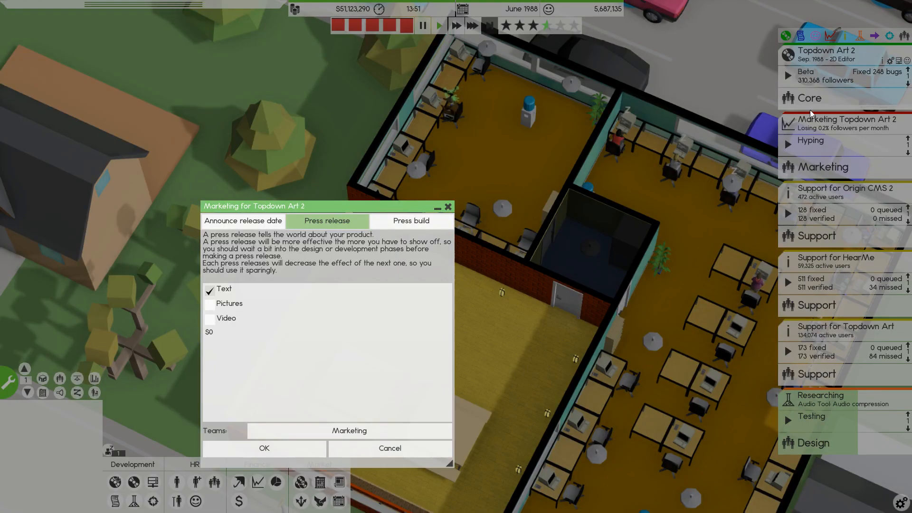
left_click(410, 220)
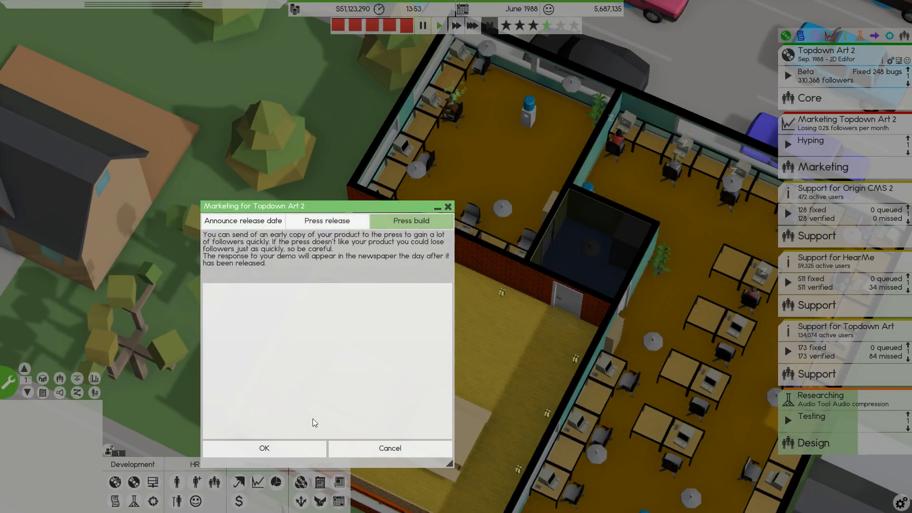
left_click(264, 448)
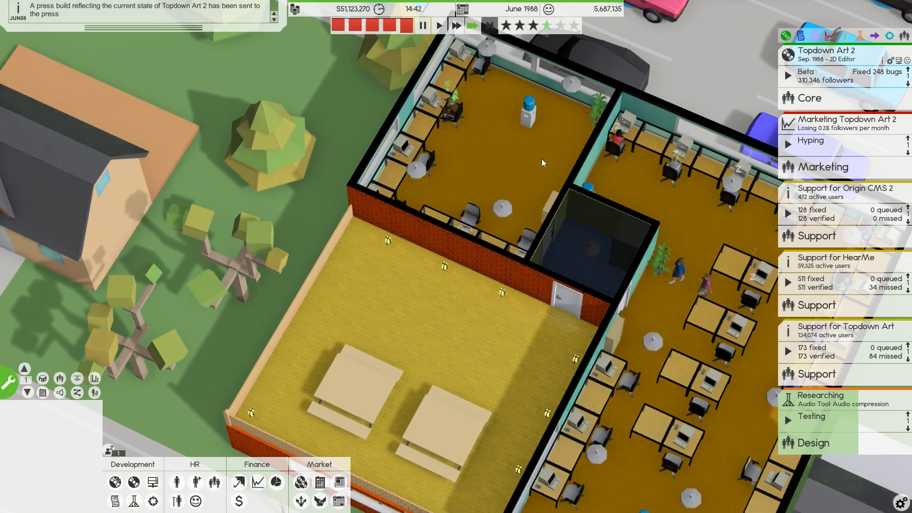
left_click(805, 76)
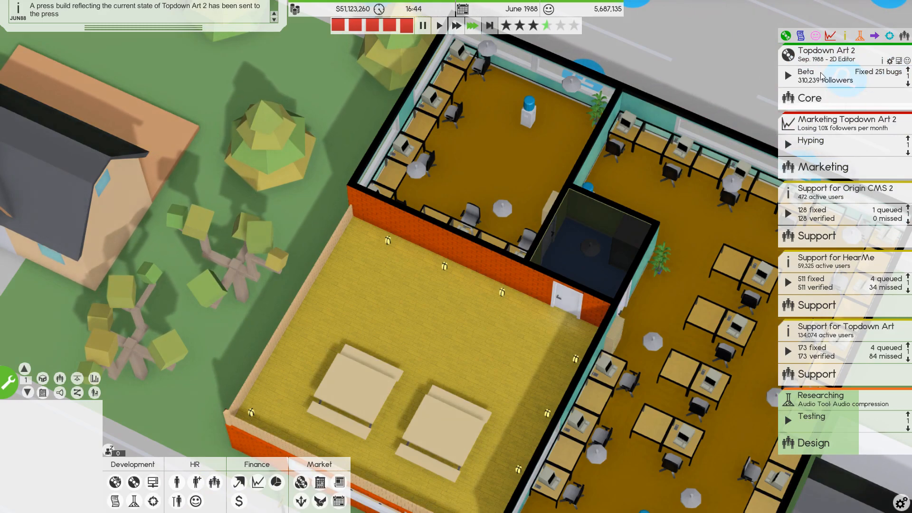
mouse_move(489, 25)
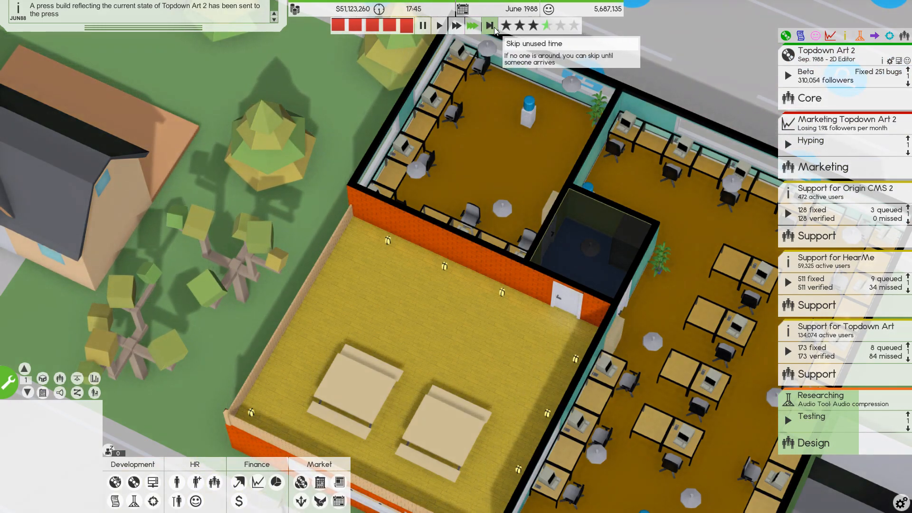
left_click(490, 25)
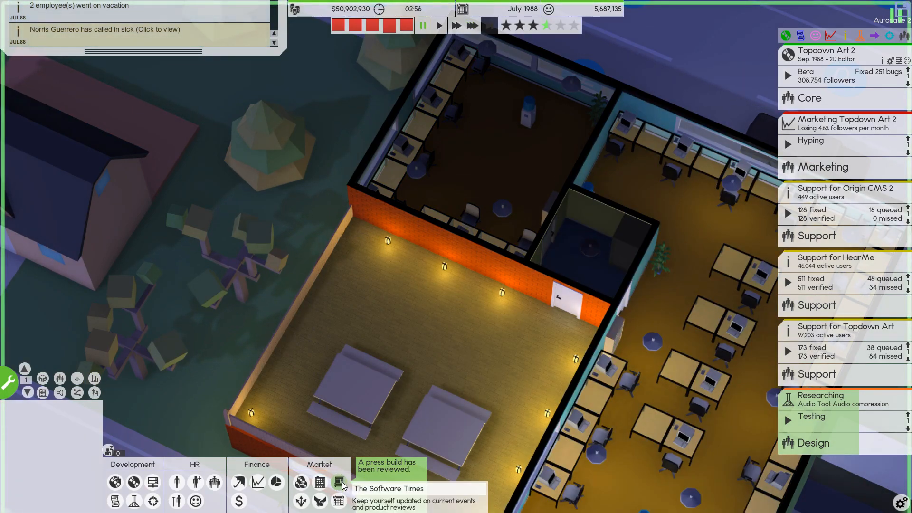
left_click(339, 484)
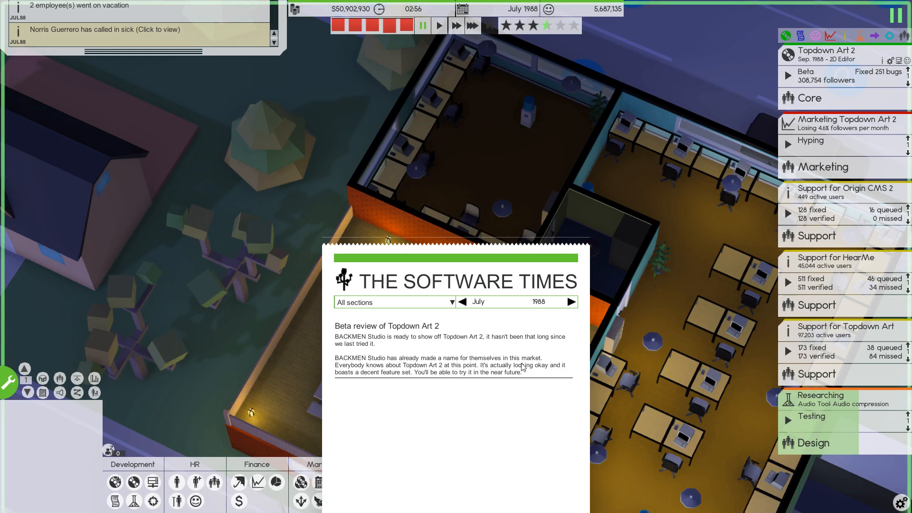
mouse_move(340, 377)
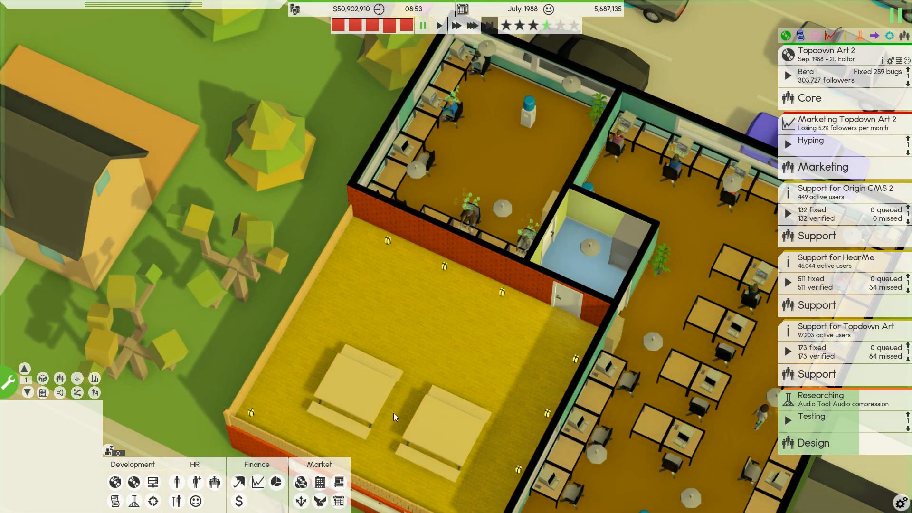
Browse the HR employee list, close it, and bring up Topdown Art 2's project options.
left_click(177, 482)
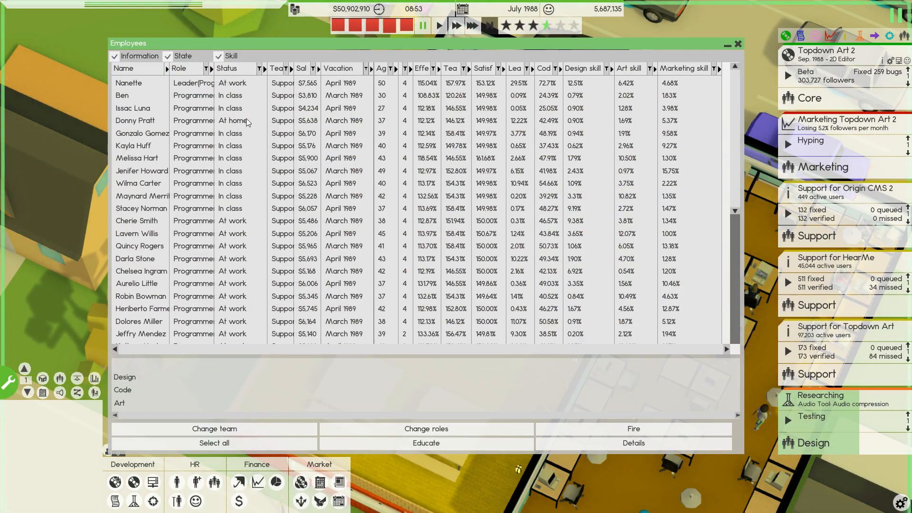
mouse_move(226, 217)
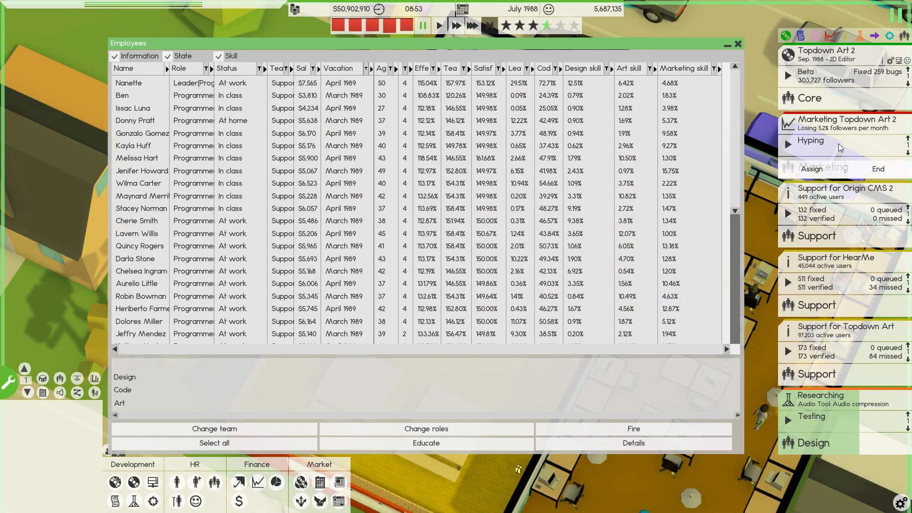
left_click(737, 44)
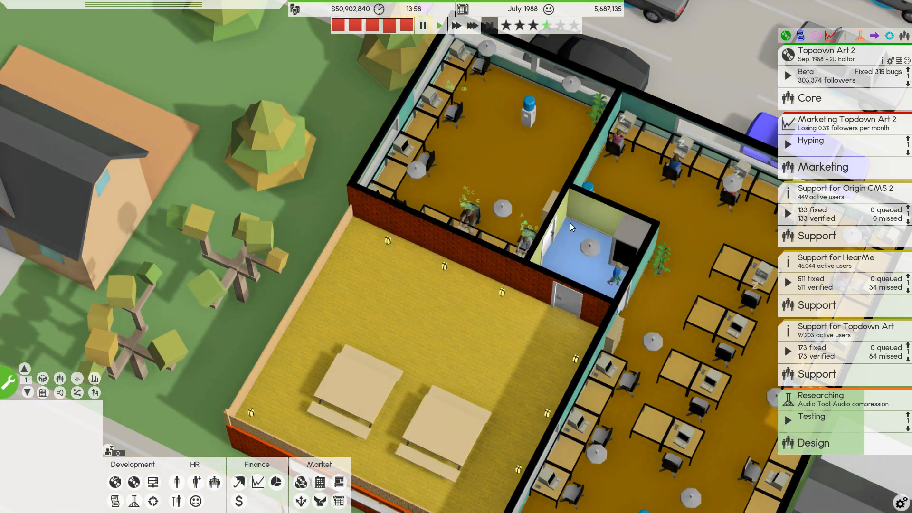
left_click(814, 76)
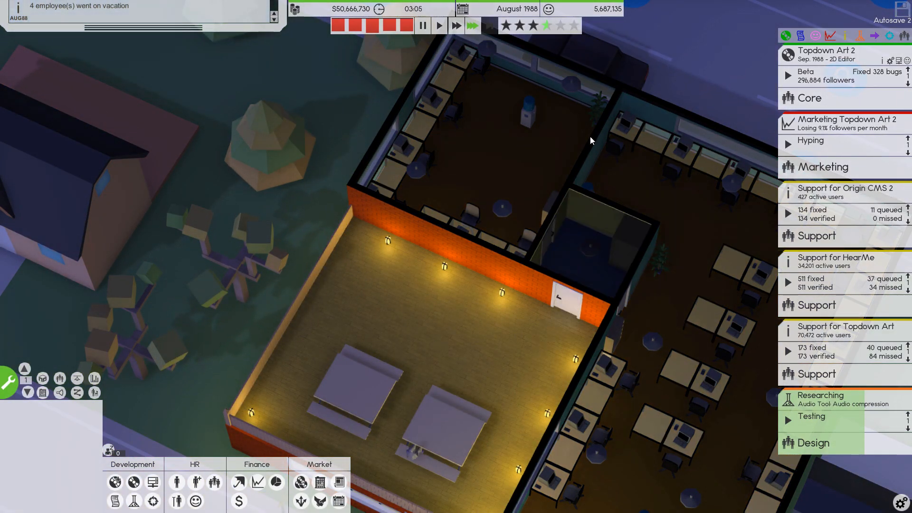
left_click(826, 76)
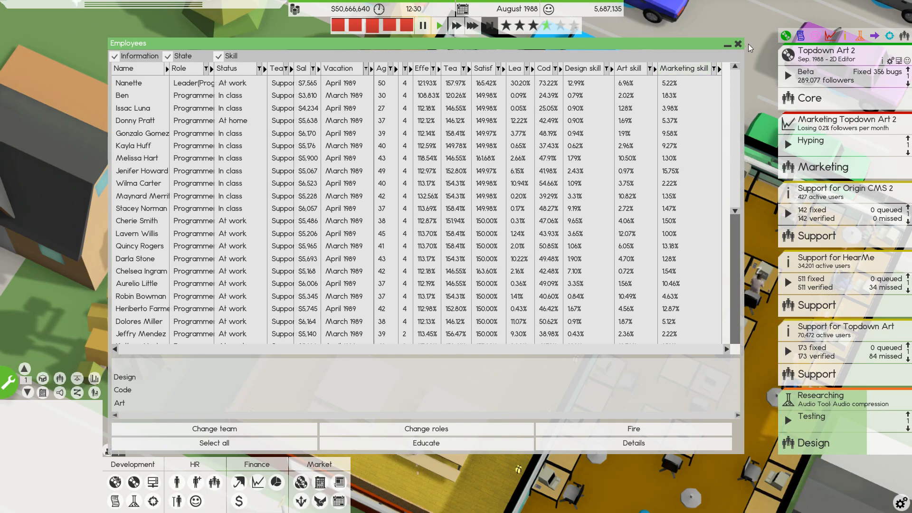
left_click(737, 44)
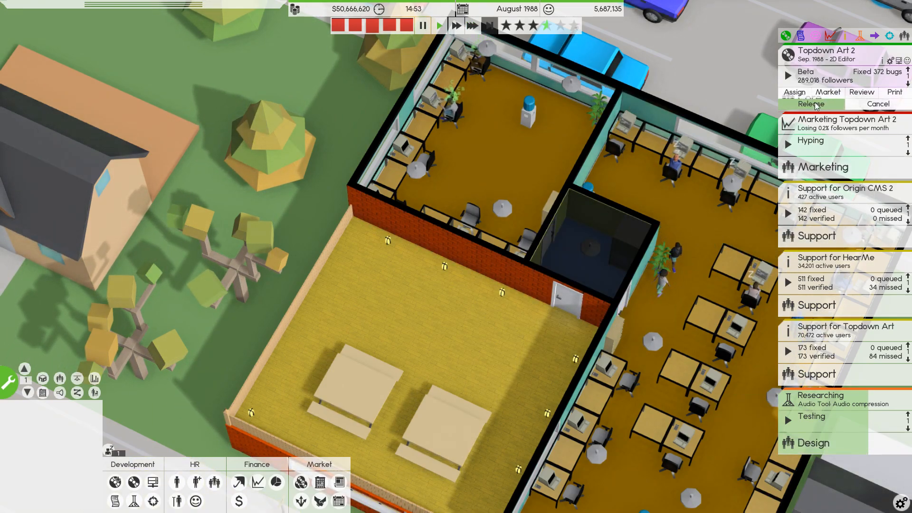
Release Topdown Art 2 and start a marketing campaign with no spending limit.
left_click(809, 103)
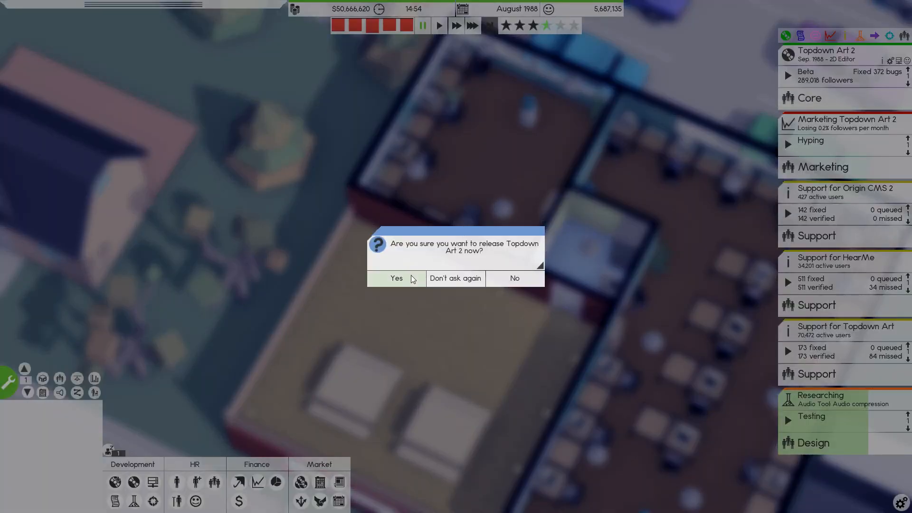
left_click(396, 278)
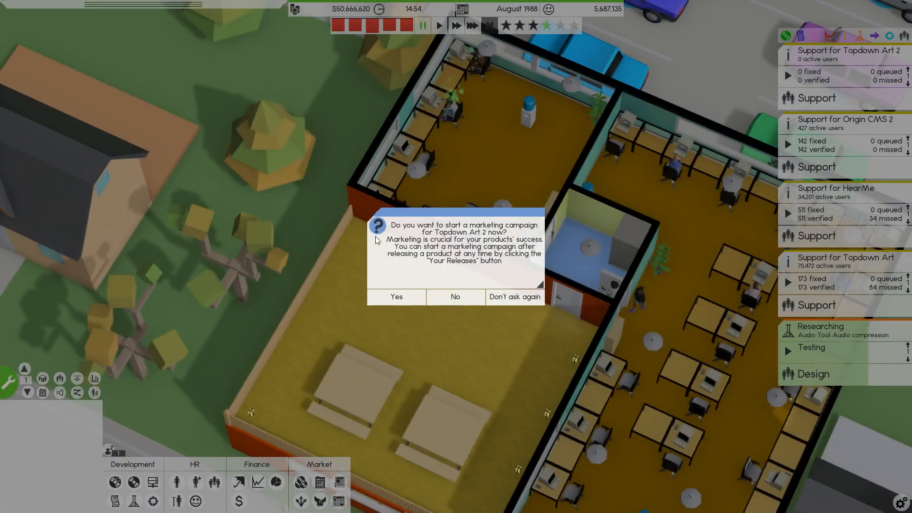
left_click(397, 297)
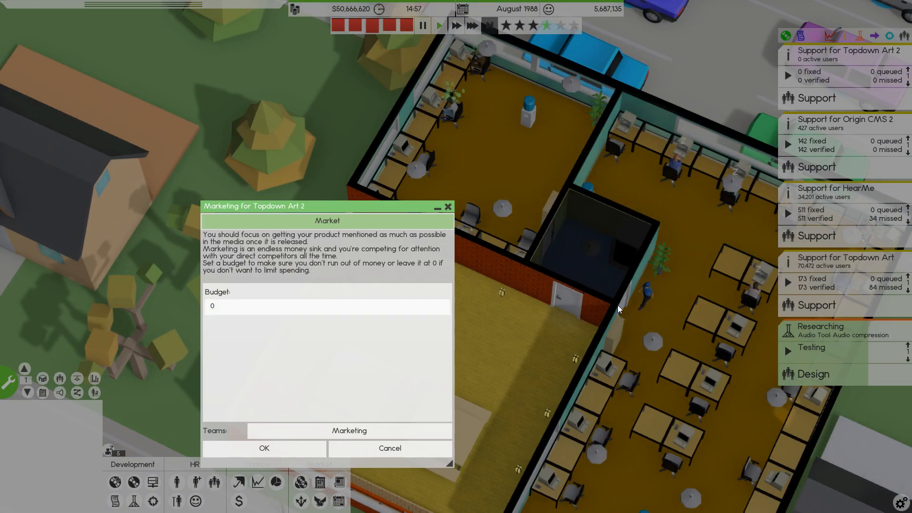
left_click(264, 448)
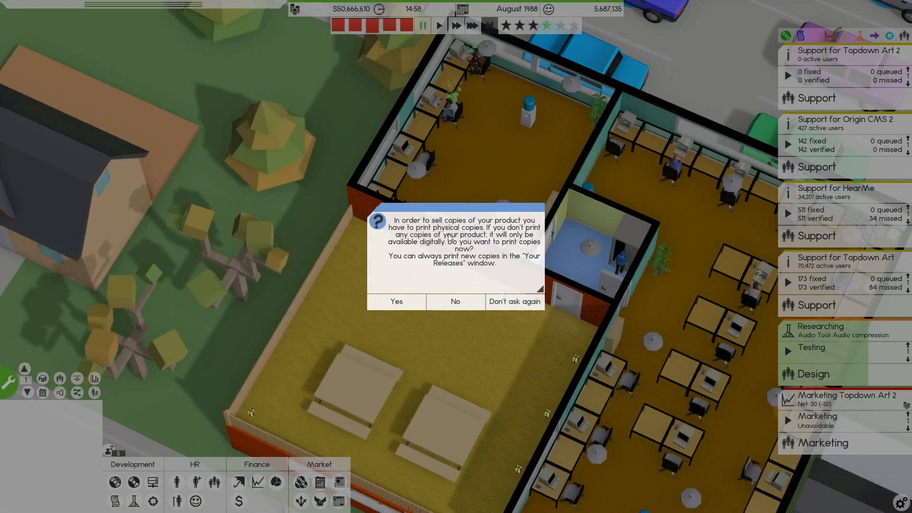
Order 1,000,000 physical copies of Topdown Art 2 for $2,000,000.
left_click(396, 301)
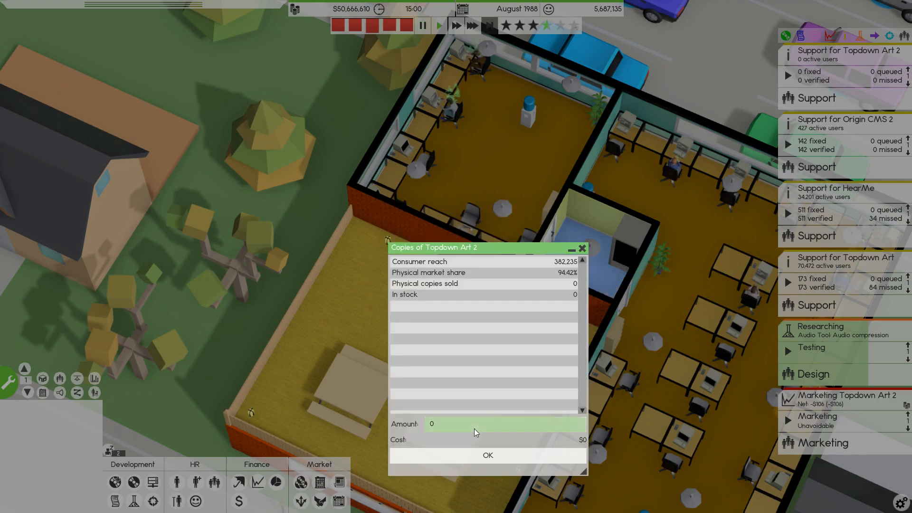
type("10")
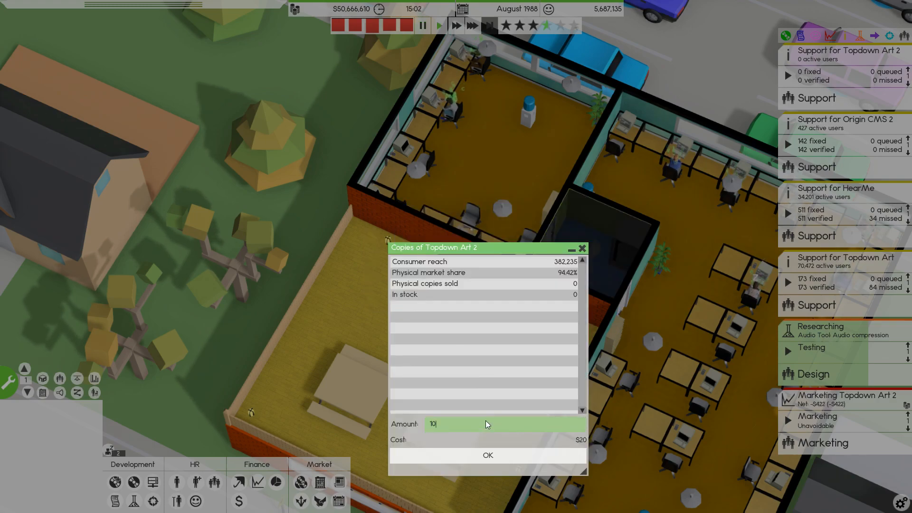
type("1000000")
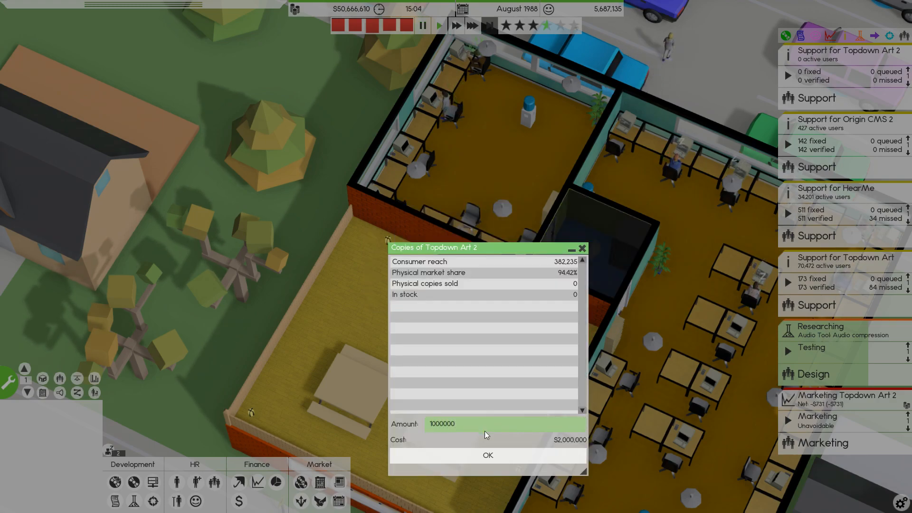
left_click(488, 455)
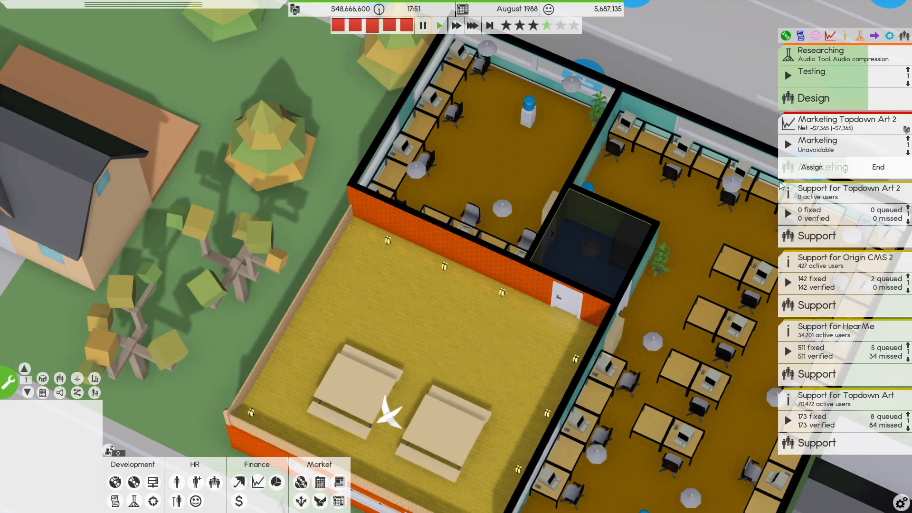
mouse_move(490, 26)
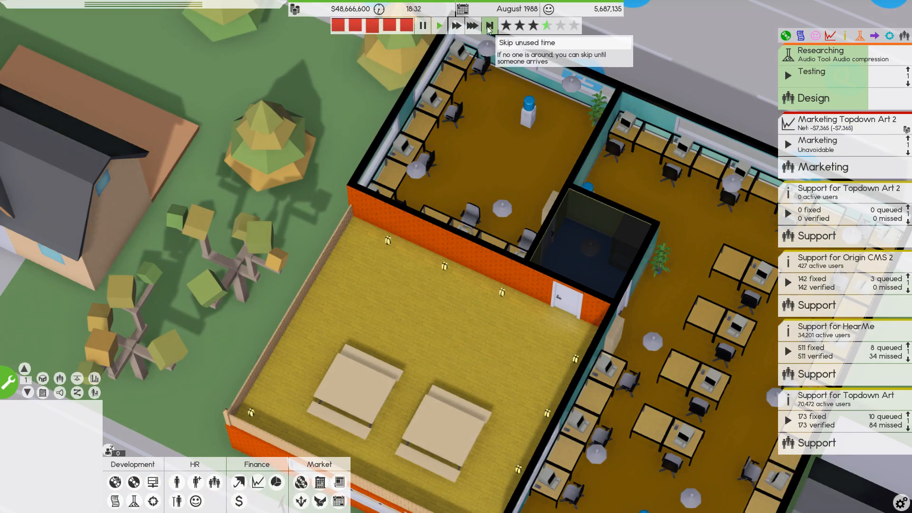
Skip idle time to September 1988 and open The Software Times review of Topdown Art 2.
left_click(489, 25)
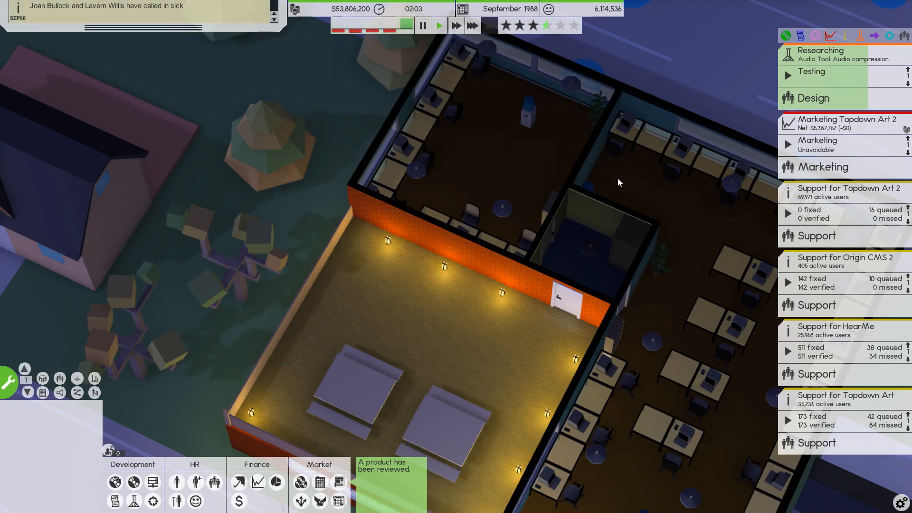
mouse_move(734, 345)
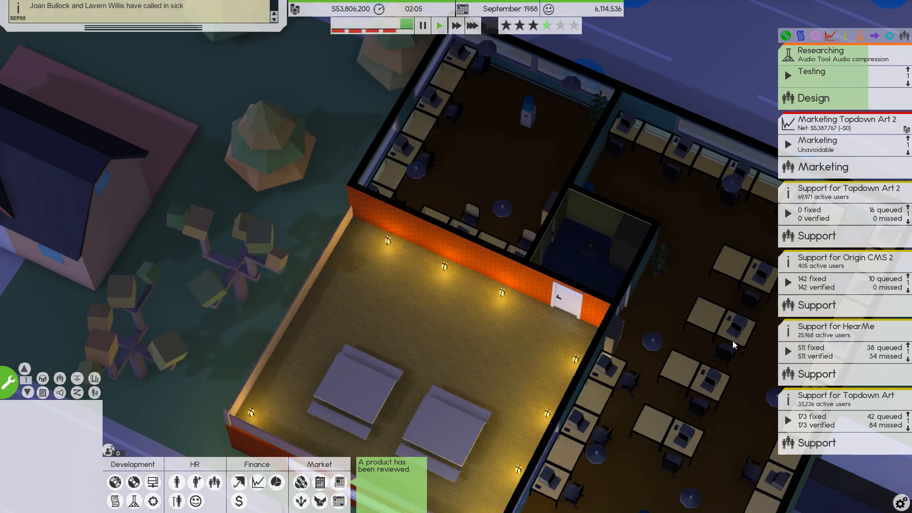
left_click(390, 469)
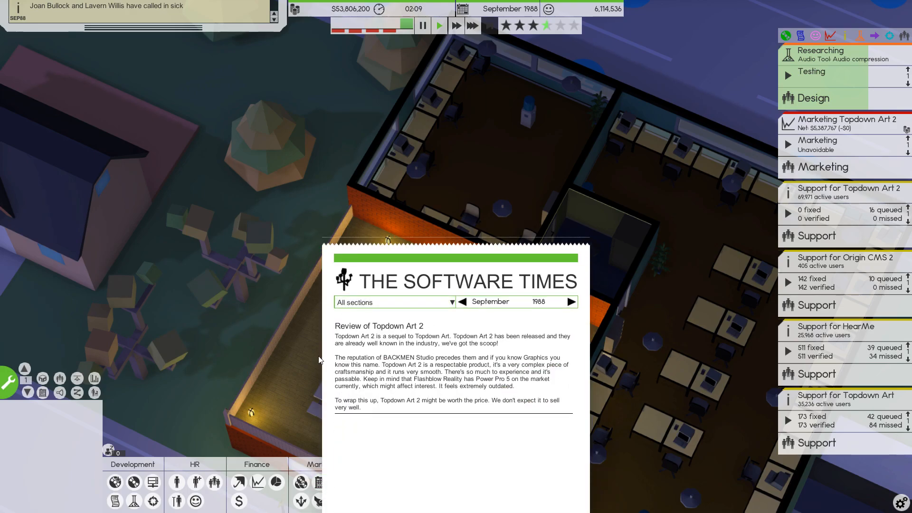
mouse_move(358, 366)
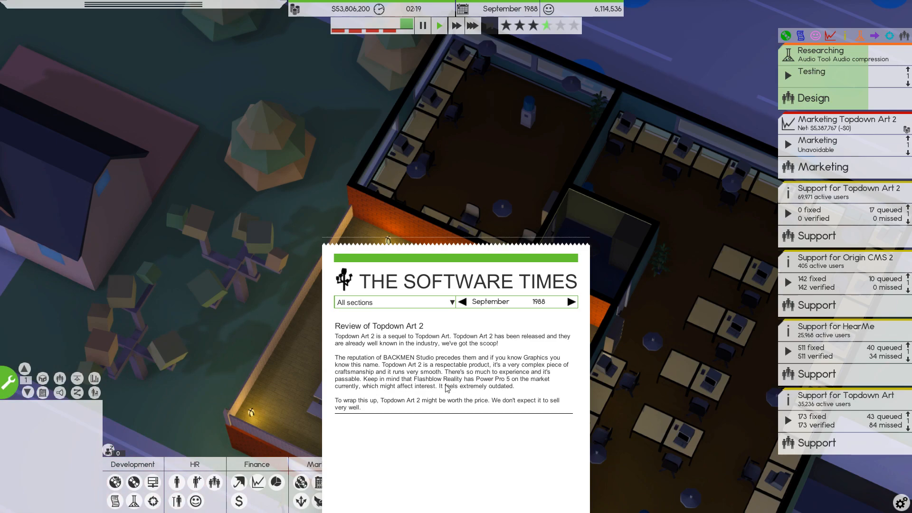
mouse_move(356, 401)
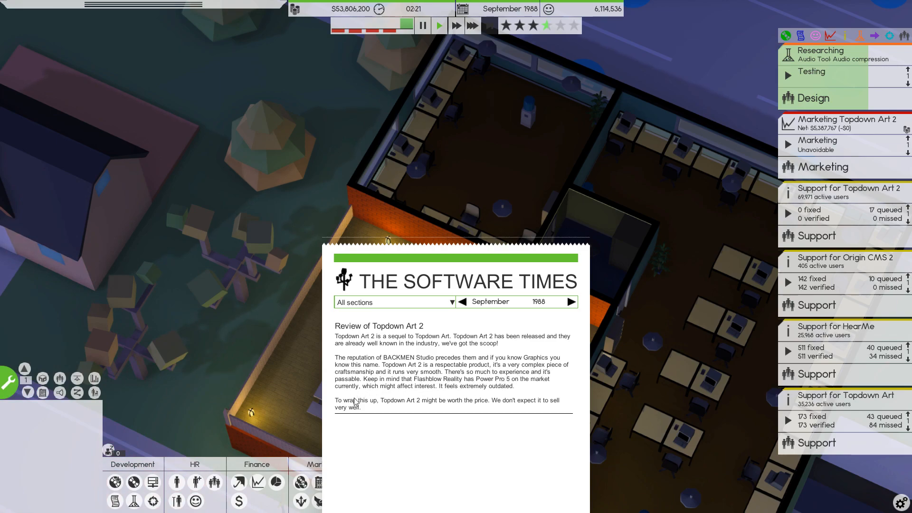
mouse_move(361, 399)
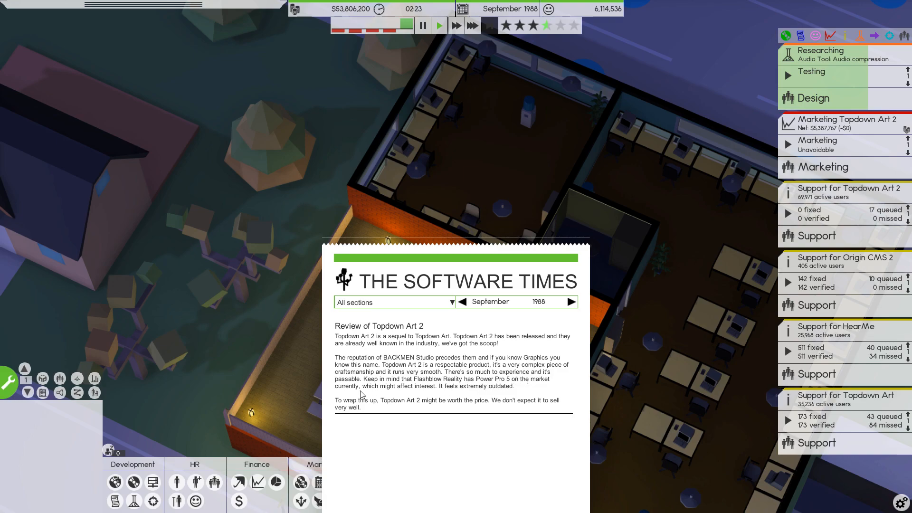
mouse_move(495, 390)
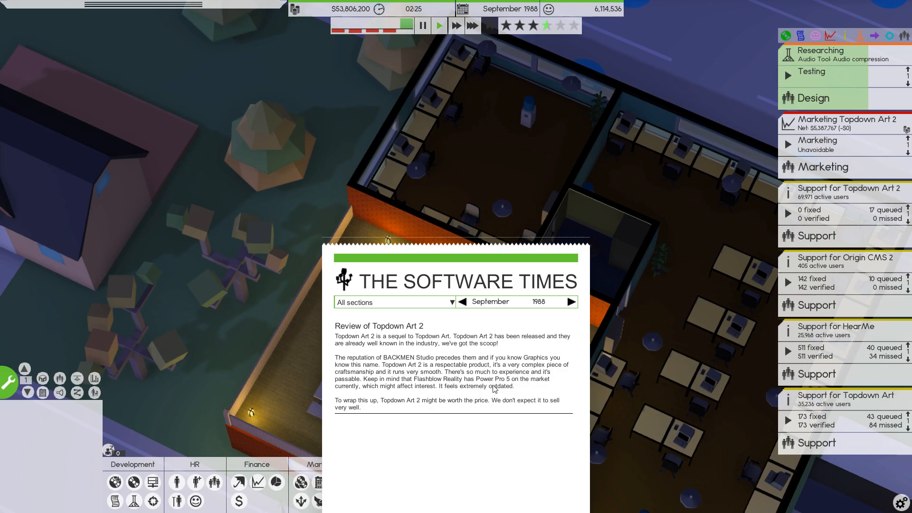
mouse_move(539, 405)
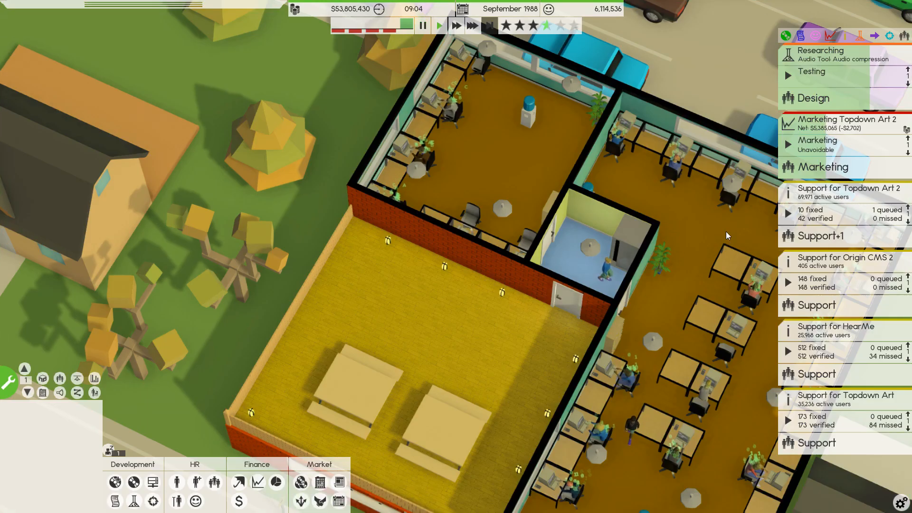
mouse_move(448, 296)
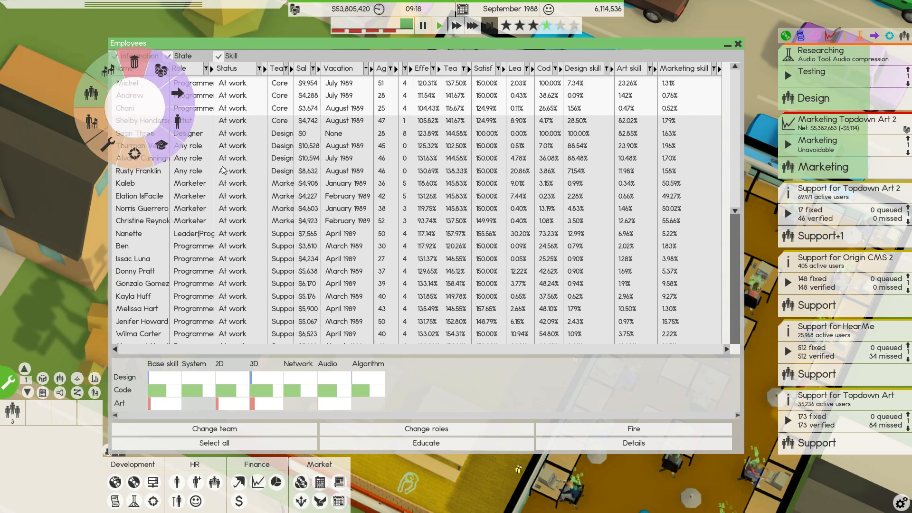
Inspect the Core team programmers' skill breakdowns.
left_click(126, 82)
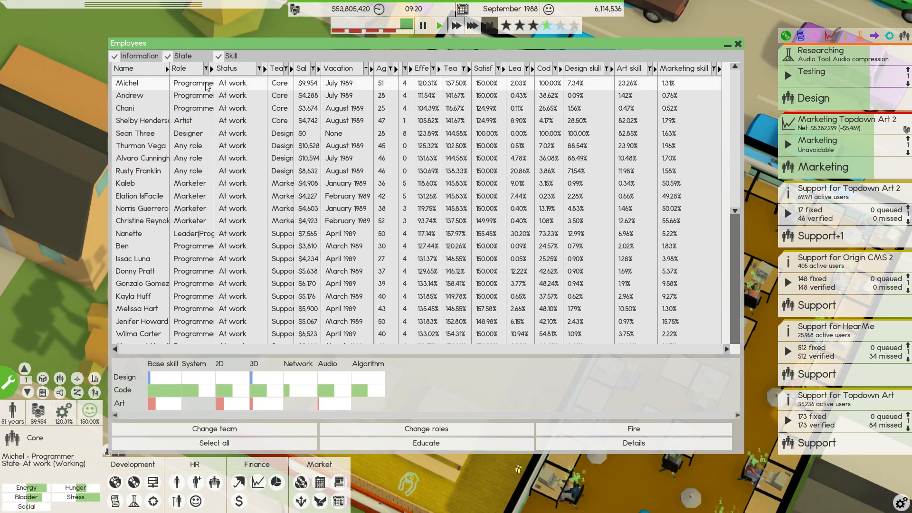
left_click(139, 108)
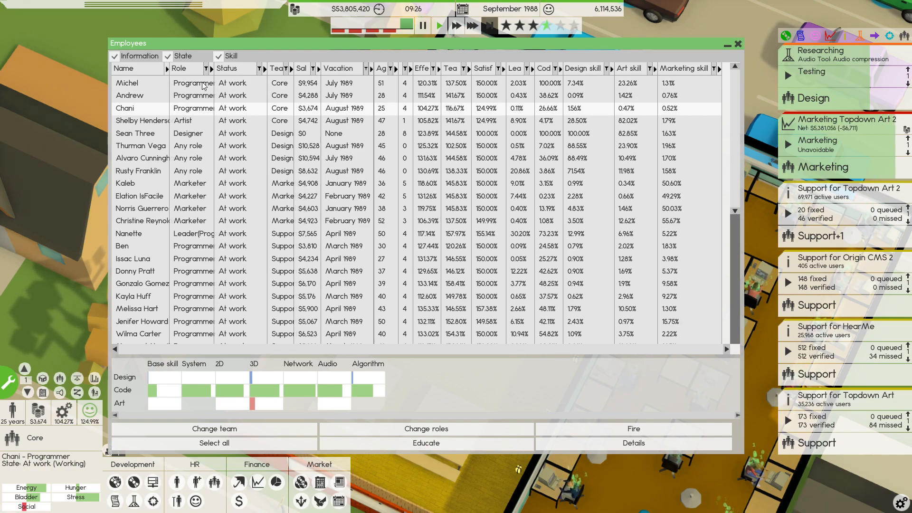
right_click(127, 83)
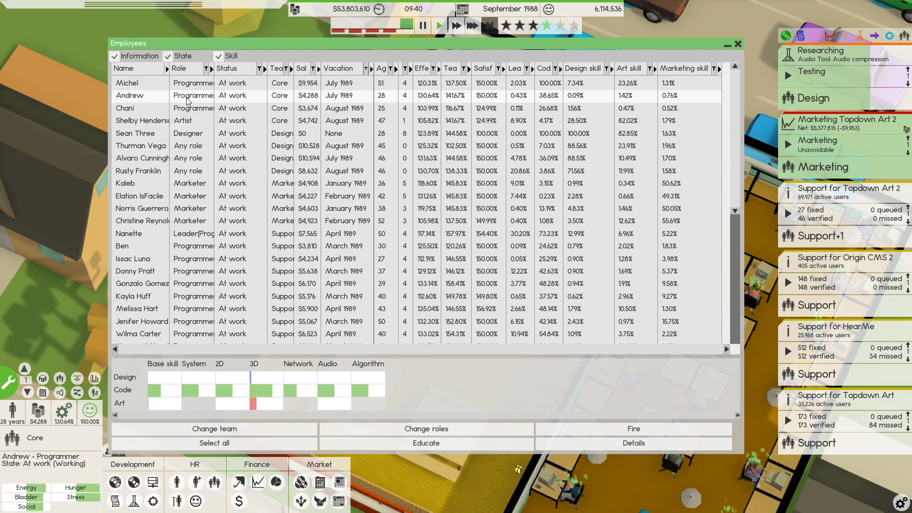
right_click(186, 99)
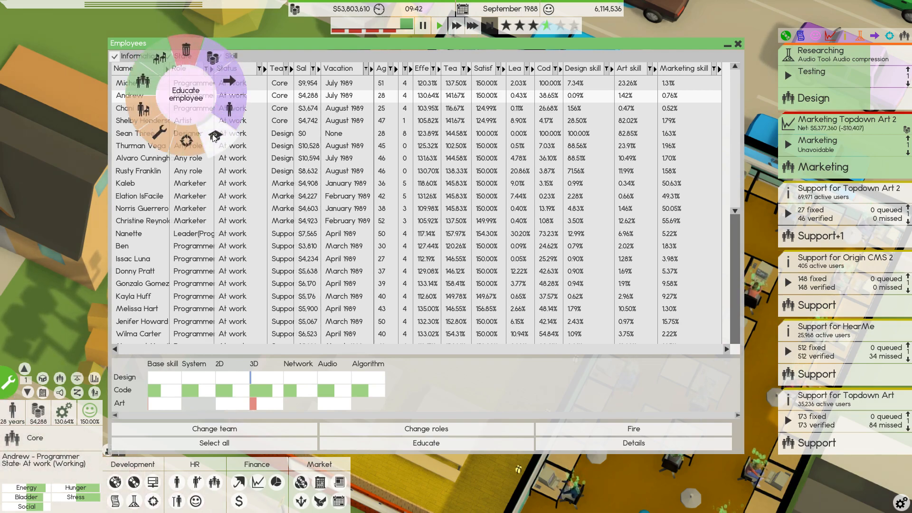
Enroll artist Shelby Henderson in a $1,800 3D education course and close Employees.
left_click(426, 443)
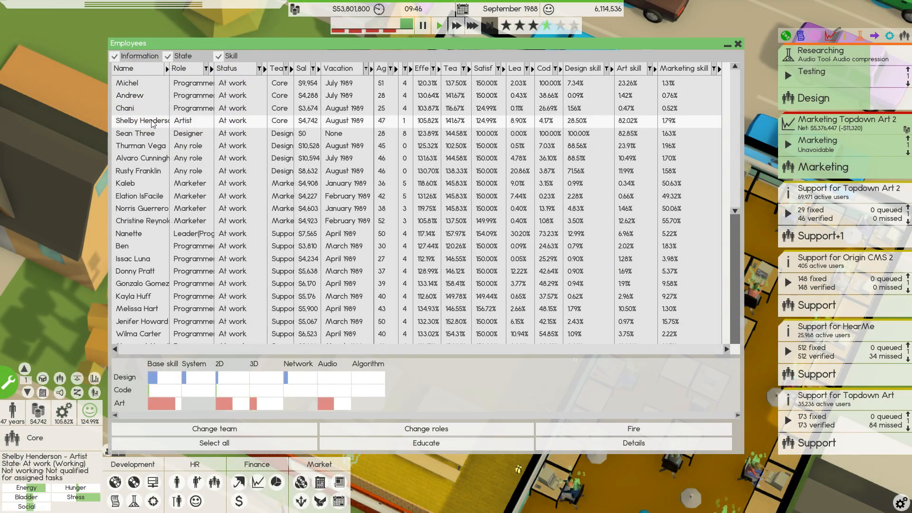
right_click(154, 120)
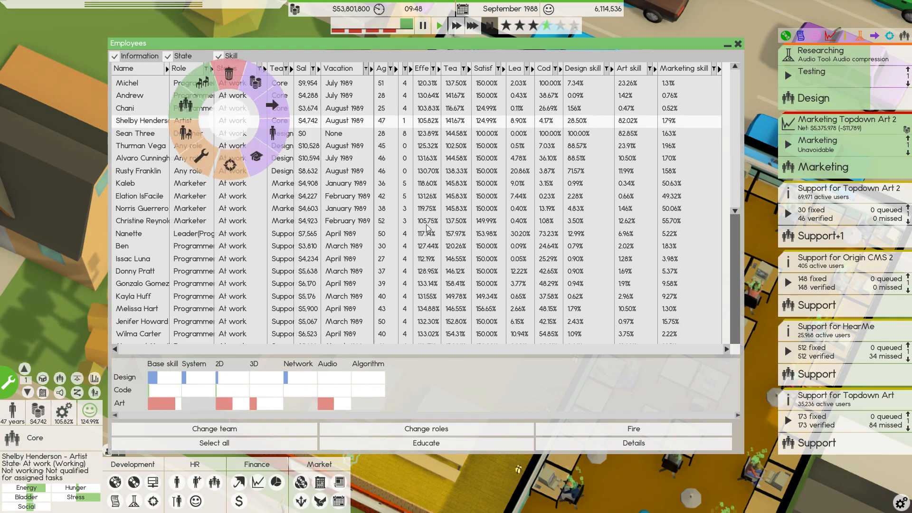
left_click(426, 443)
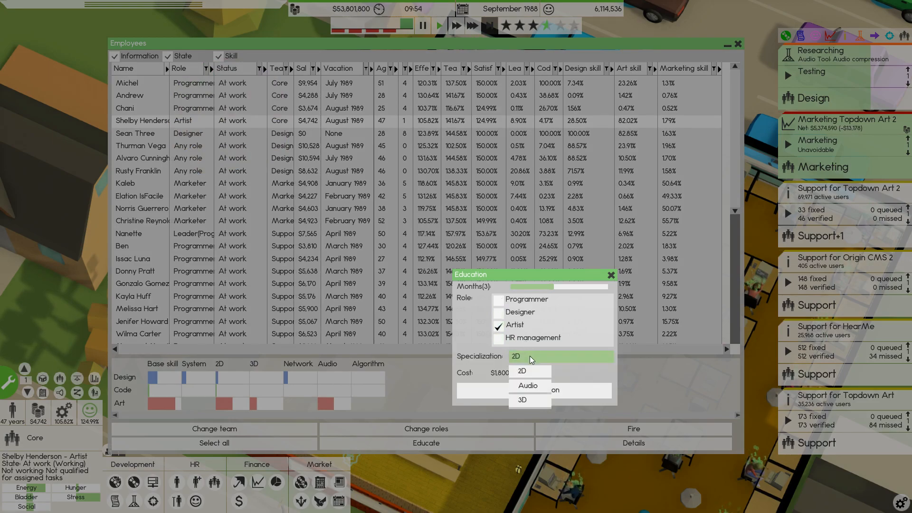
left_click(521, 400)
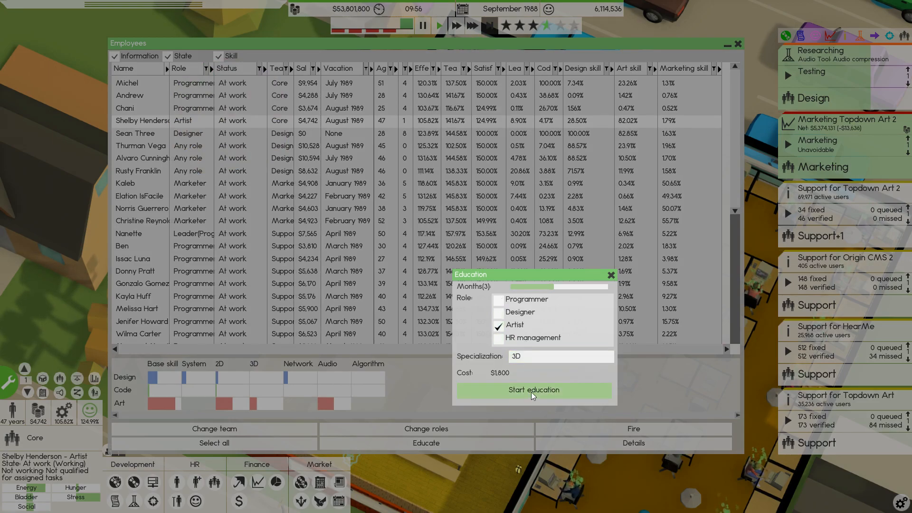
left_click(533, 389)
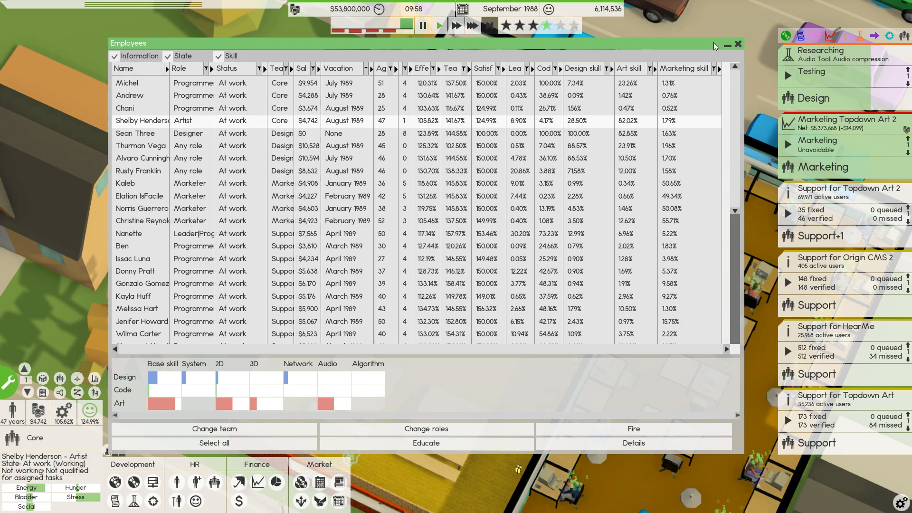
left_click(738, 45)
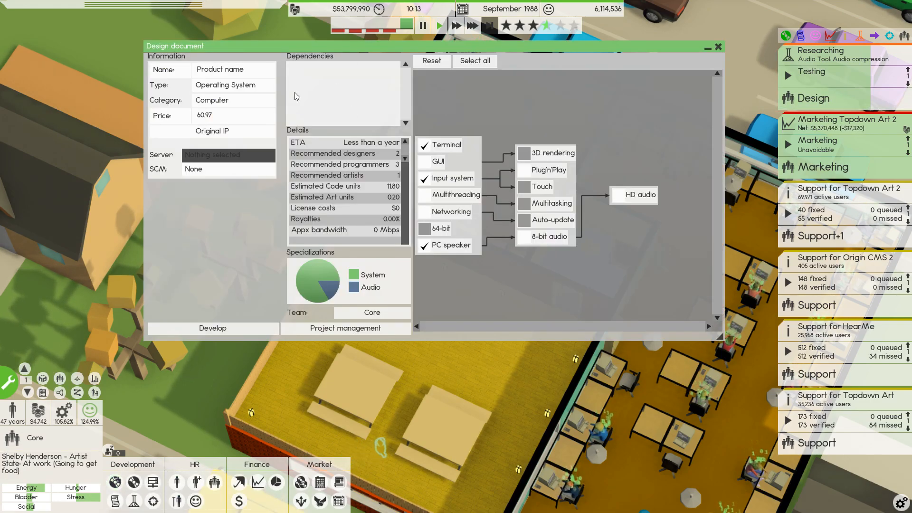
Set the product type to 3D Editor, skip the OS chooser, and name it Fullview.
left_click(233, 69)
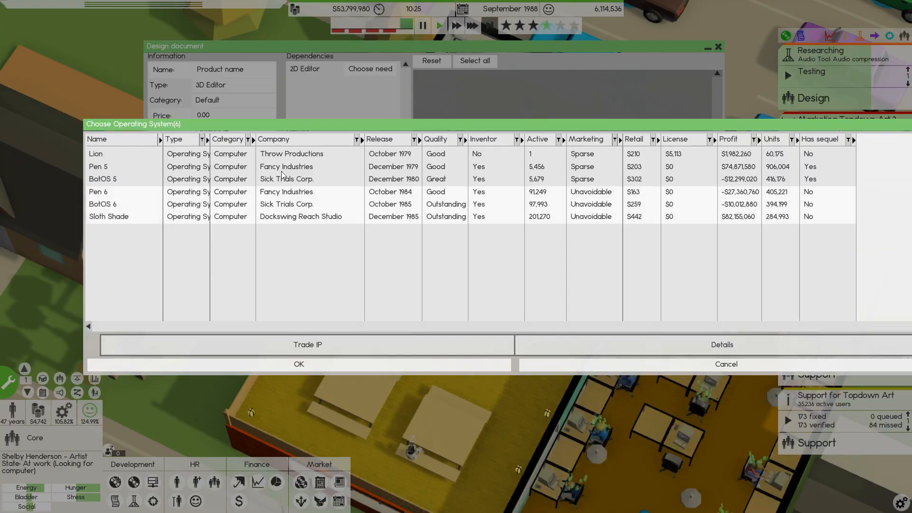
mouse_move(668, 207)
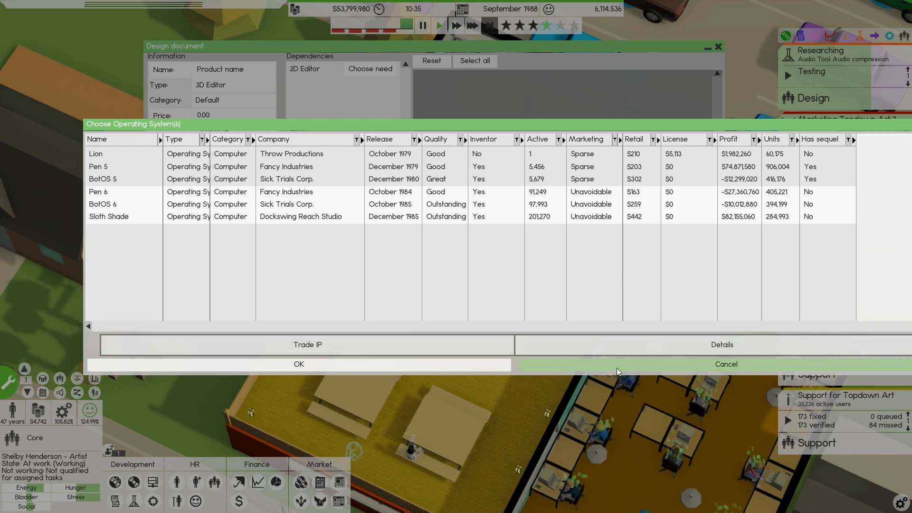
left_click(725, 363)
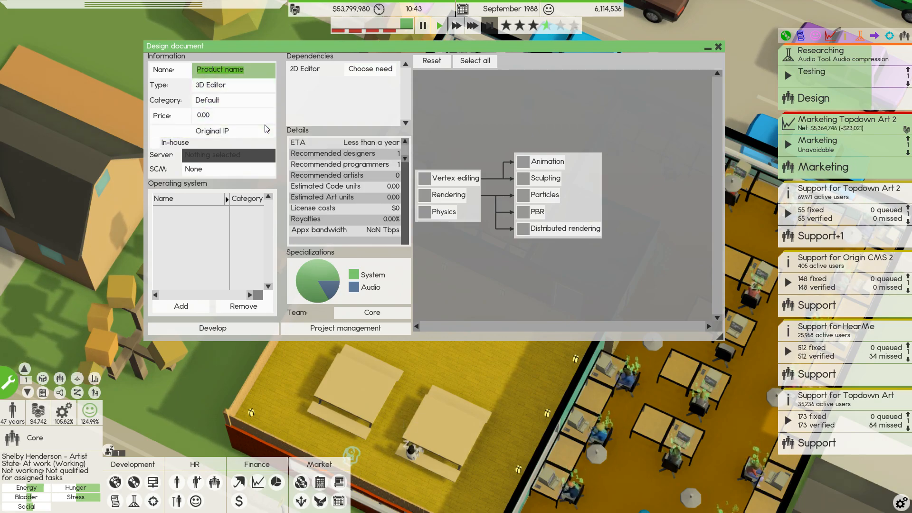
type("Fullview")
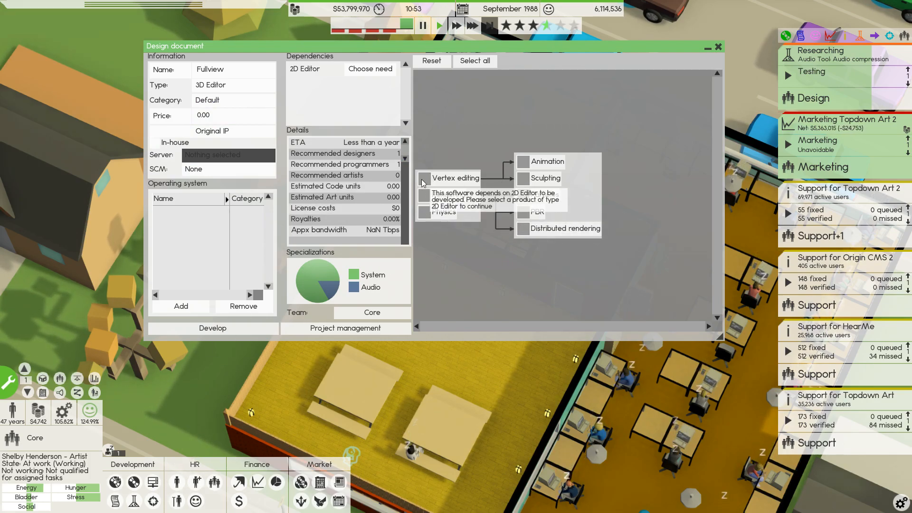
Set Topdown Art 2 as Fullview's 2D editor dependency and add Vertex editing and Rendering.
left_click(369, 68)
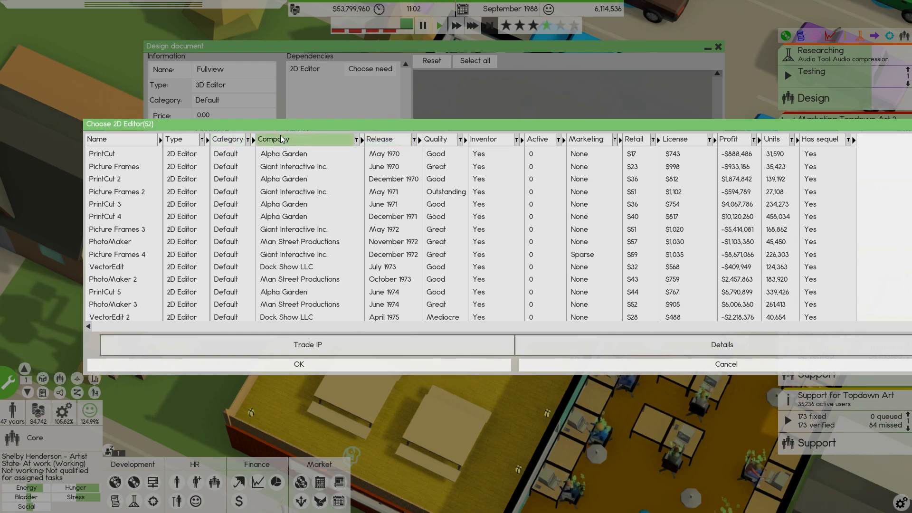
left_click(274, 139)
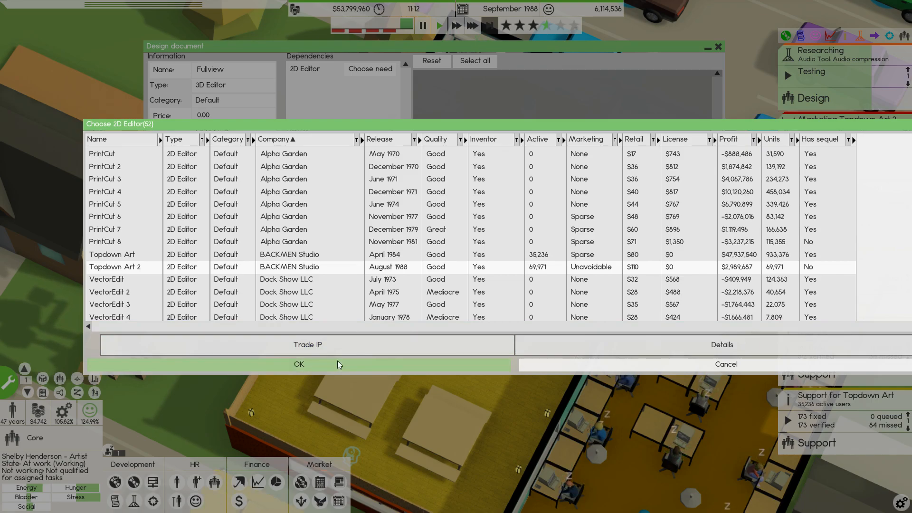
left_click(299, 363)
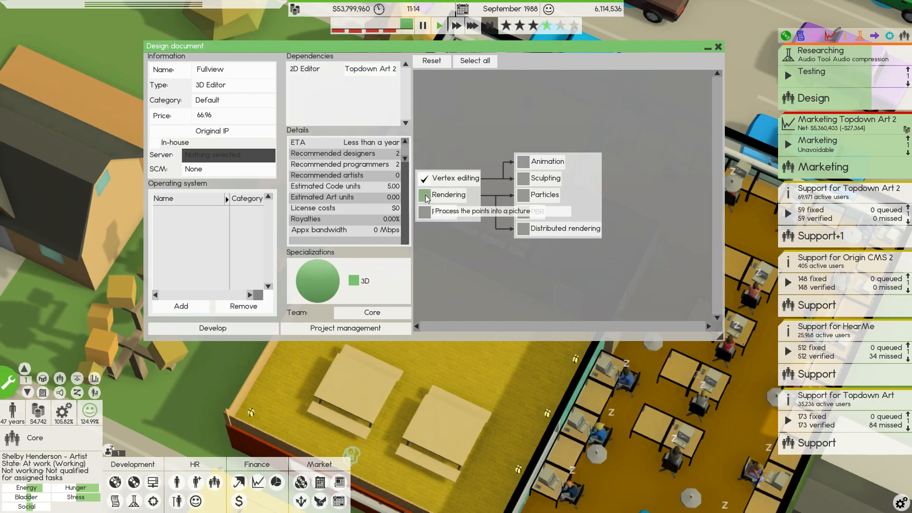
left_click(425, 195)
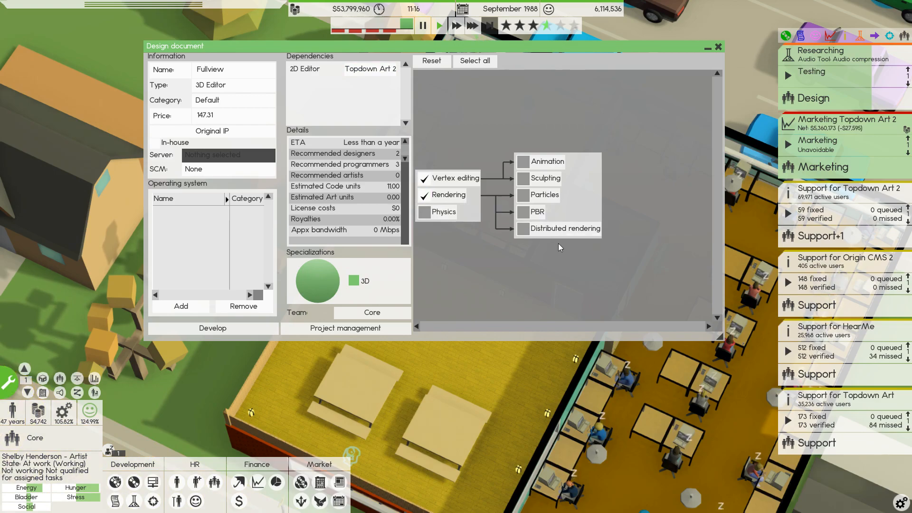
mouse_move(444, 291)
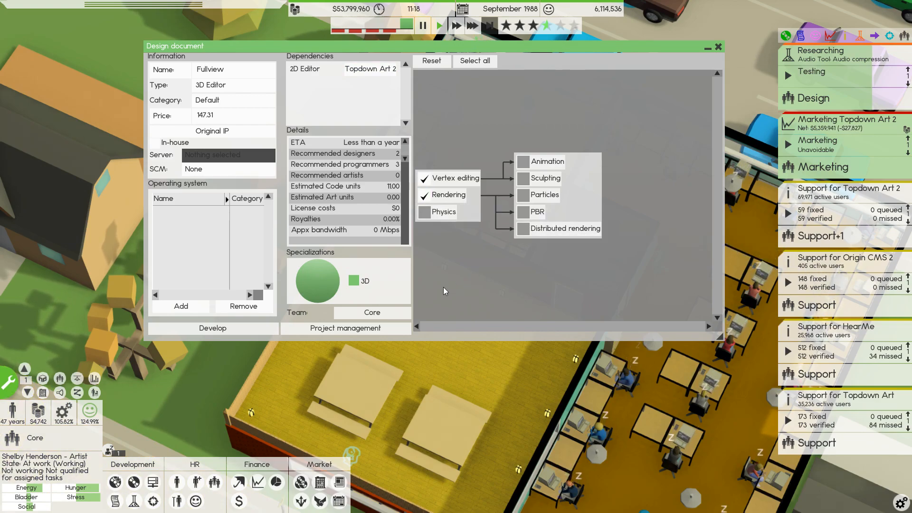
scroll("down", 3)
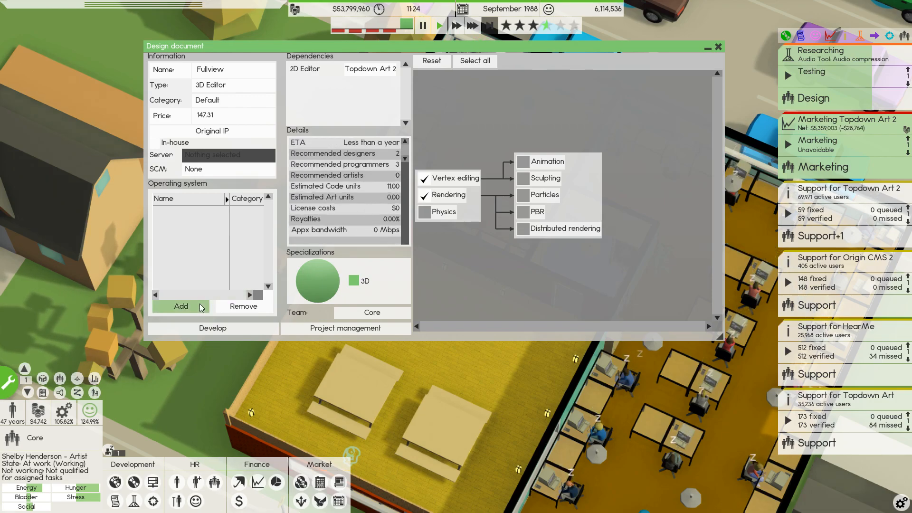
Target Fullview at the Sloth Shade operating system and re-enable the Rendering feature.
left_click(181, 306)
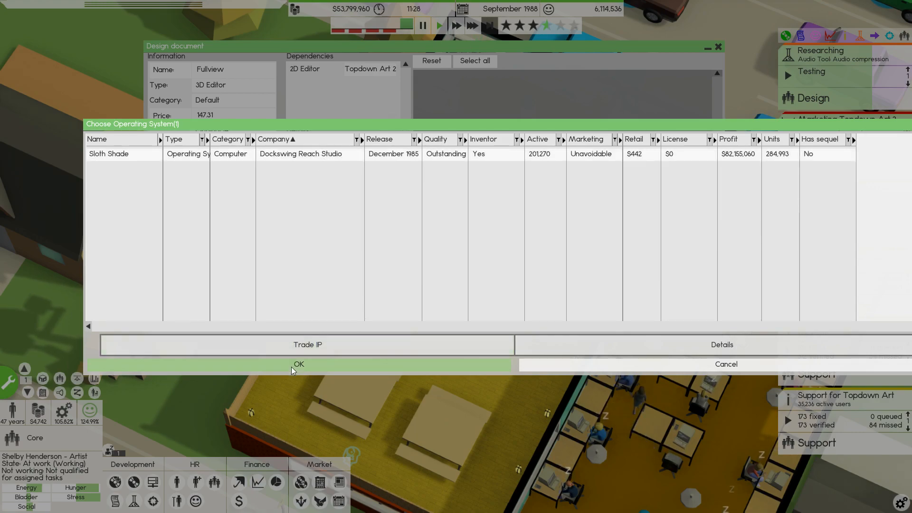
left_click(298, 364)
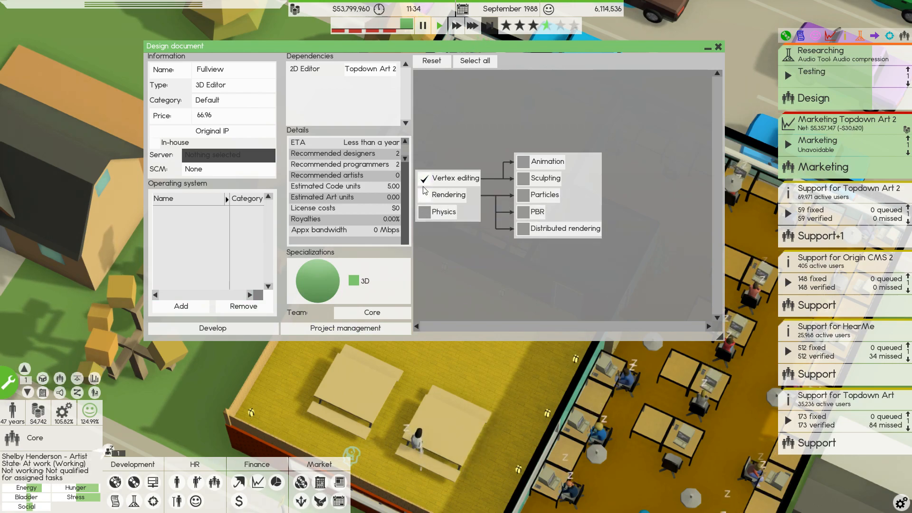
left_click(181, 306)
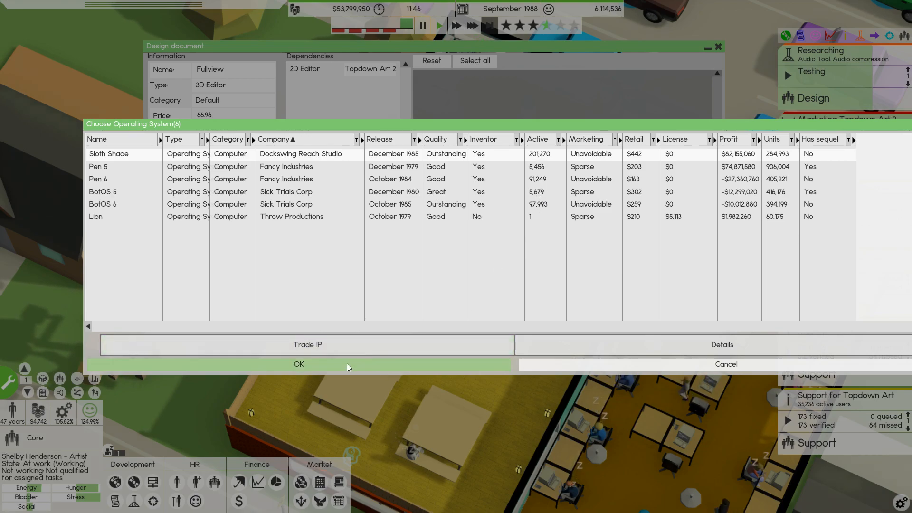
left_click(299, 363)
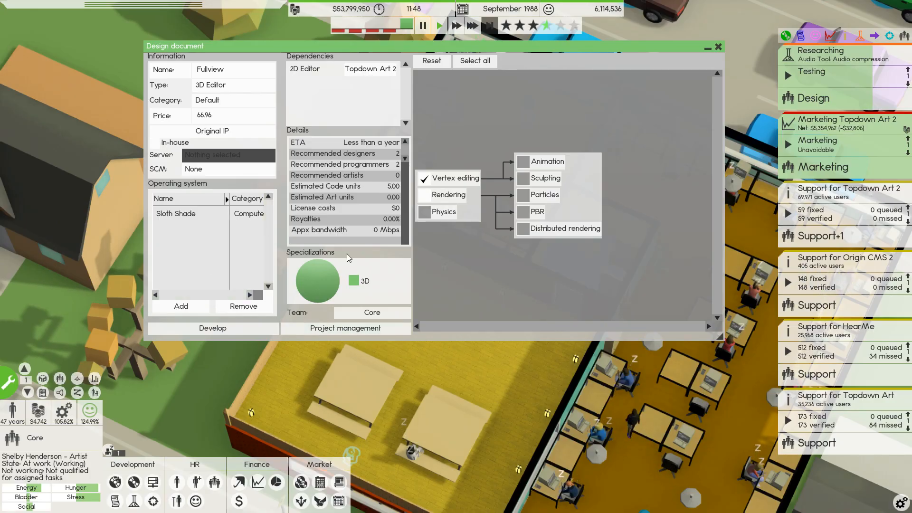
left_click(425, 195)
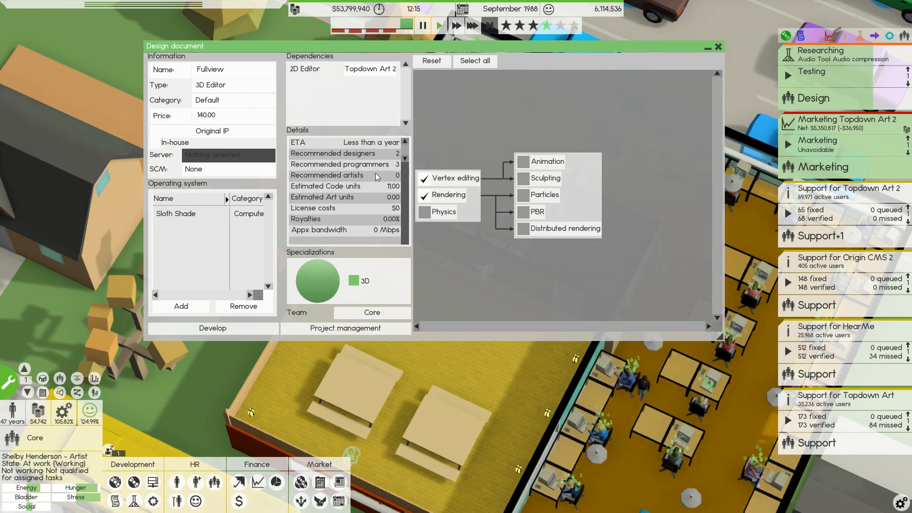
mouse_move(211, 328)
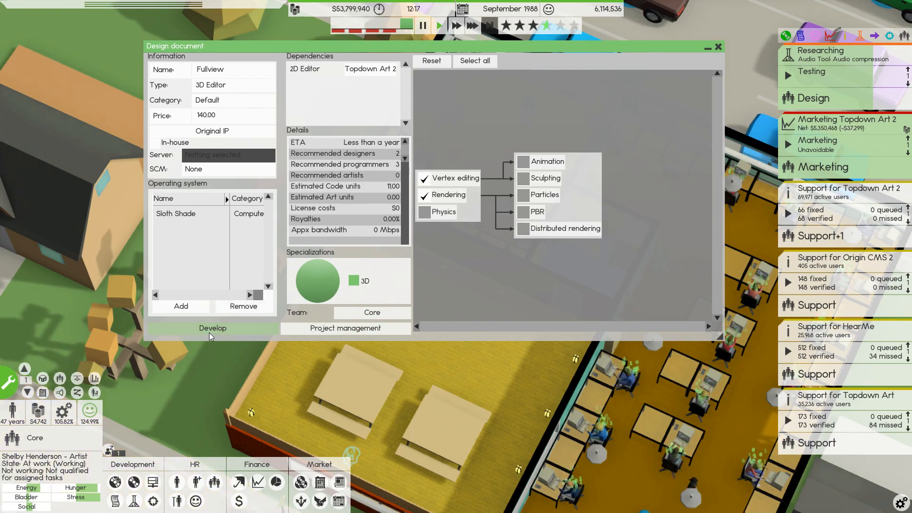
Start developing Fullview, accepting the no-designers and small-team warnings.
left_click(212, 328)
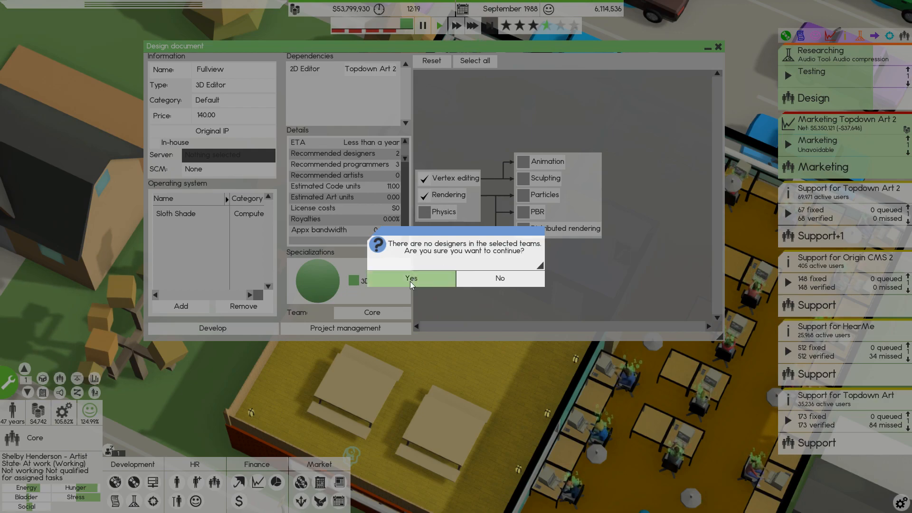
left_click(411, 278)
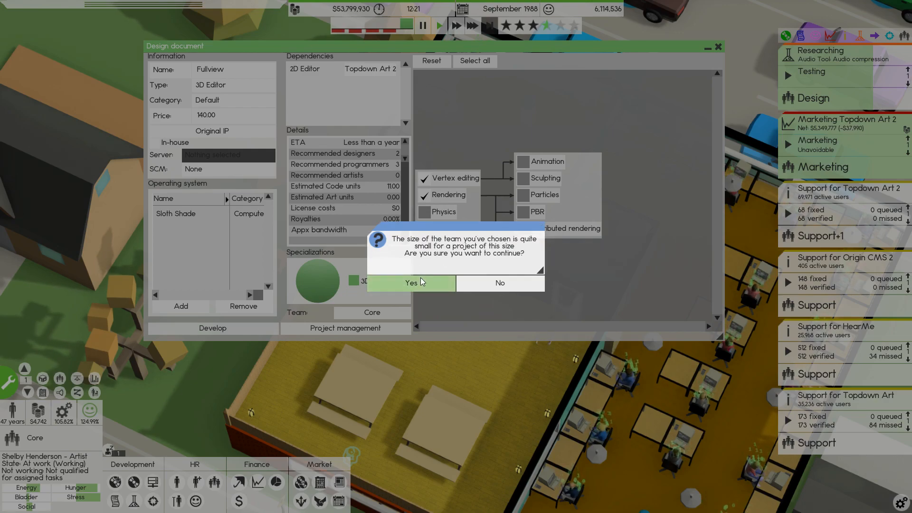
left_click(410, 284)
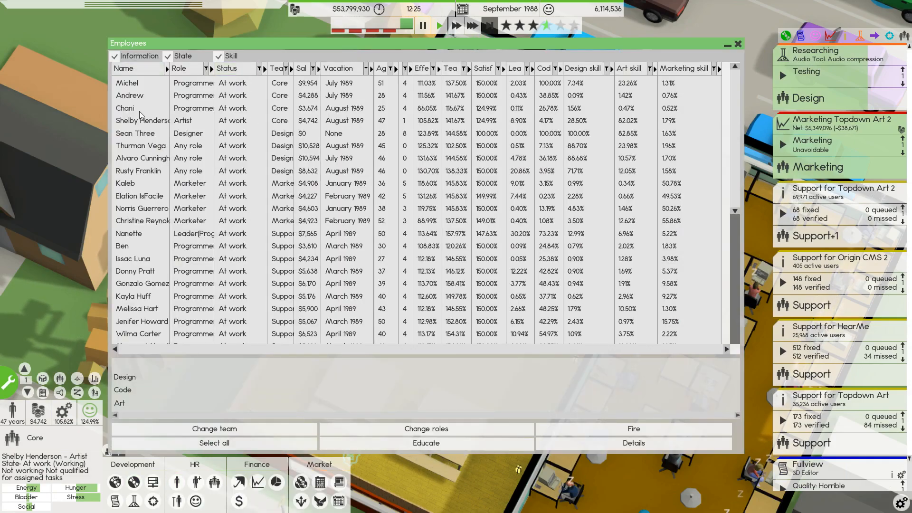
Move founder Sean Three into the Core team, select the designers, and close Employees.
left_click(135, 133)
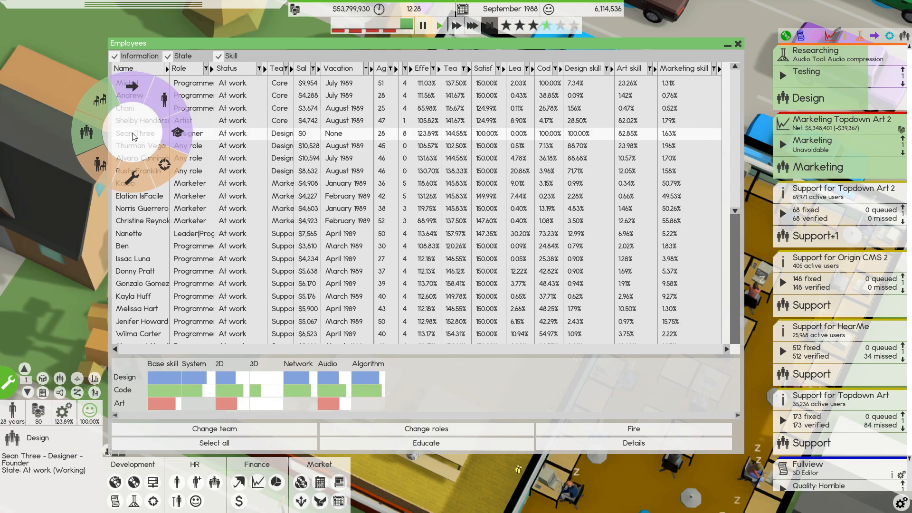
left_click(214, 429)
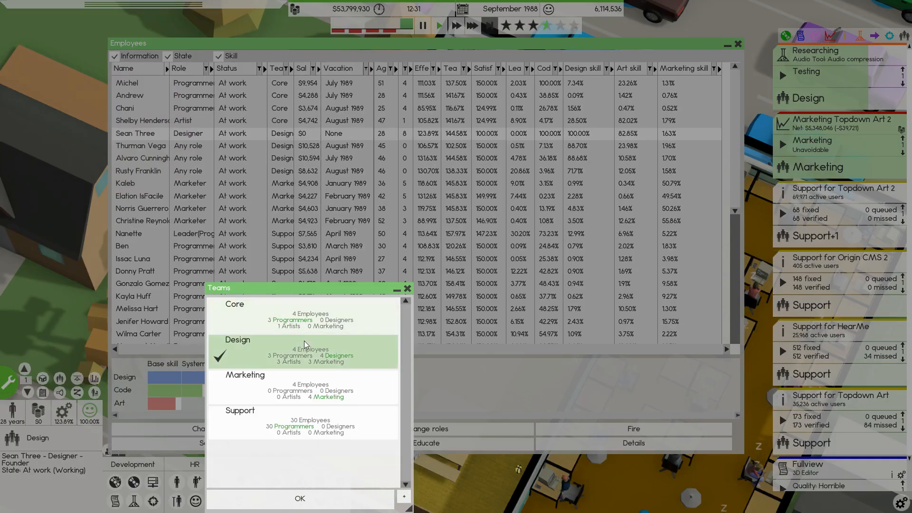
left_click(300, 498)
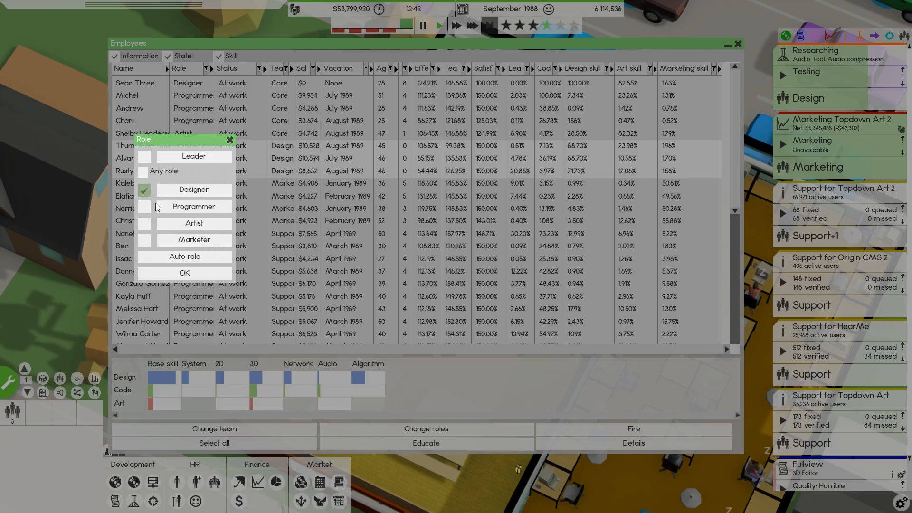
left_click(183, 273)
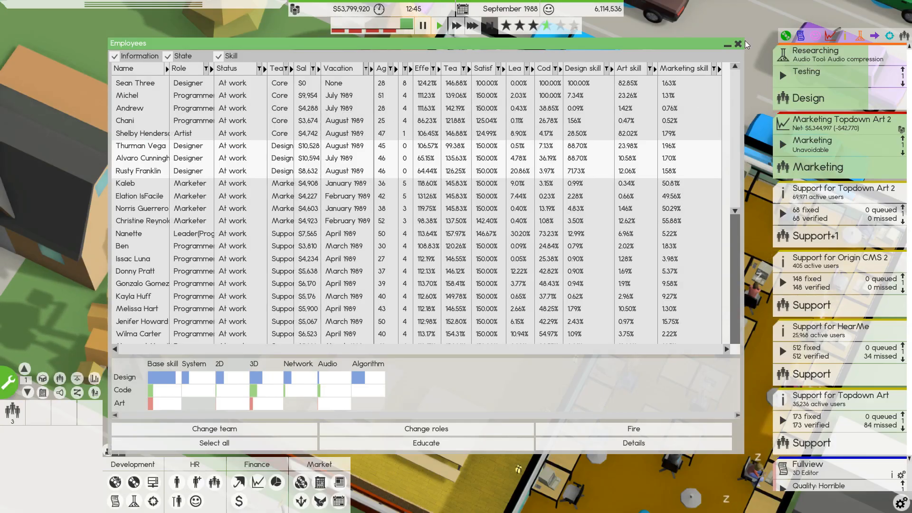
left_click(737, 44)
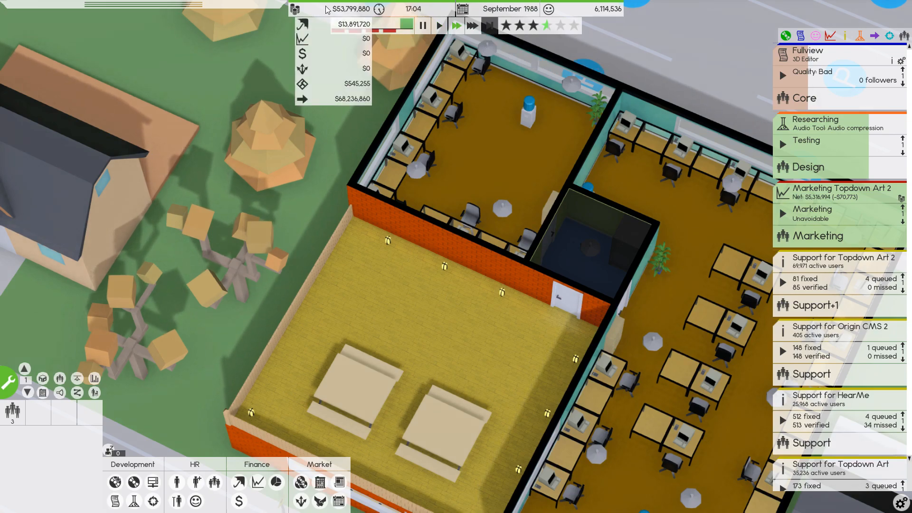
mouse_move(491, 25)
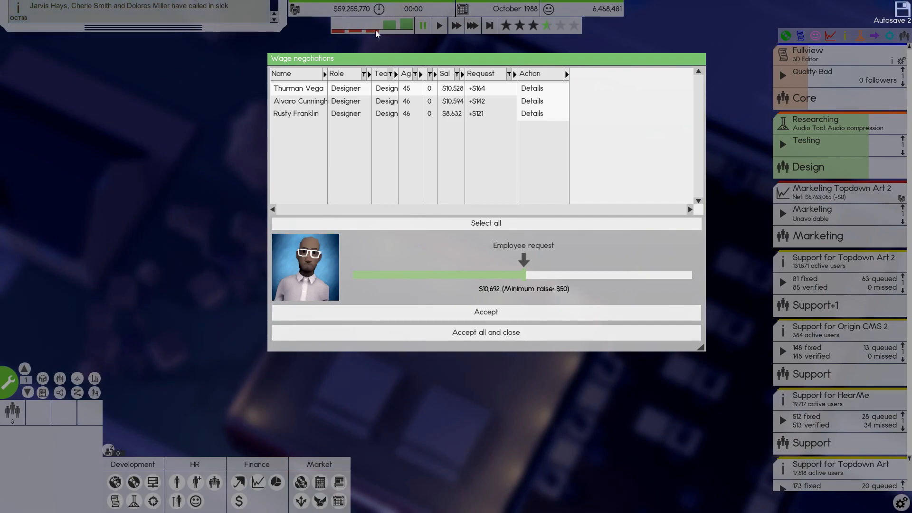
mouse_move(497, 222)
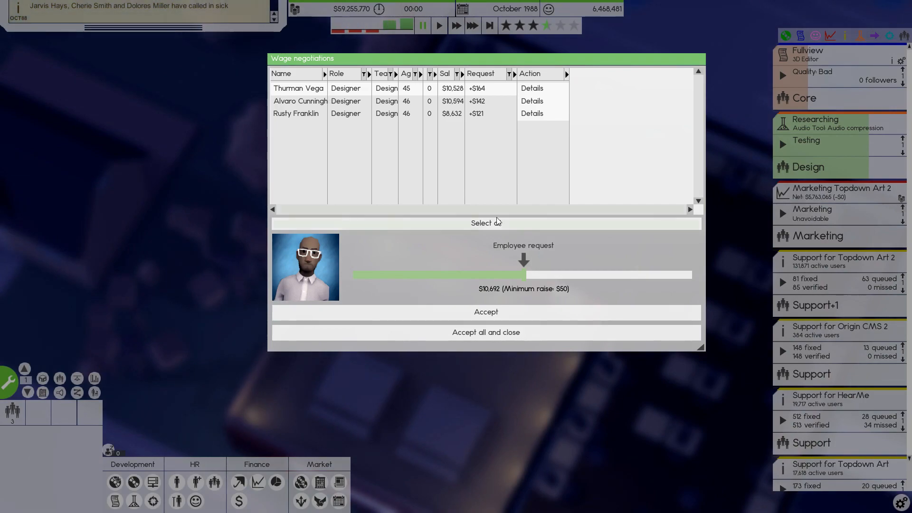
Accept all three designers' wage requests and bring up My Releases.
left_click(485, 332)
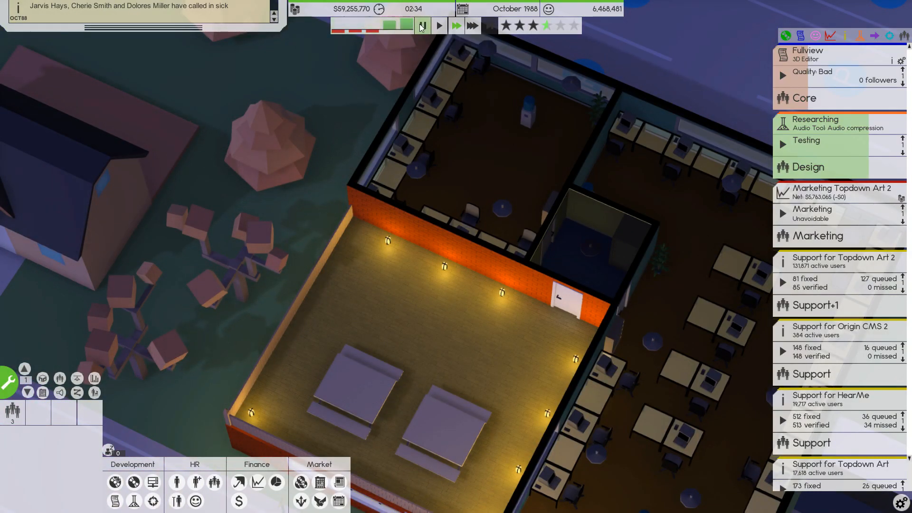
left_click(422, 26)
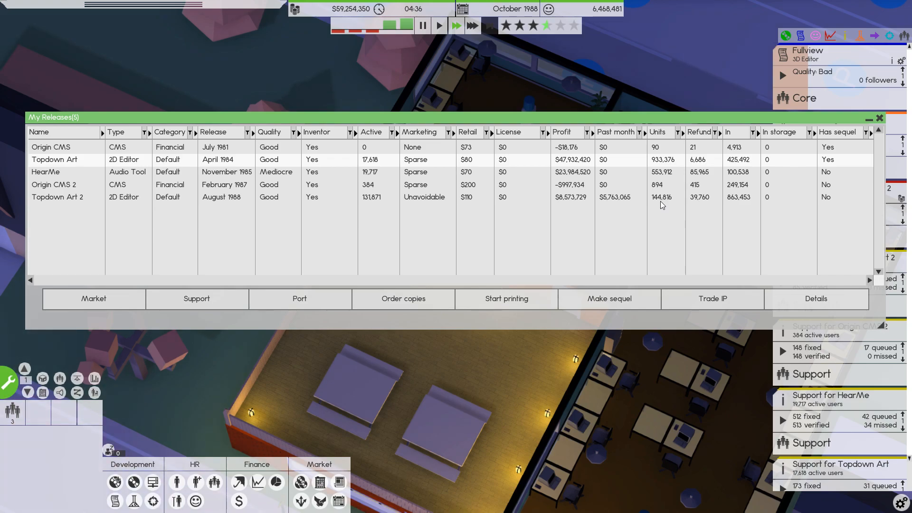
mouse_move(673, 161)
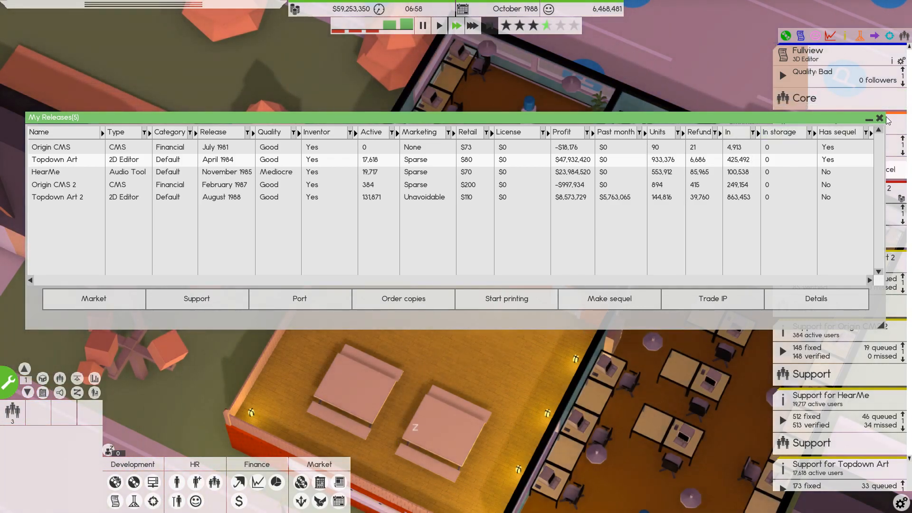
Close the My Releases window.
left_click(879, 117)
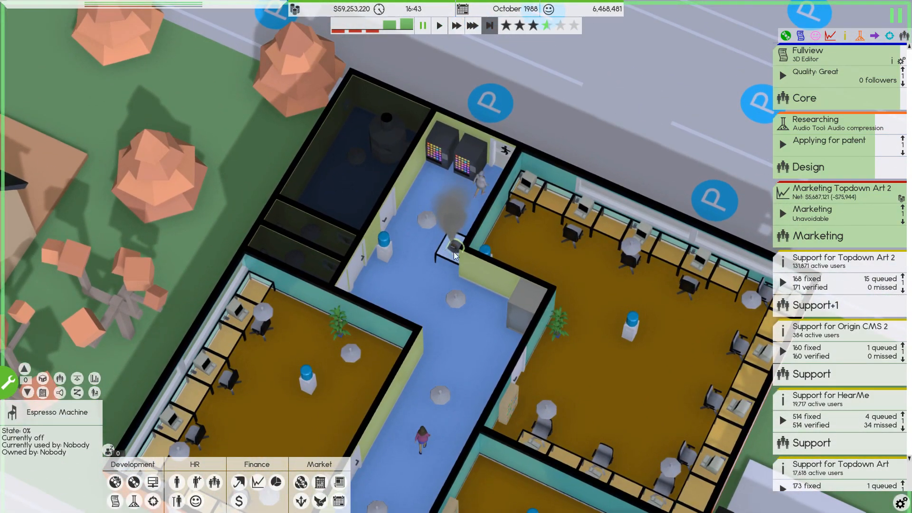
mouse_move(176, 482)
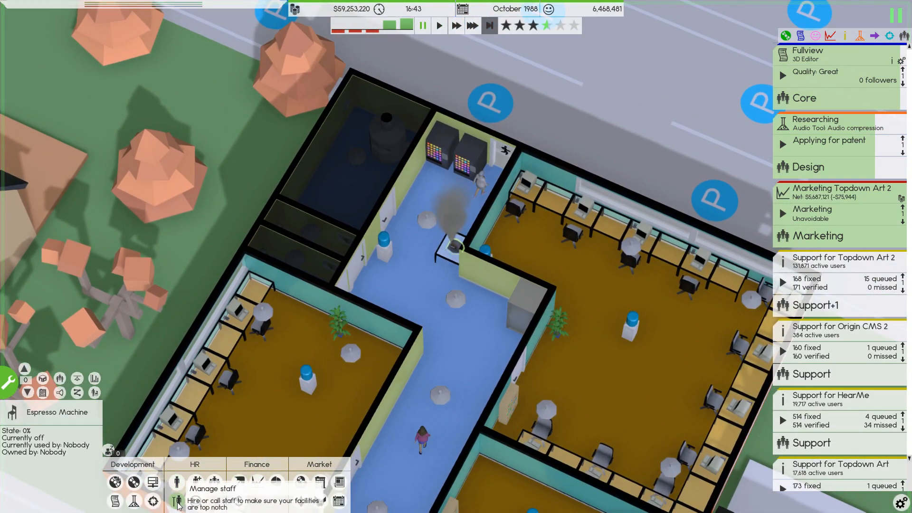
Hire maintenance worker Martha Mann and shift her hours to 03–07.
left_click(177, 500)
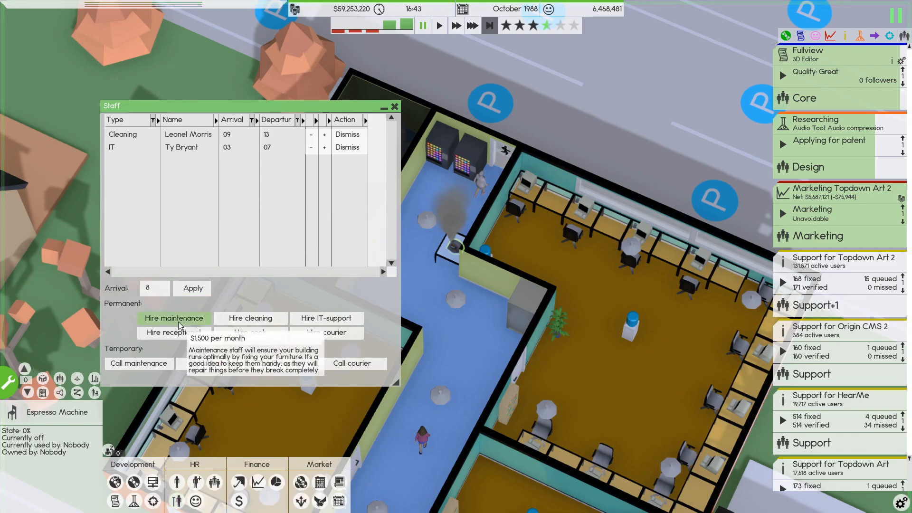
left_click(173, 318)
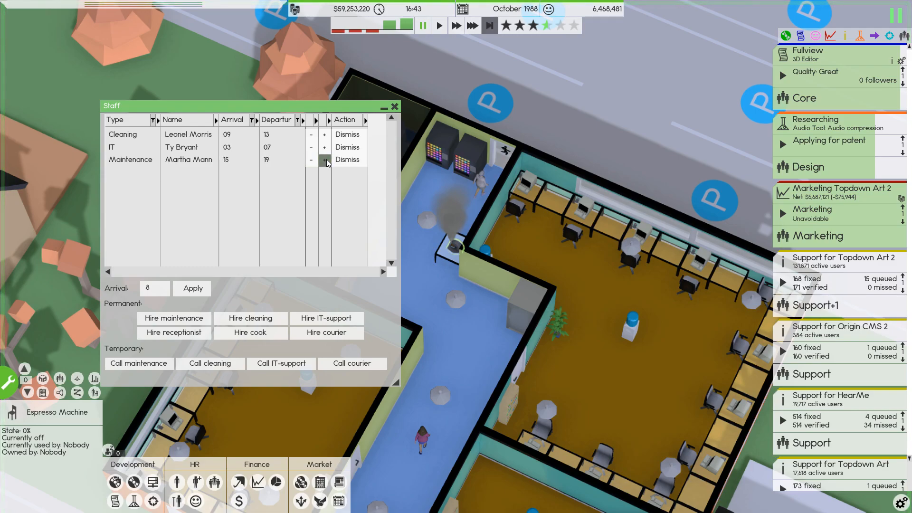
left_click(324, 159)
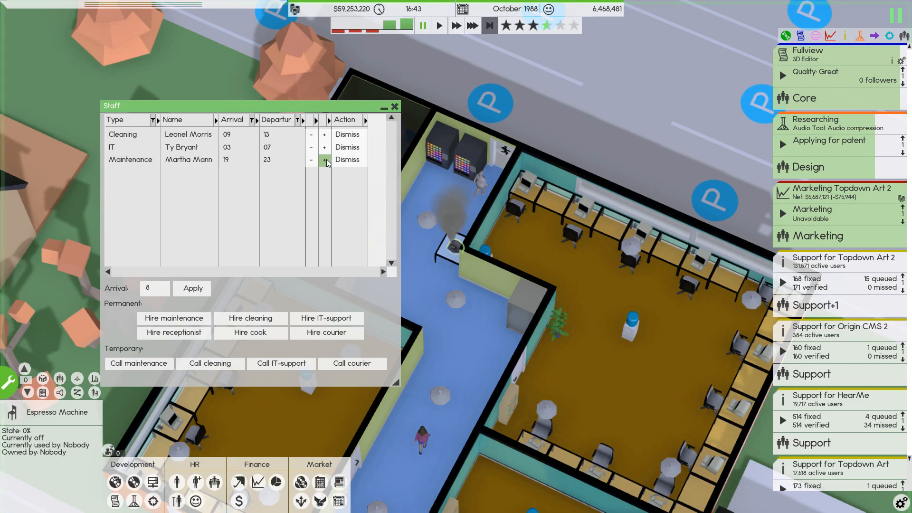
left_click(324, 160)
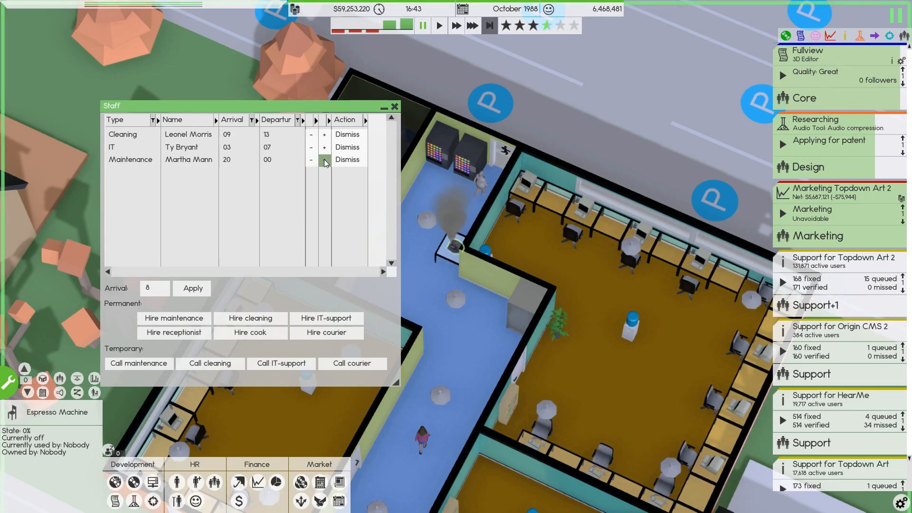
left_click(324, 160)
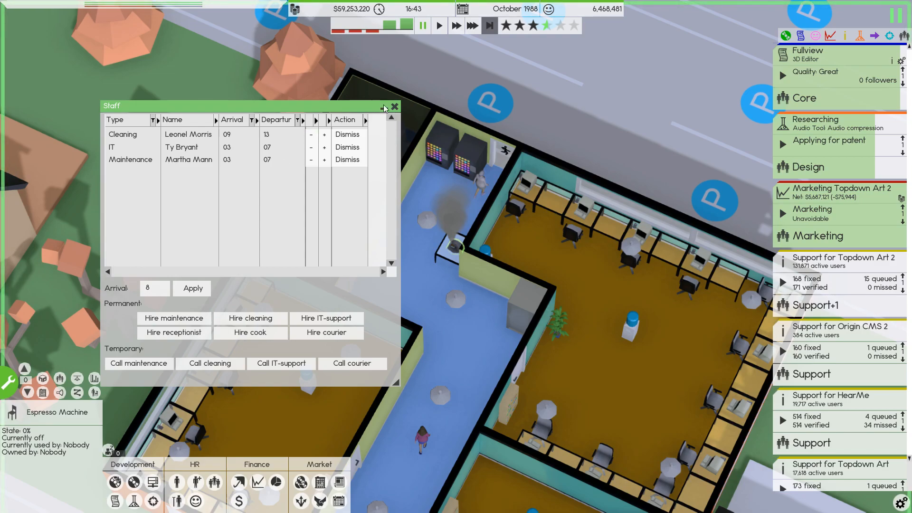
left_click(395, 106)
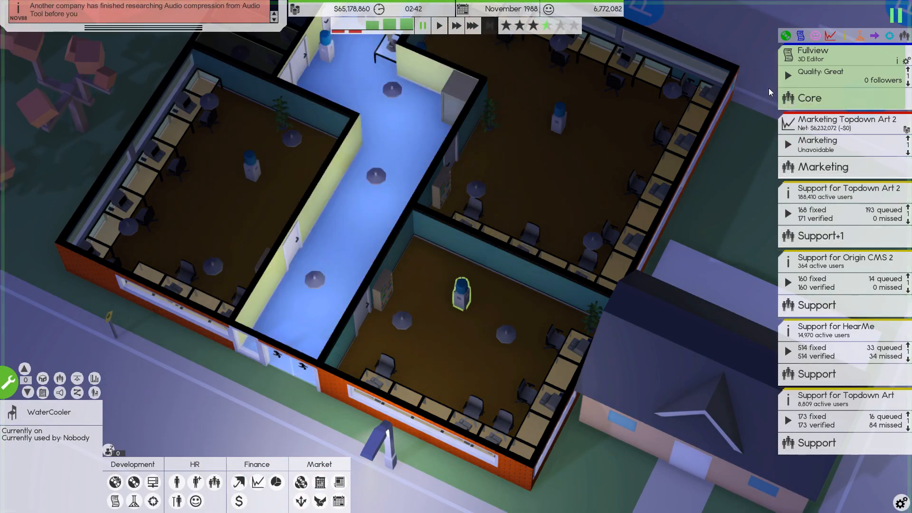
mouse_move(695, 231)
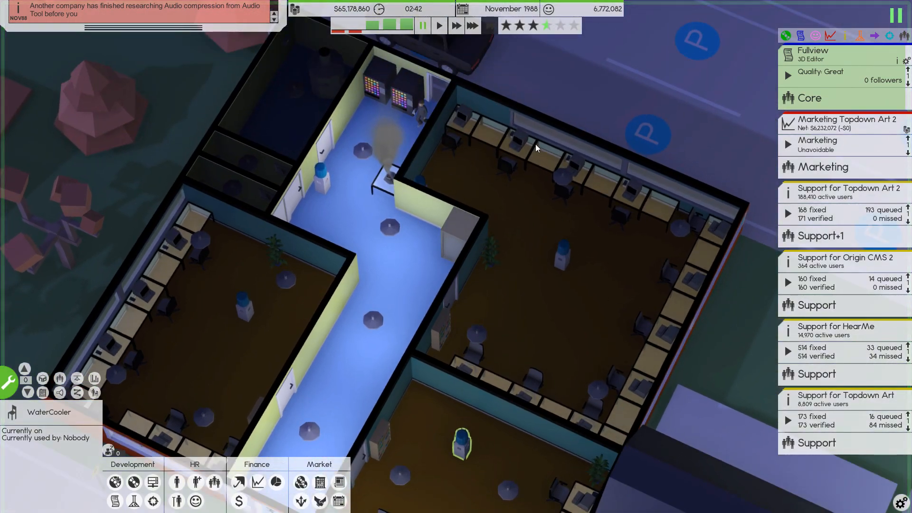
Open the Employees roster from the HR panel.
left_click(177, 481)
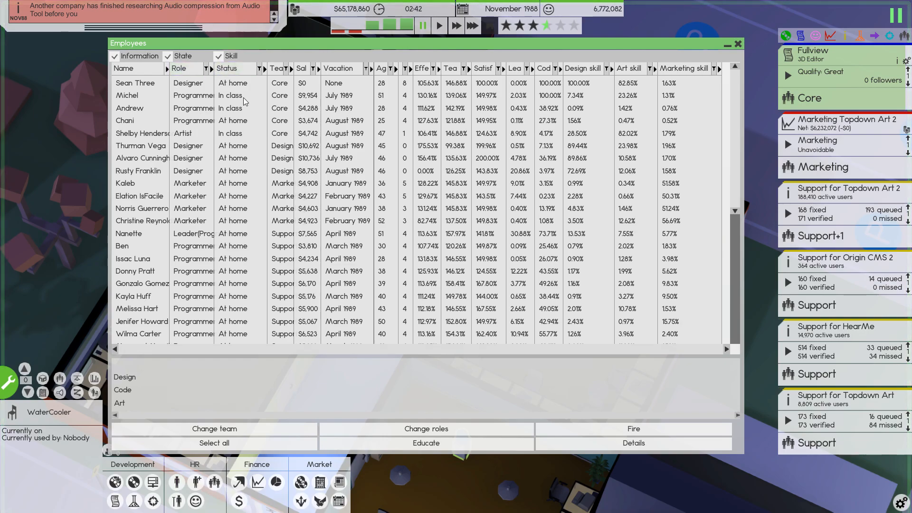
left_click(277, 68)
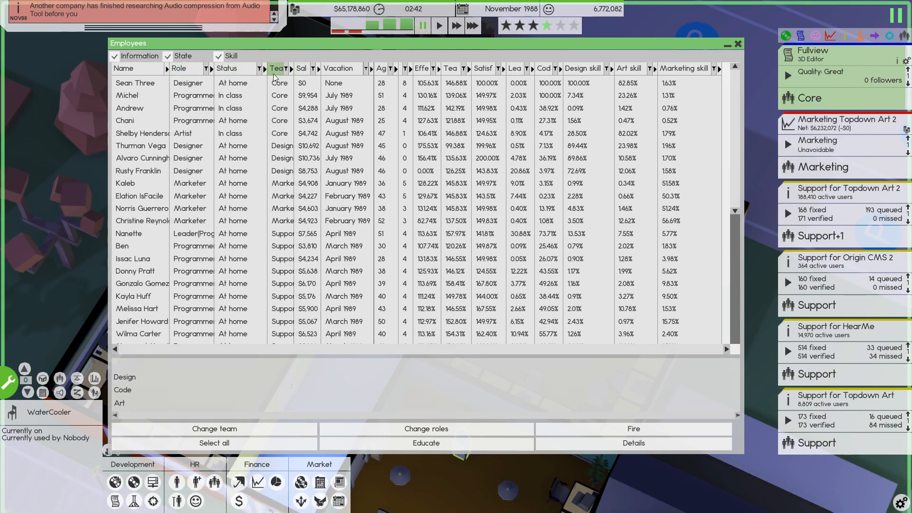
left_click(140, 145)
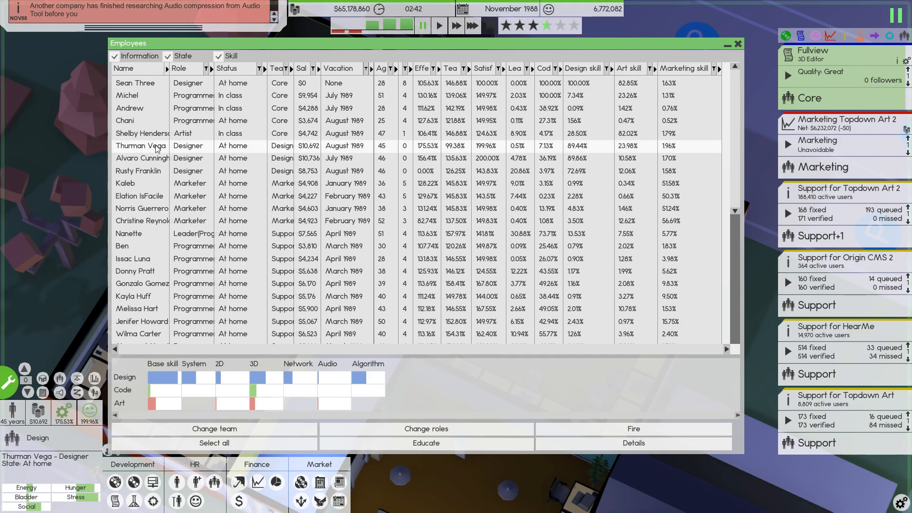
left_click(140, 159)
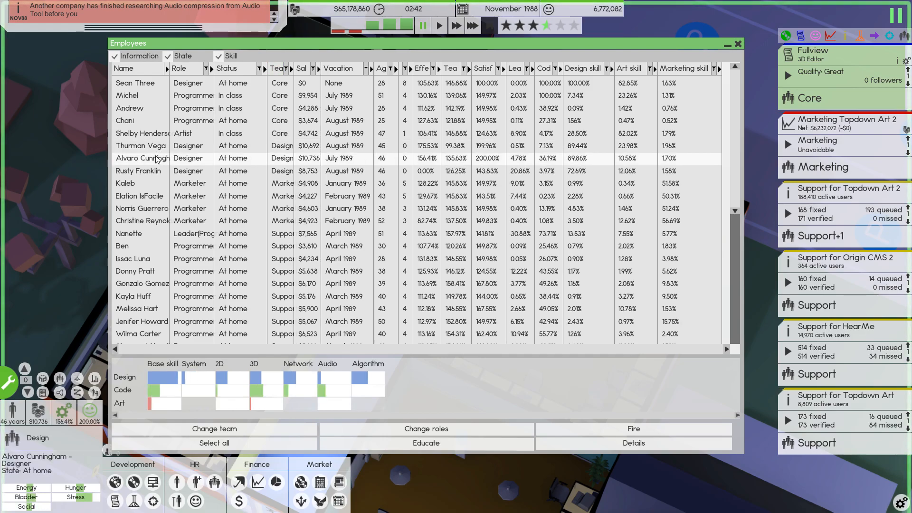
left_click(138, 171)
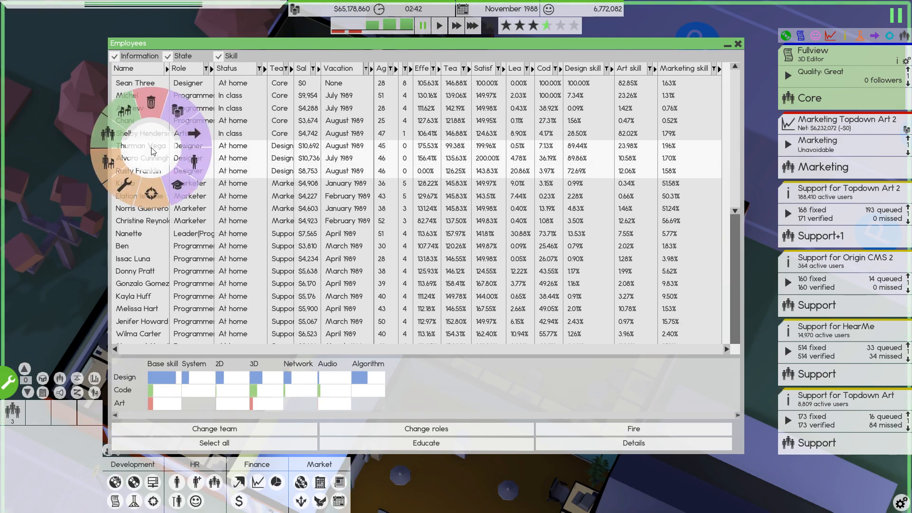
Enrol the three selected designers in a six-month Audio design course.
left_click(426, 443)
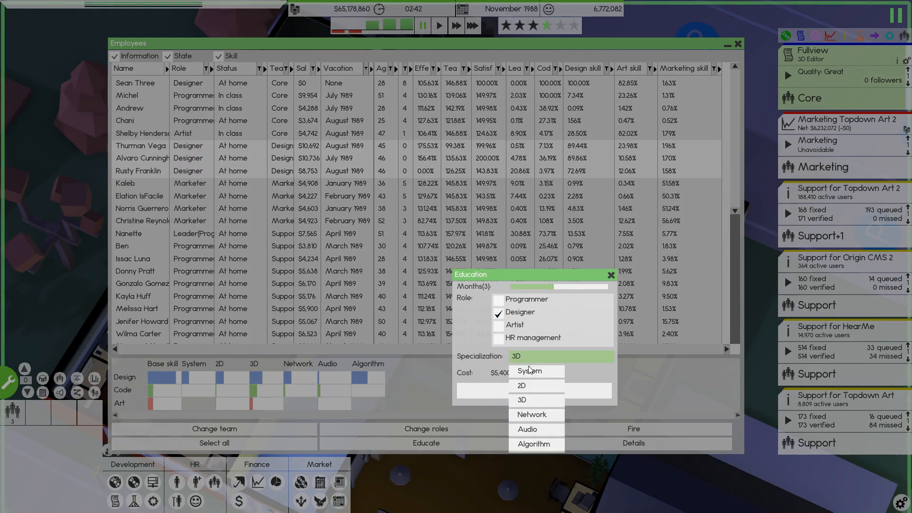
left_click(526, 429)
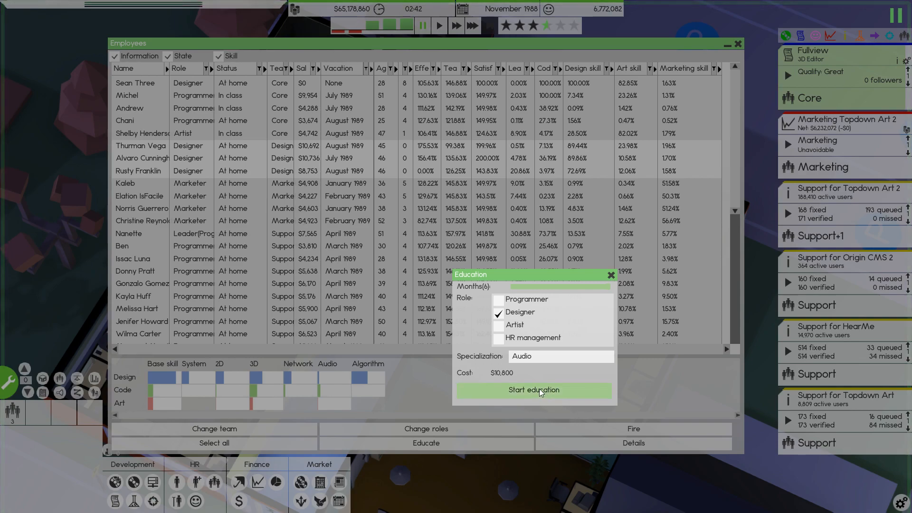
left_click(533, 390)
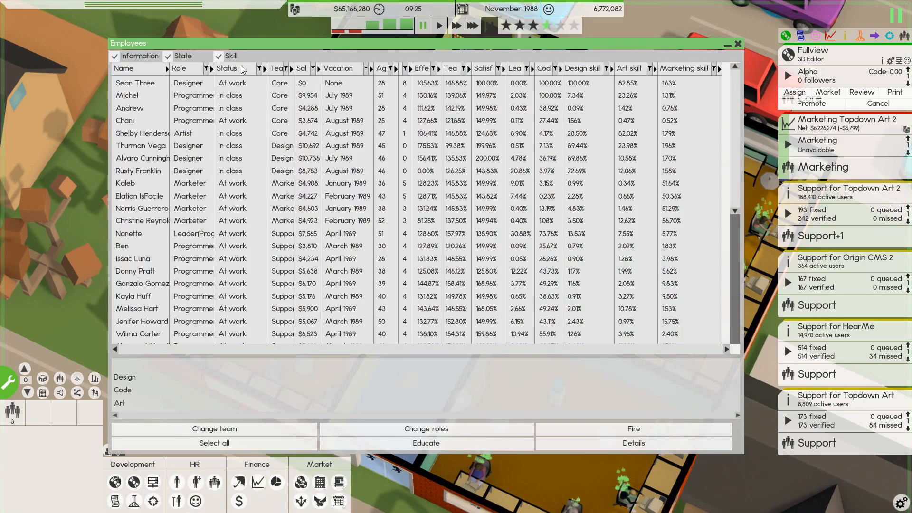
mouse_move(207, 120)
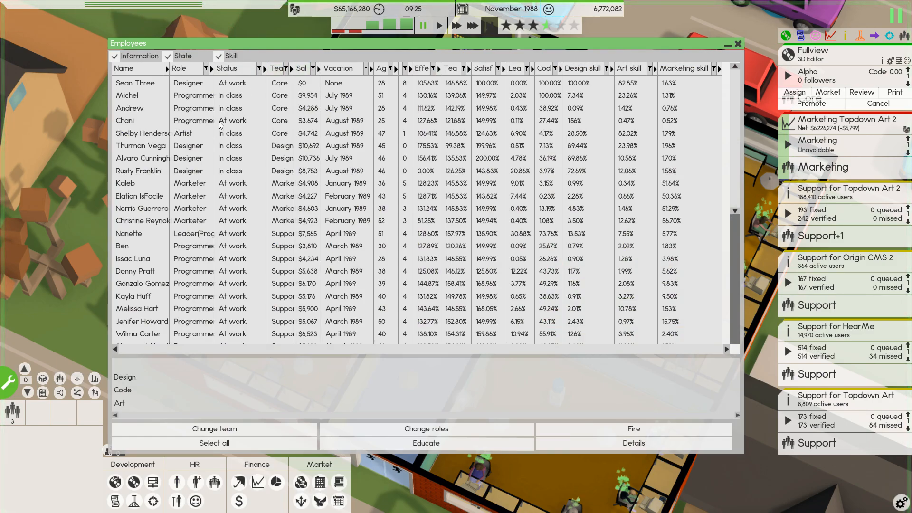
mouse_move(290, 197)
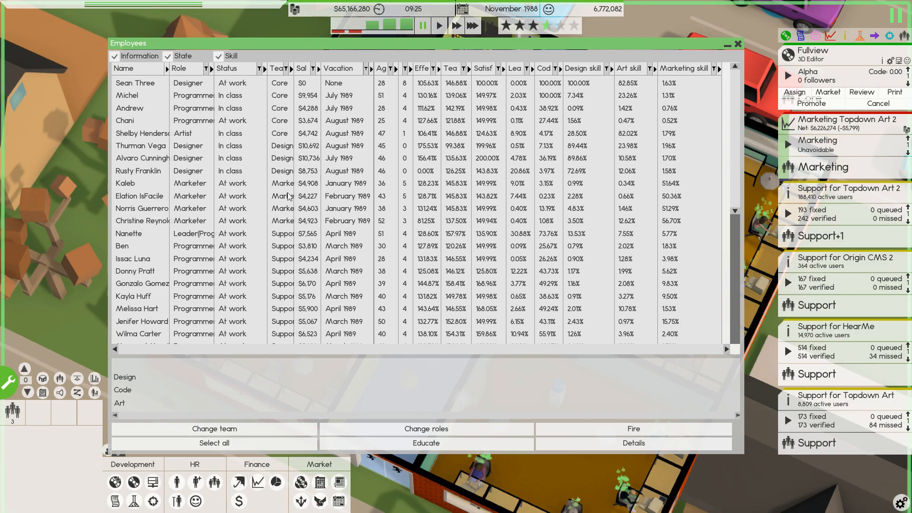
Change Sean Three's role from Designer to Programmer and close the Employees list.
left_click(135, 82)
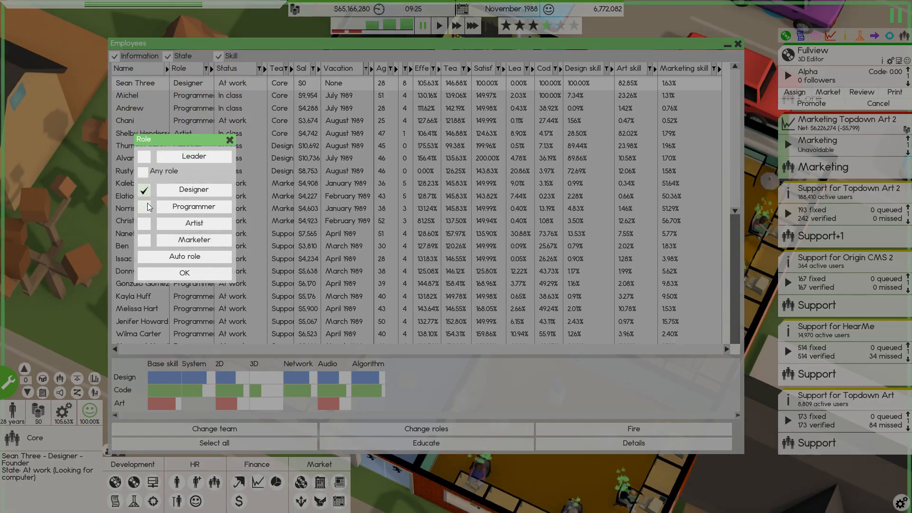
left_click(194, 206)
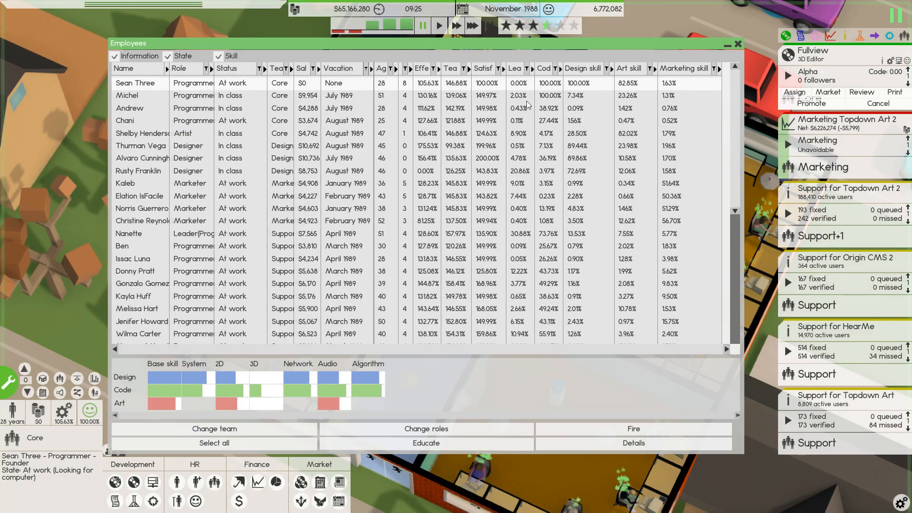
left_click(738, 44)
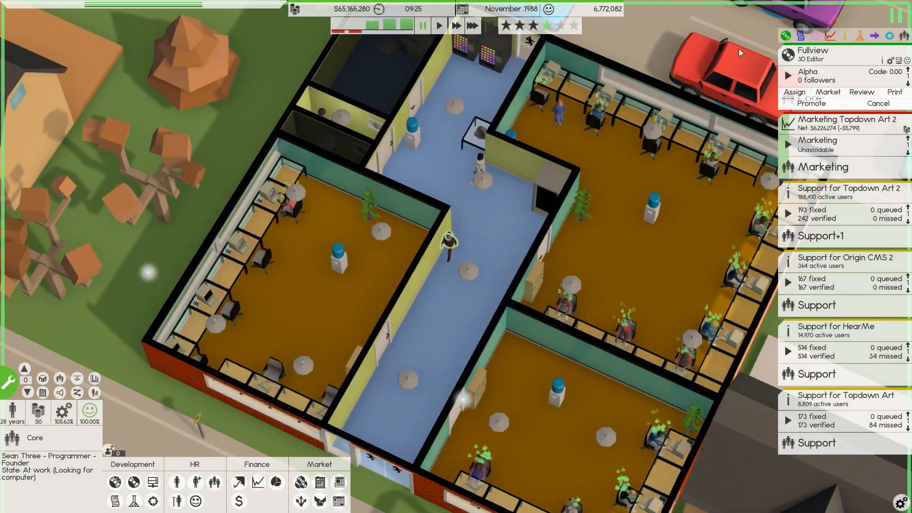
Enter 2500 in the dialog opened from the top bar and confirm it.
left_click(456, 26)
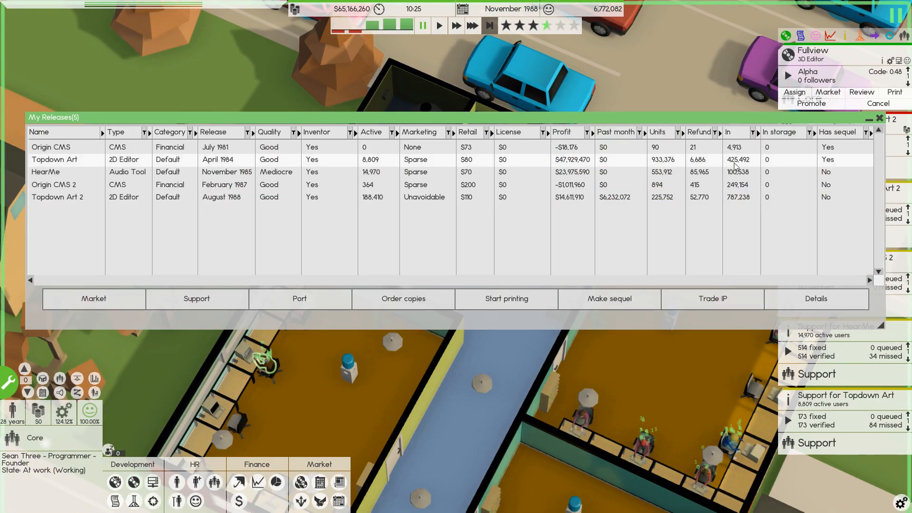
mouse_move(721, 200)
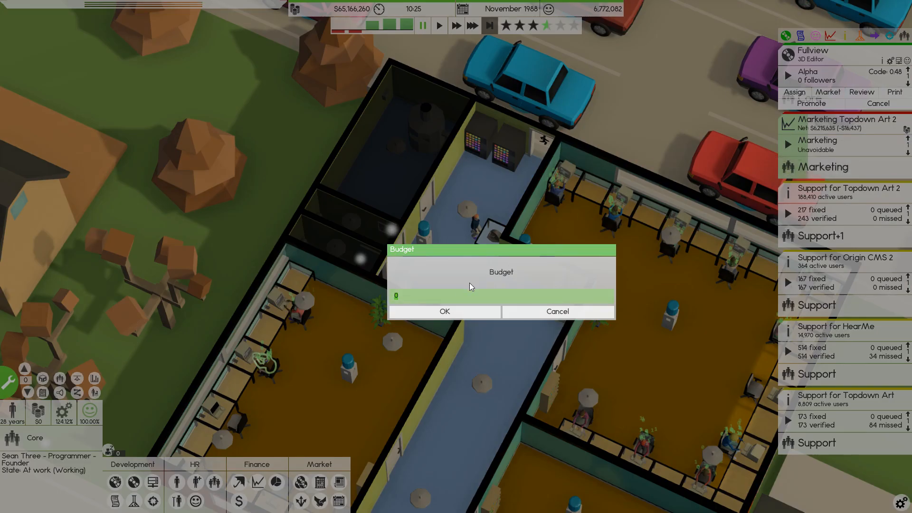
type("2500")
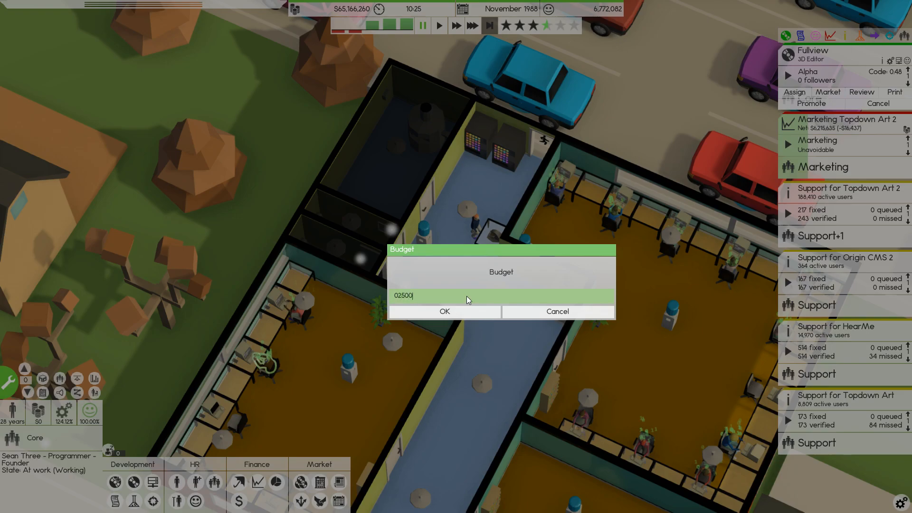
left_click(444, 312)
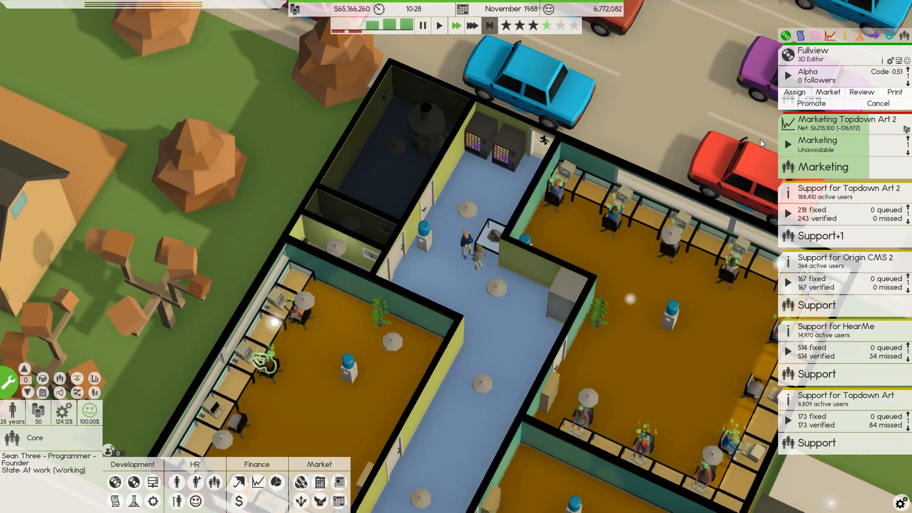
Fast-forward time, skip idle hours, and close Fullview's project details.
left_click(472, 25)
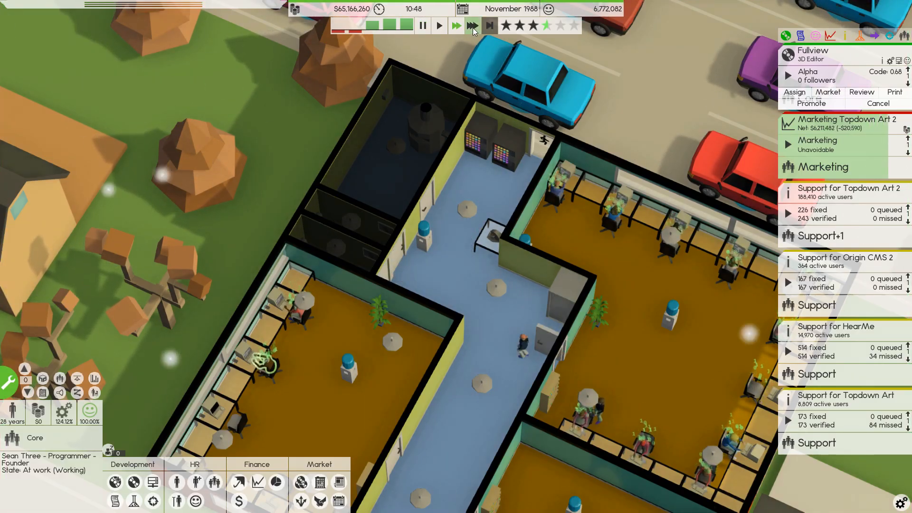
mouse_move(490, 26)
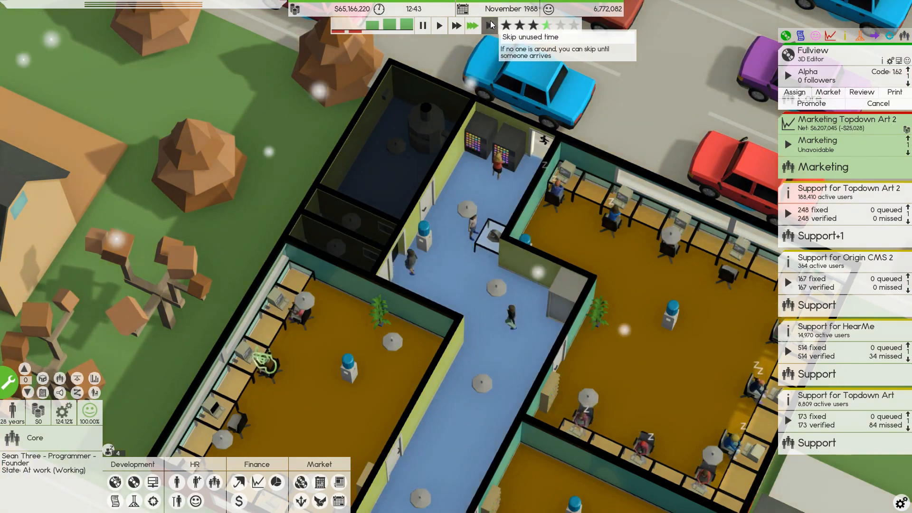
left_click(490, 26)
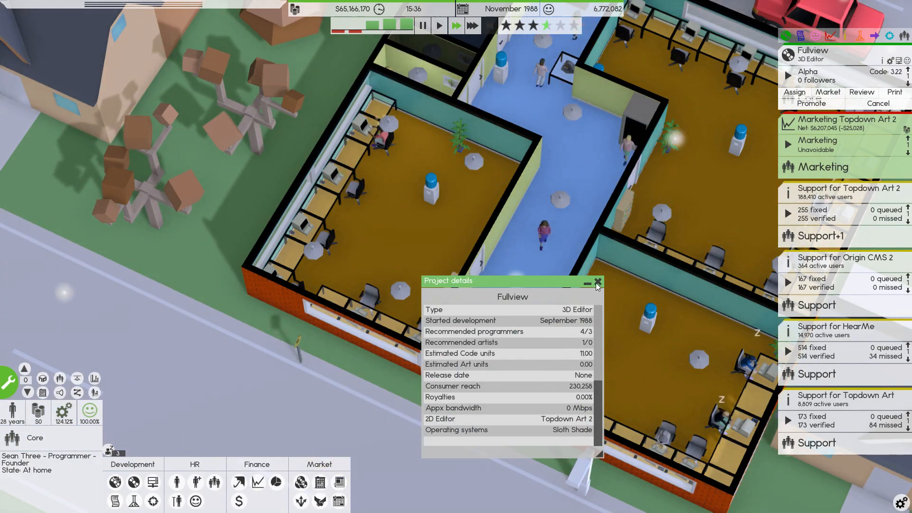
left_click(597, 283)
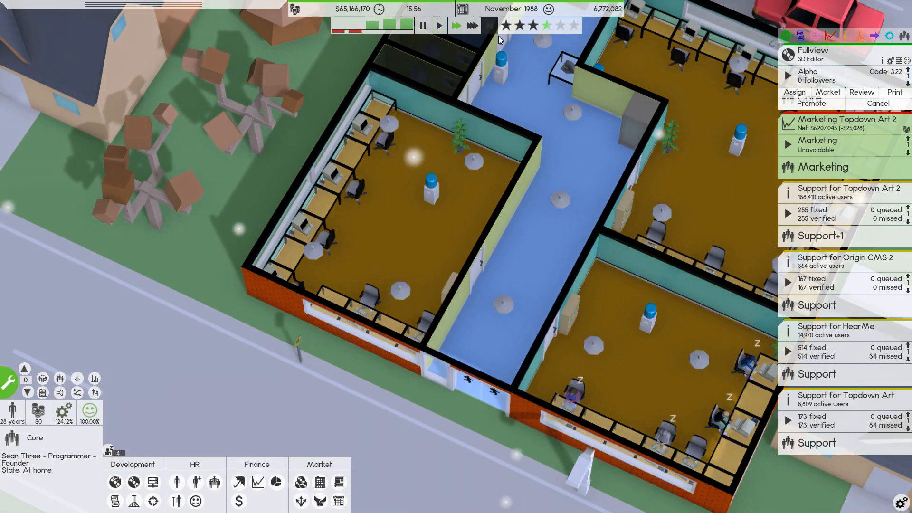
mouse_move(492, 26)
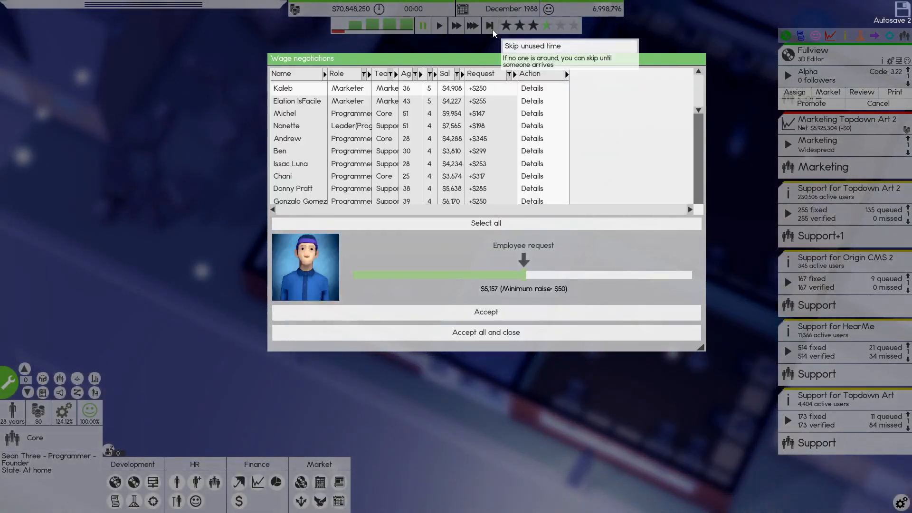
mouse_move(486, 332)
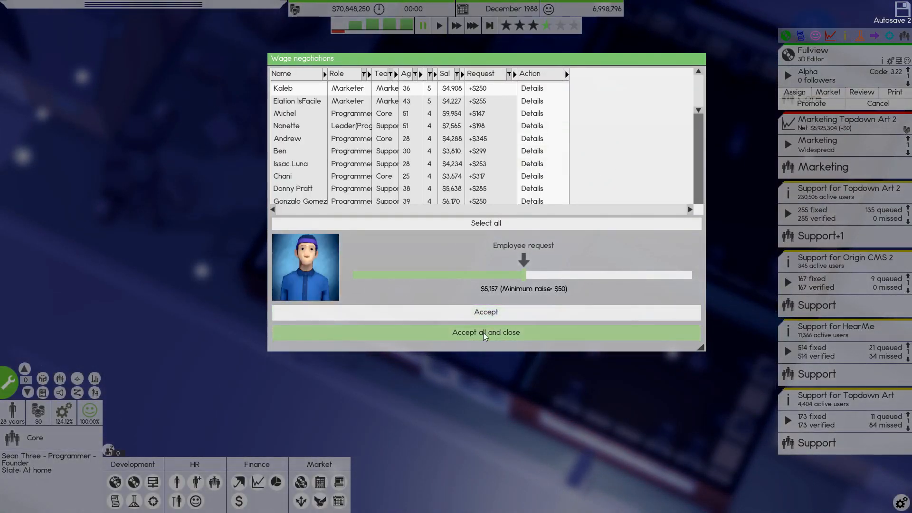
Accept all staff wage raises and set Topdown Art 2's marketing budget to 25,000.
left_click(485, 332)
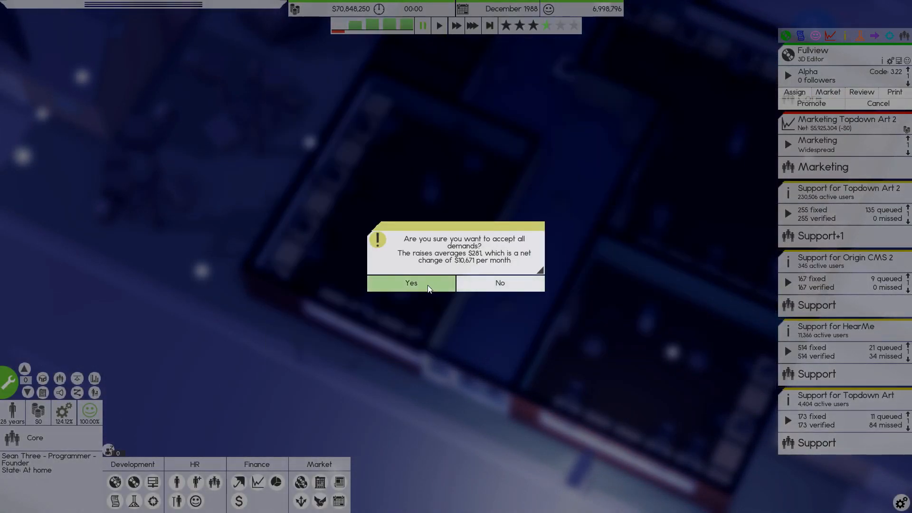
left_click(410, 283)
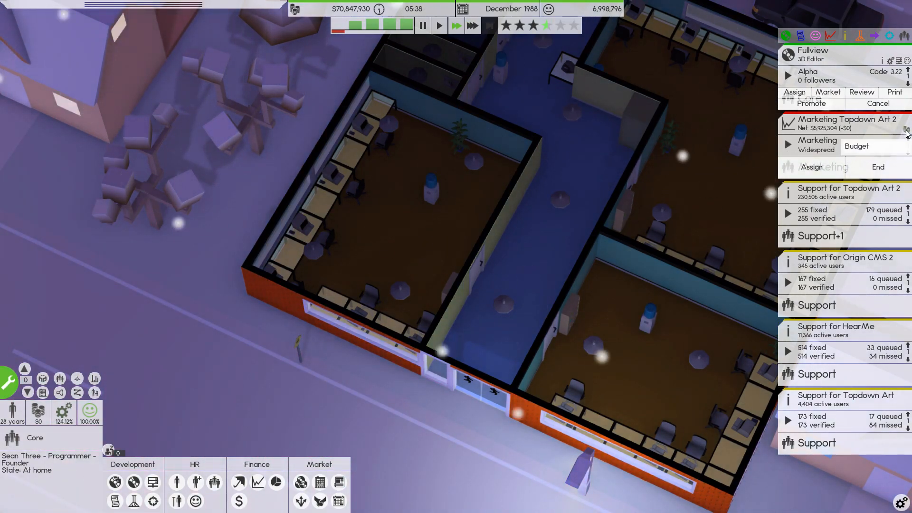
left_click(856, 146)
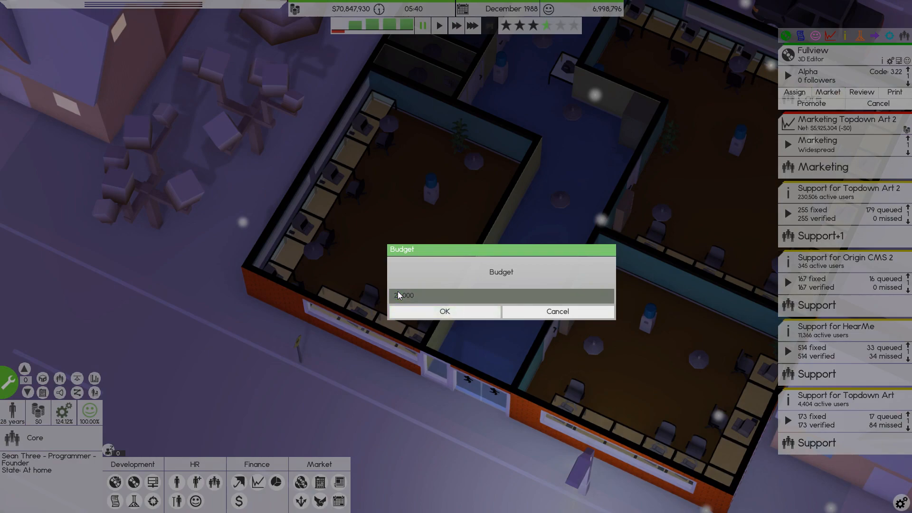
left_click(500, 296)
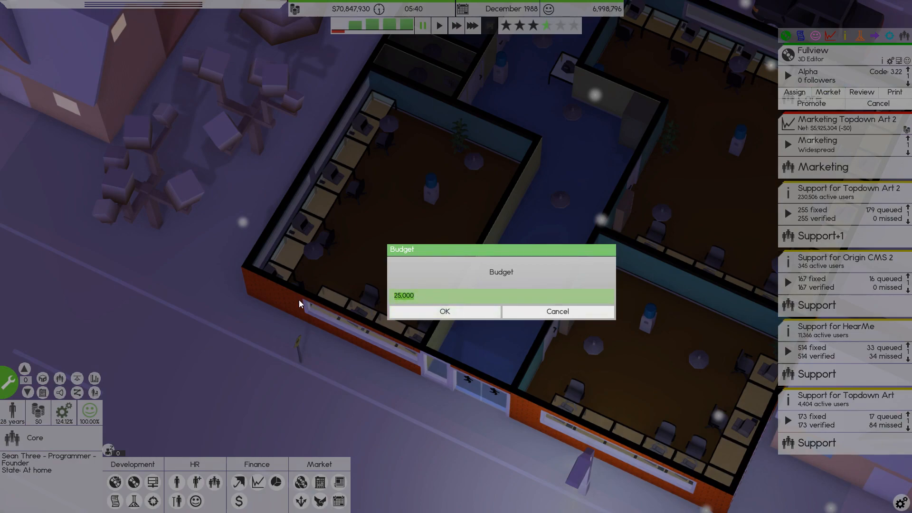
left_click(444, 311)
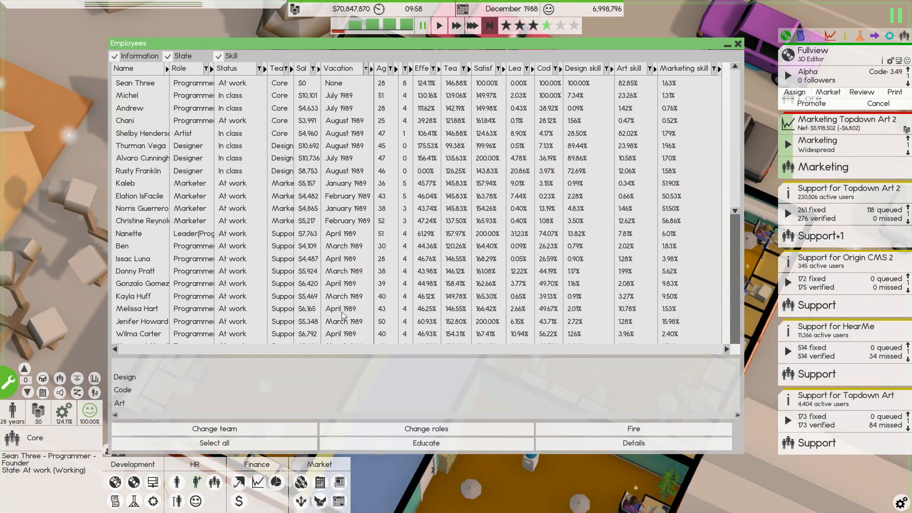
mouse_move(137, 134)
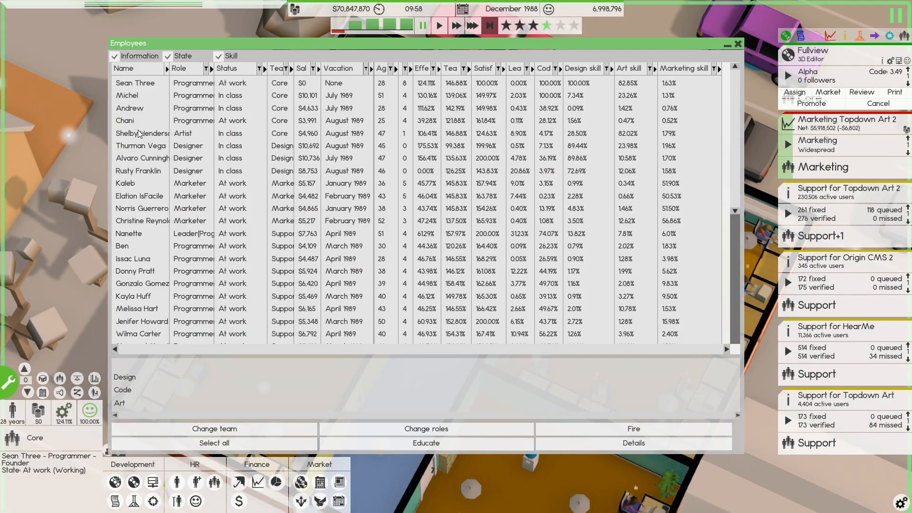
Enroll founder Sean Three in a $1,800 designer course specializing in 3D.
left_click(140, 133)
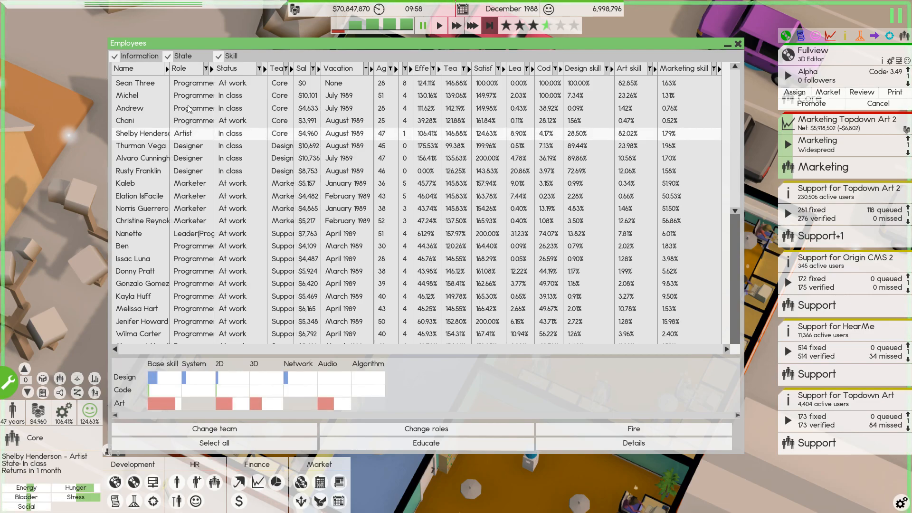
left_click(140, 108)
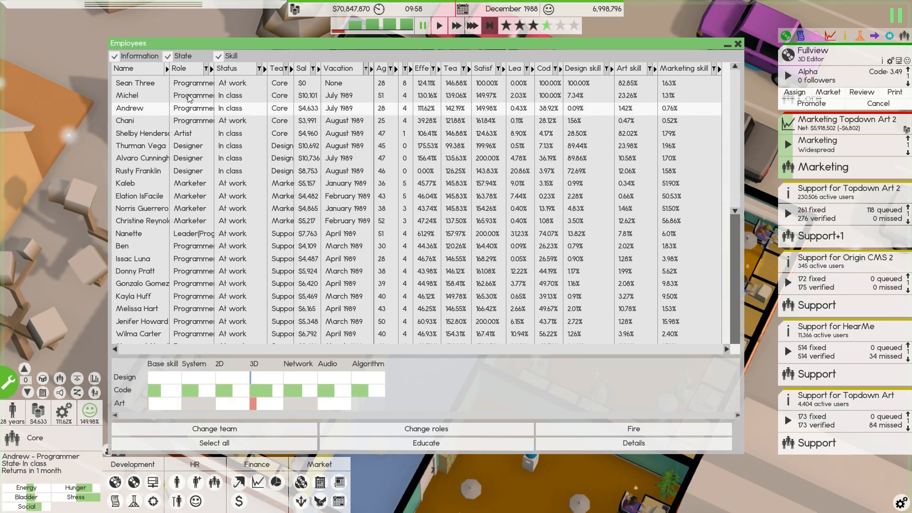
left_click(127, 96)
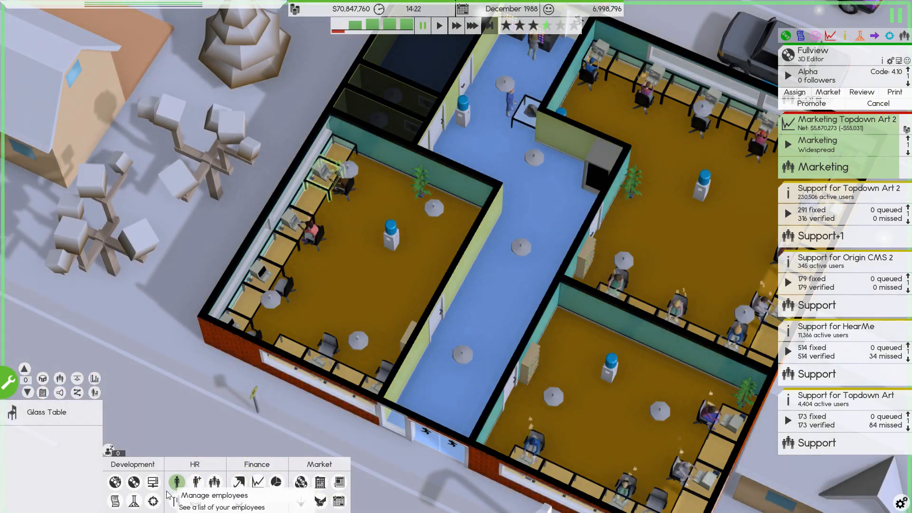
left_click(176, 482)
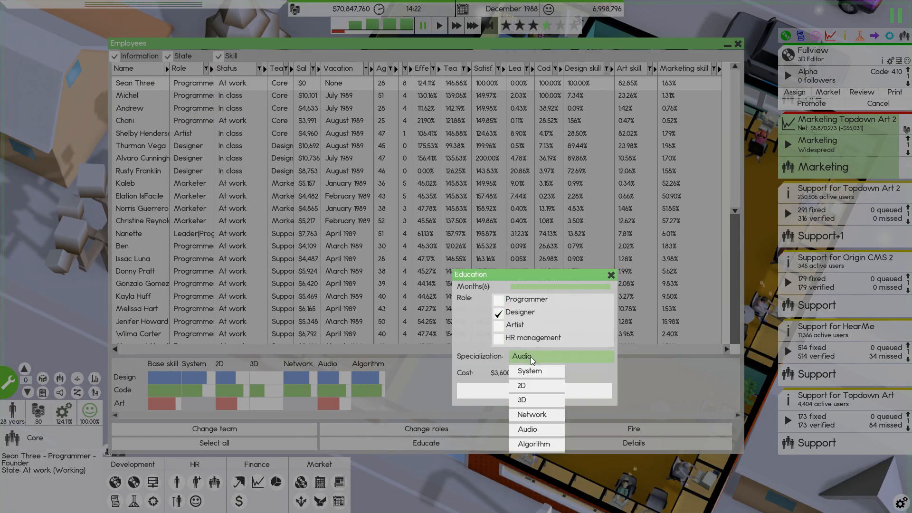
left_click(520, 400)
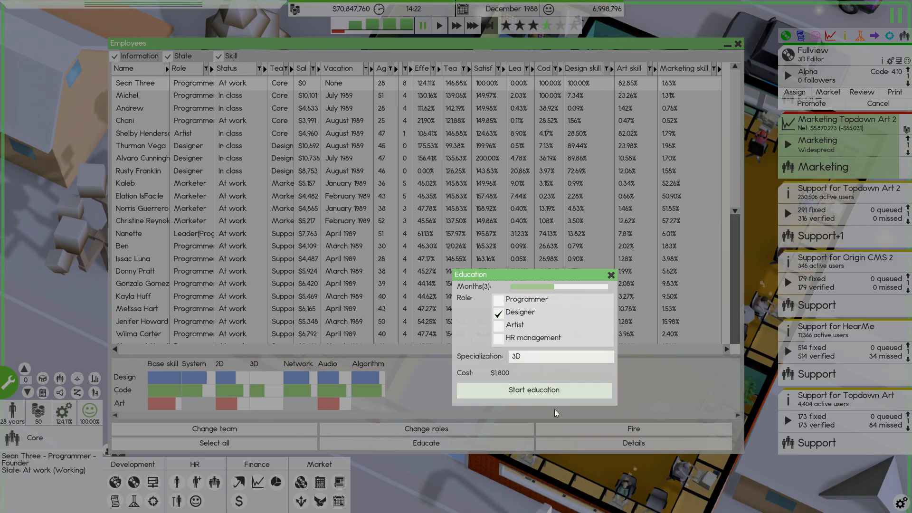
left_click(533, 389)
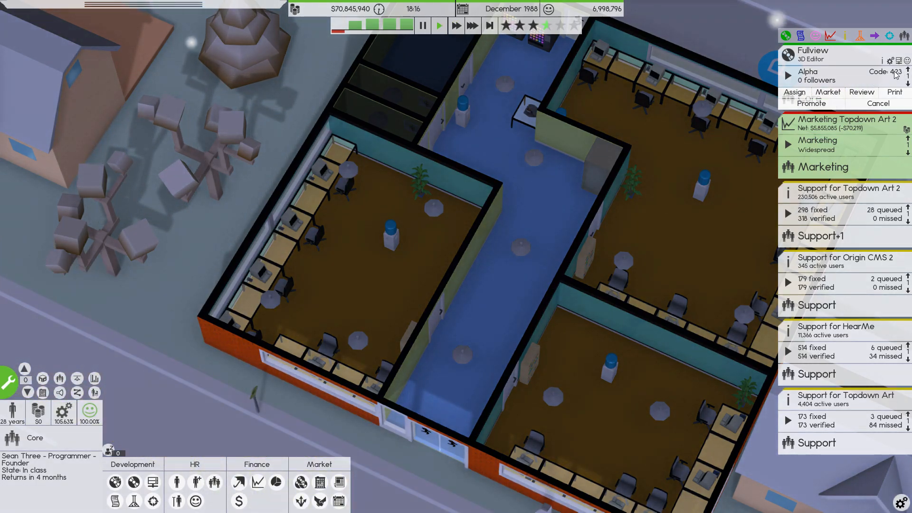
Announce and confirm October 1989 as Fullview's release date.
left_click(889, 60)
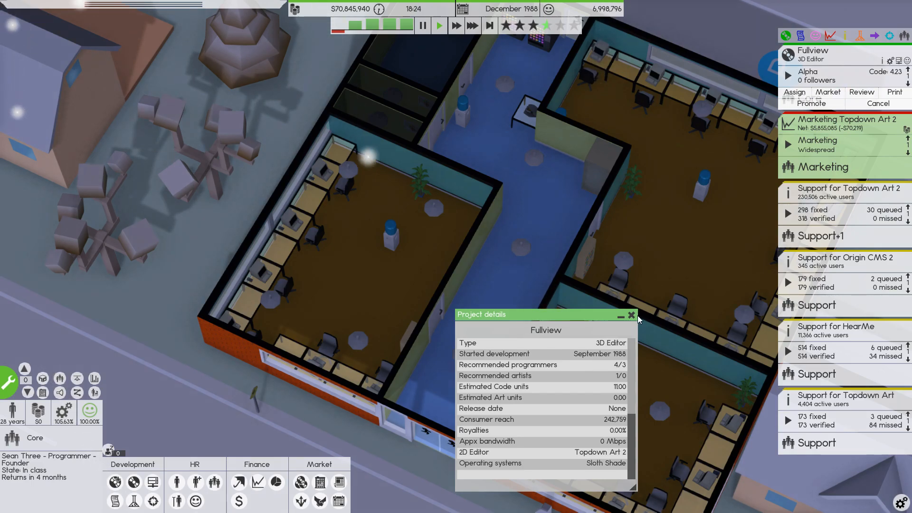
left_click(632, 314)
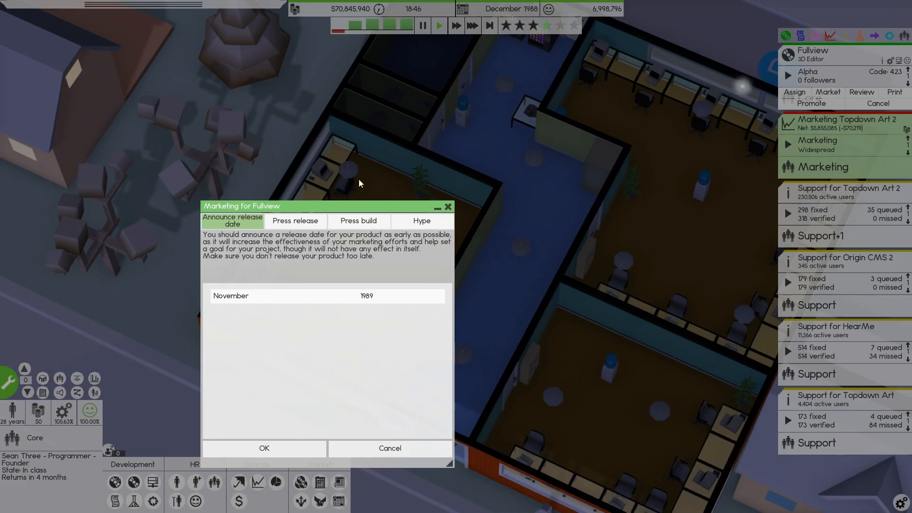
left_click(231, 296)
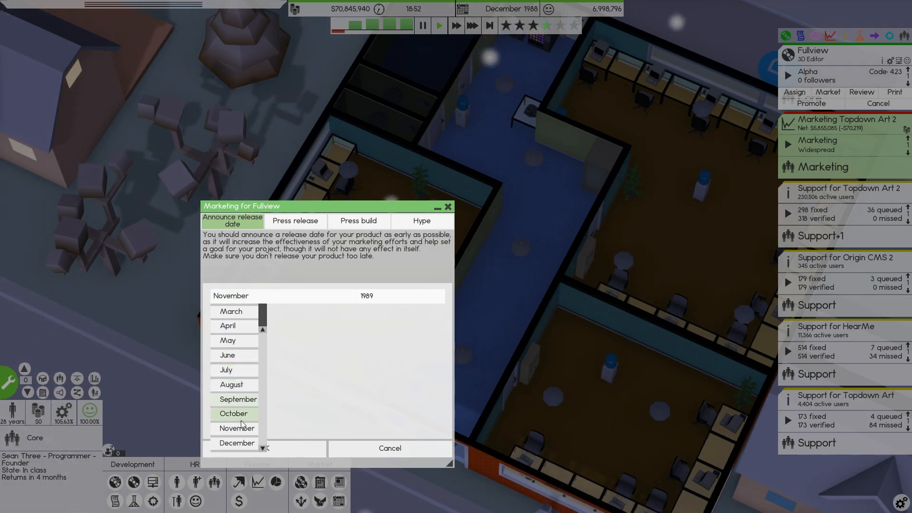
left_click(233, 413)
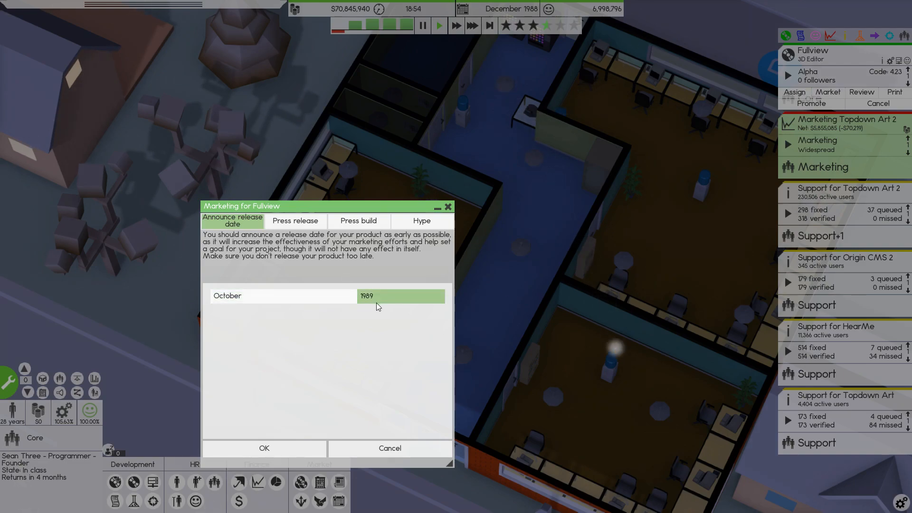
left_click(263, 448)
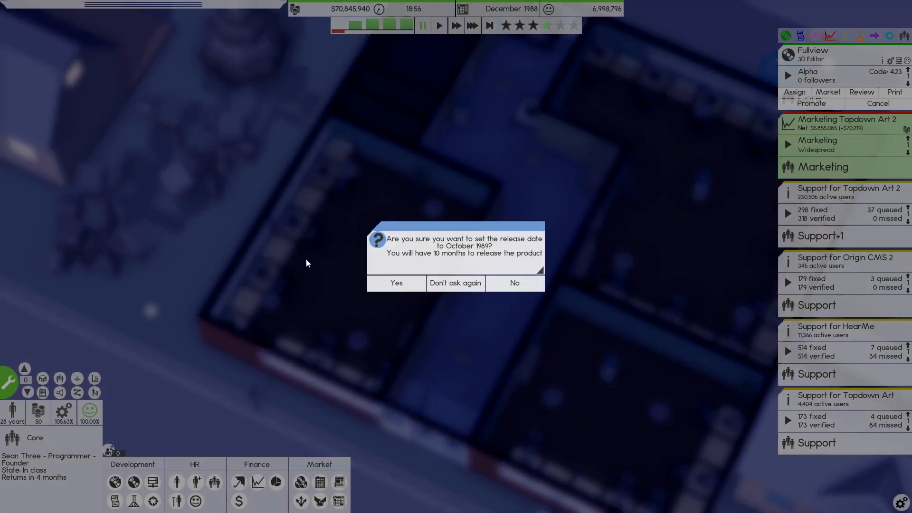
left_click(396, 283)
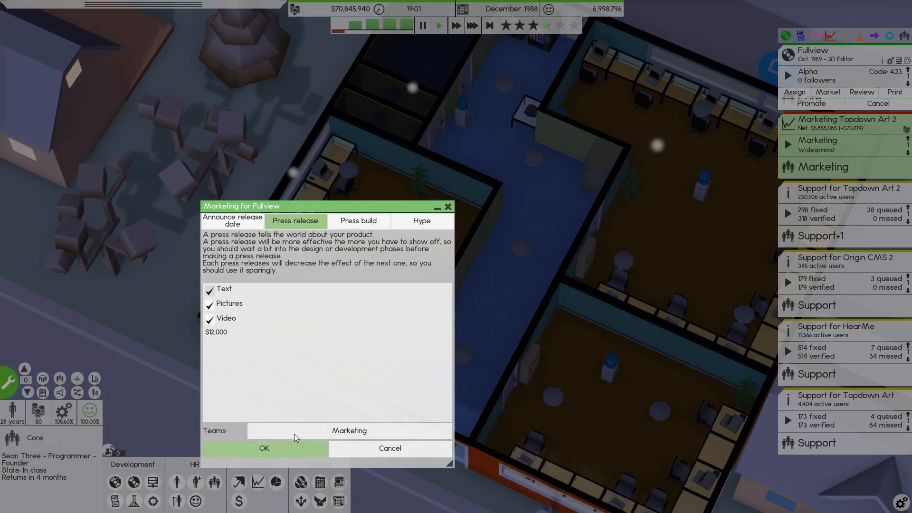
Launch Fullview's Marketing-team press release with text, pictures and video.
left_click(263, 448)
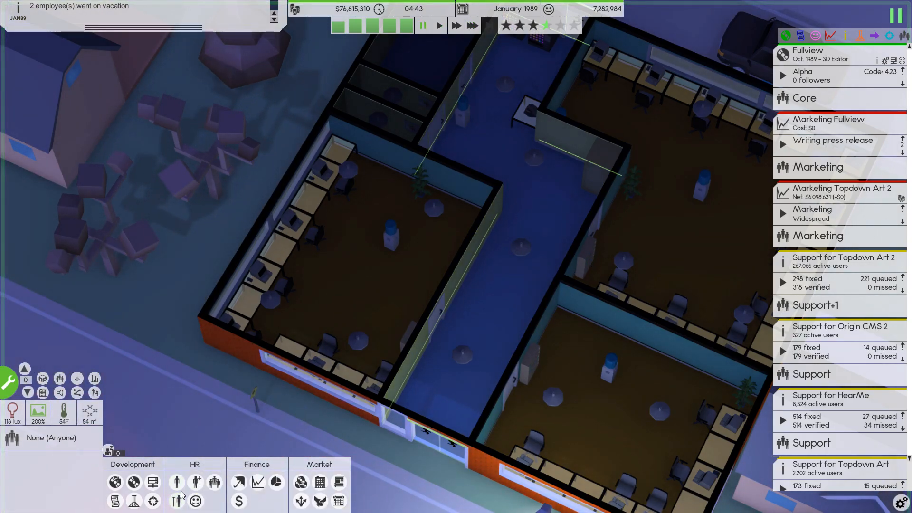
Open the employee roster and scroll to the marketers on vacation and designers in class.
left_click(177, 481)
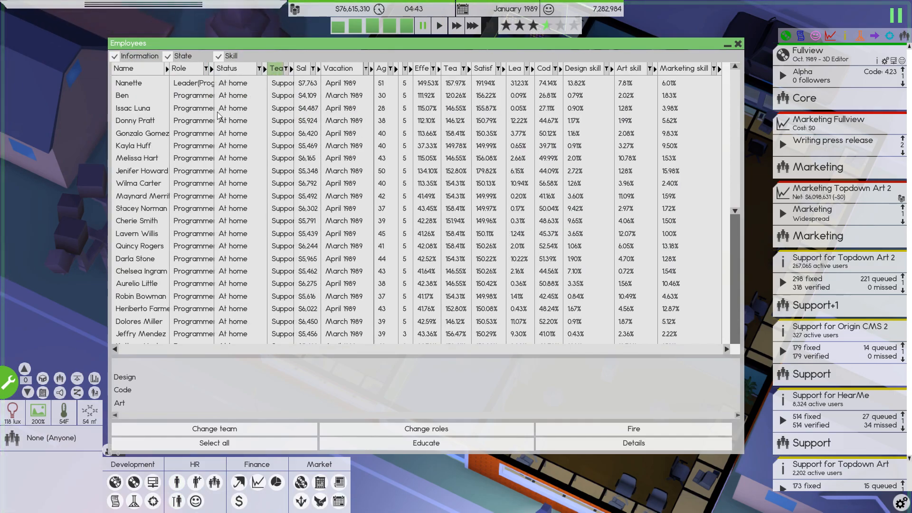
scroll("down", 3)
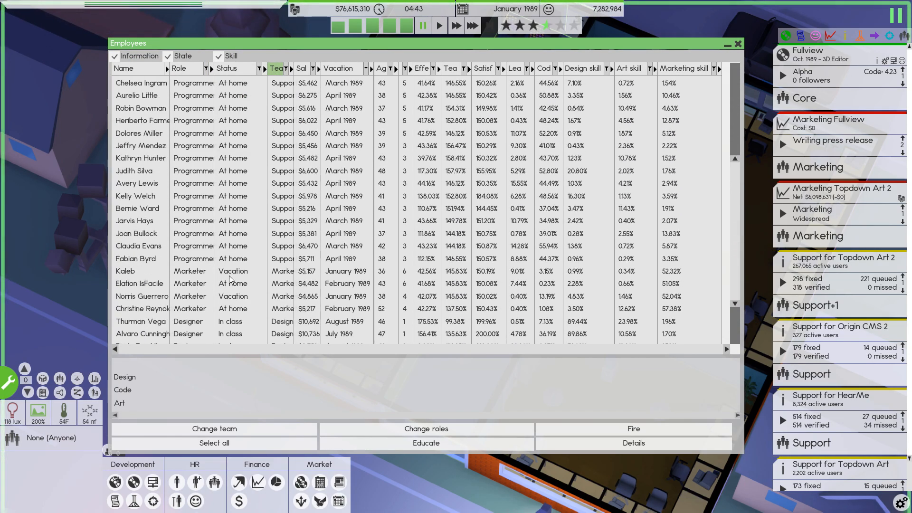
mouse_move(138, 262)
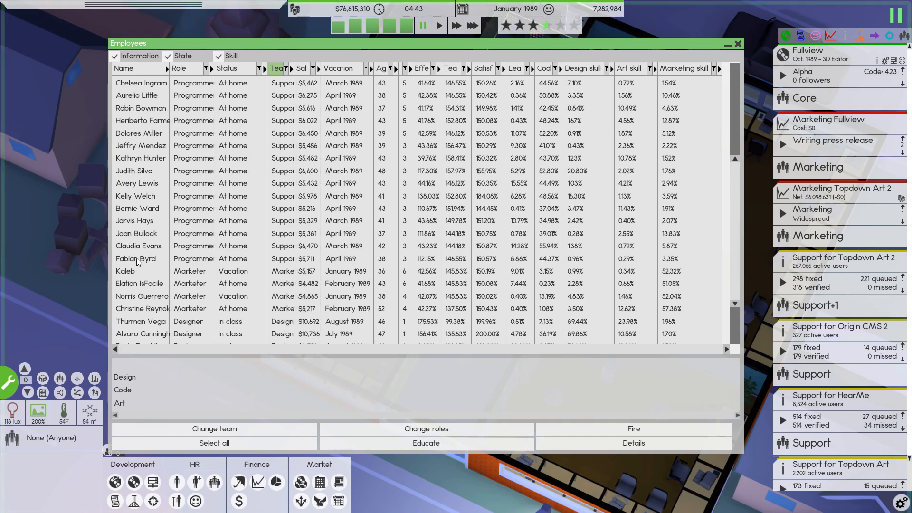